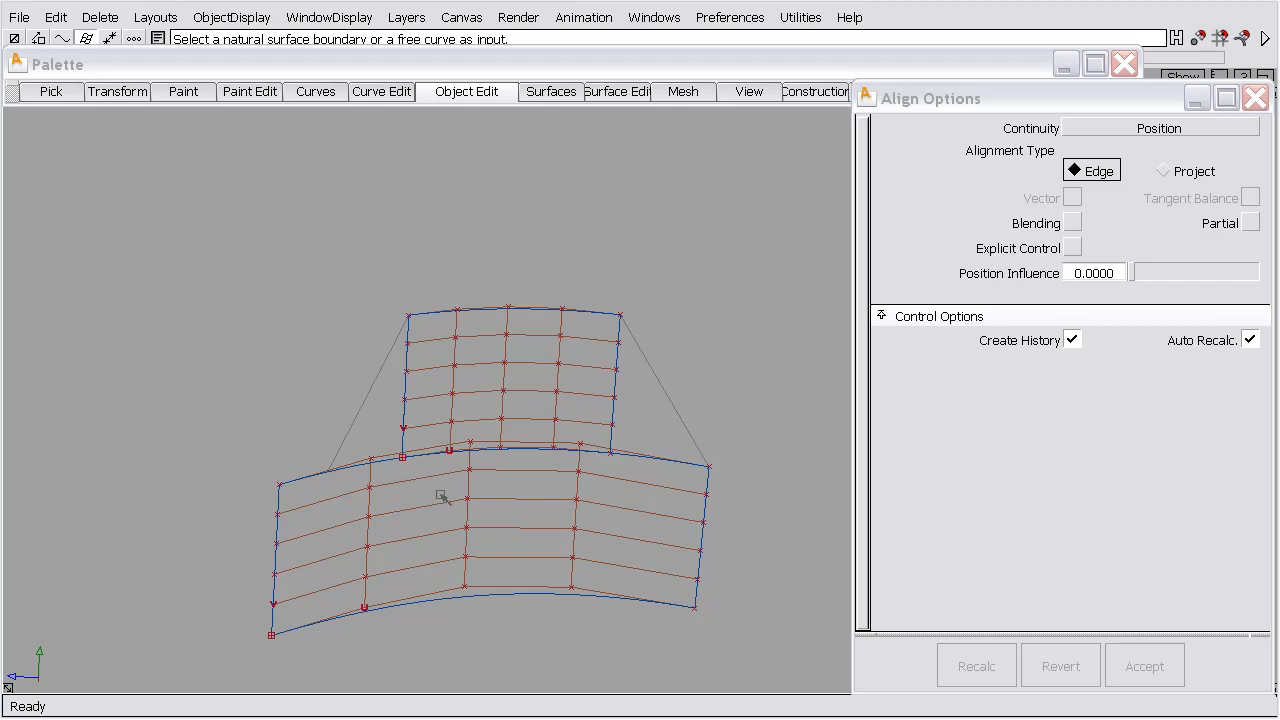
mouse_move(602, 446)
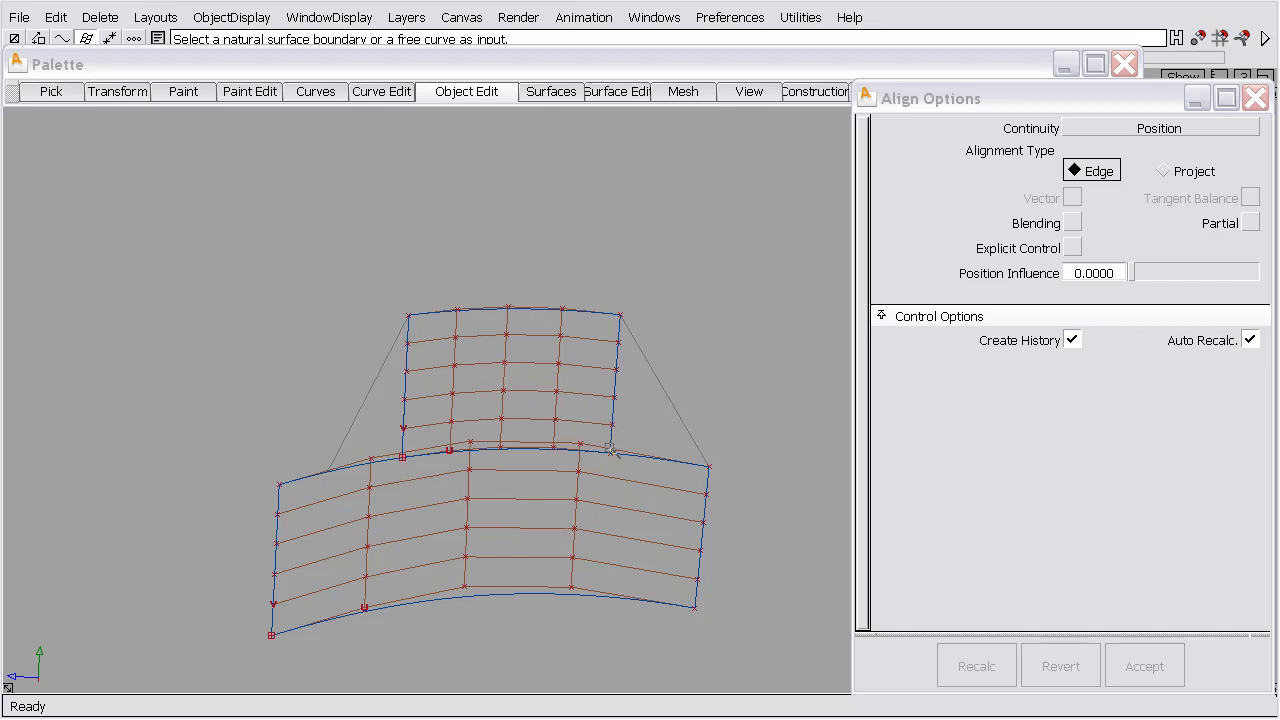
mouse_move(613, 487)
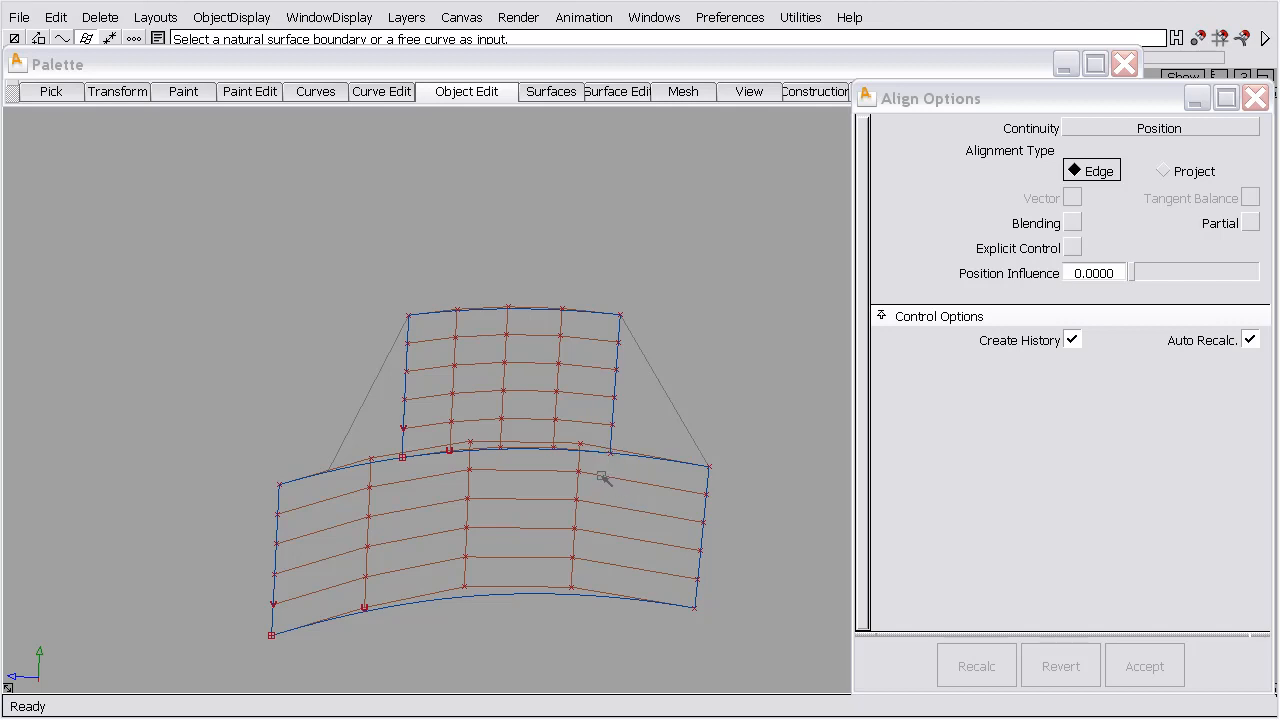
mouse_move(610, 430)
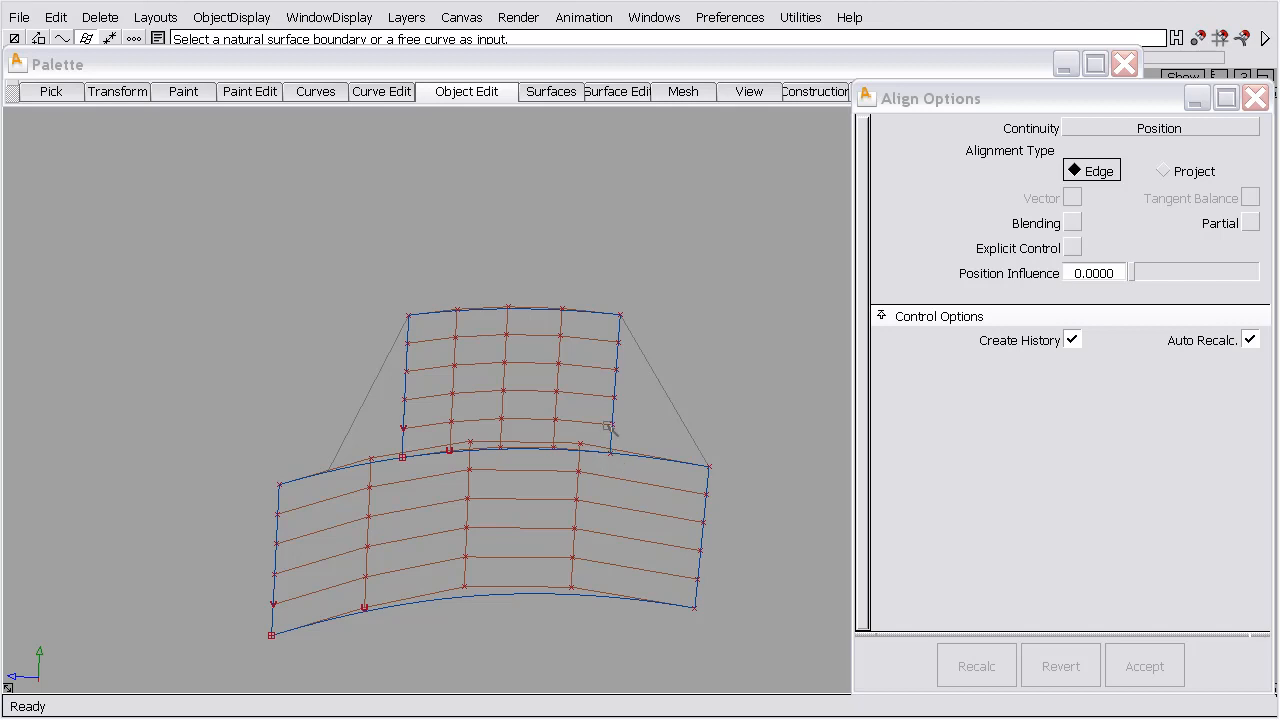
mouse_move(692, 447)
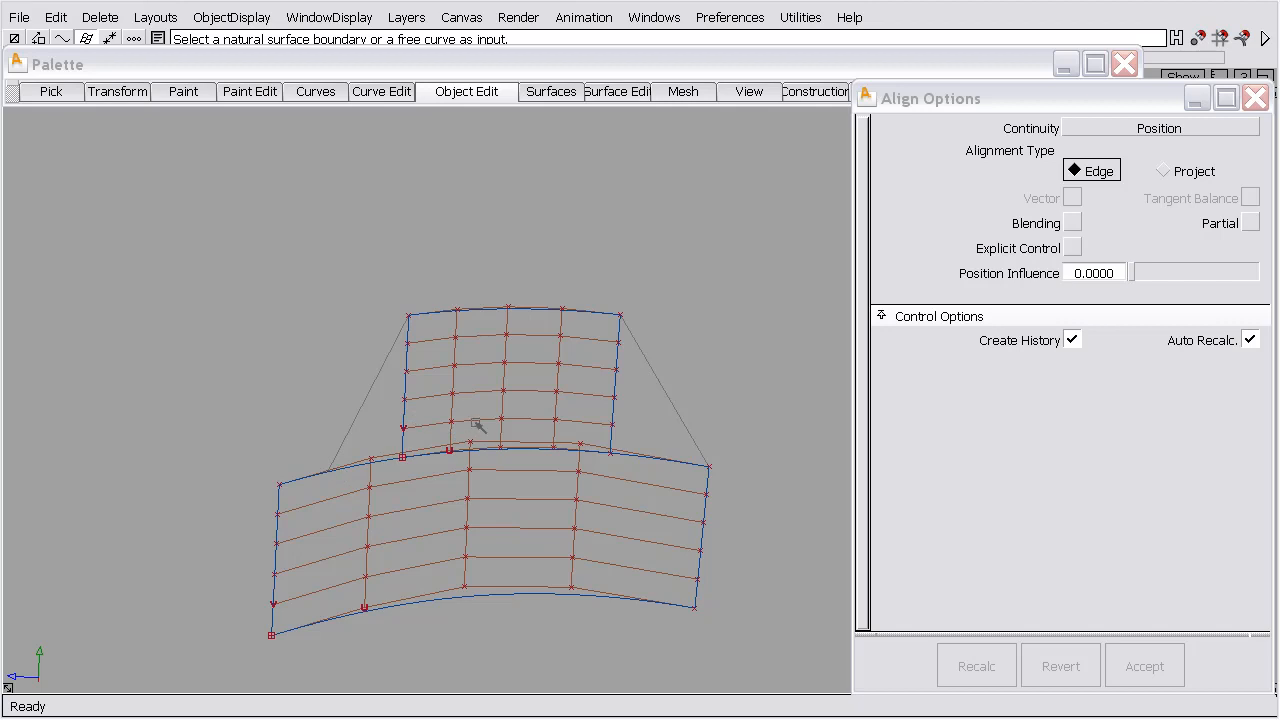
- Partially align the upper patch's bottom edge to the lower edge, with position influence 1 and a widened span
left_click(478, 428)
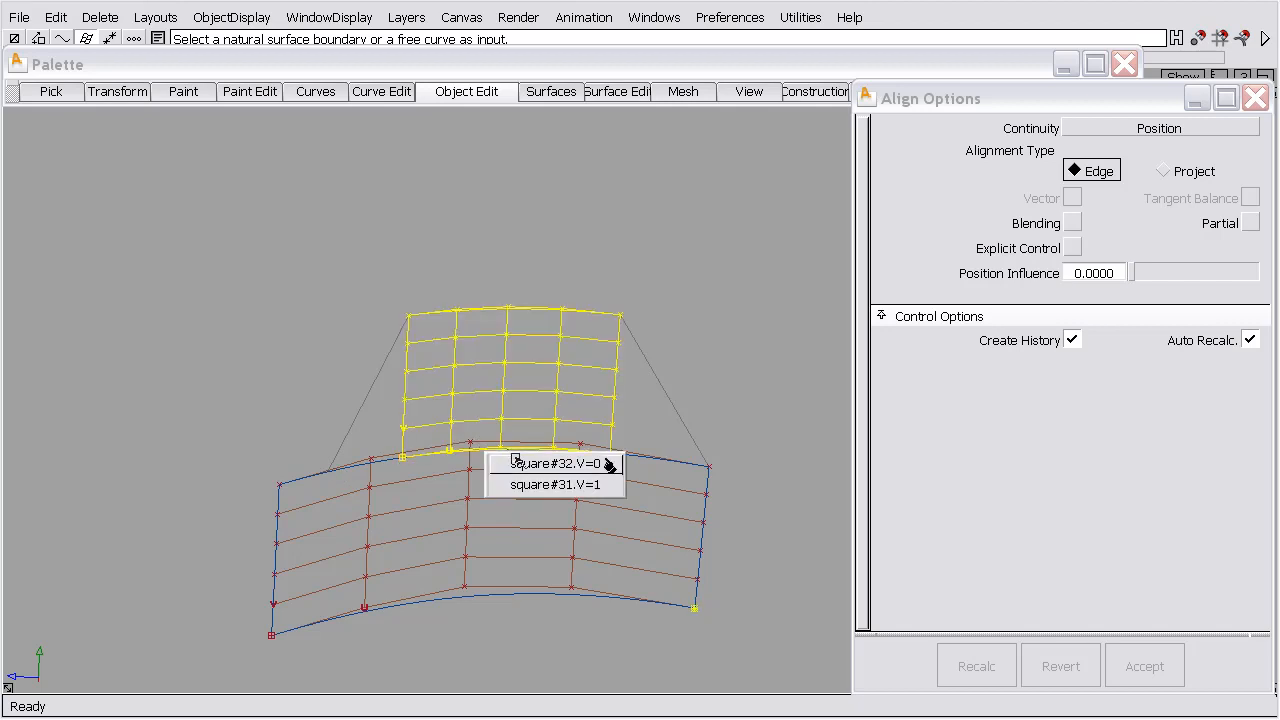
left_click(556, 463)
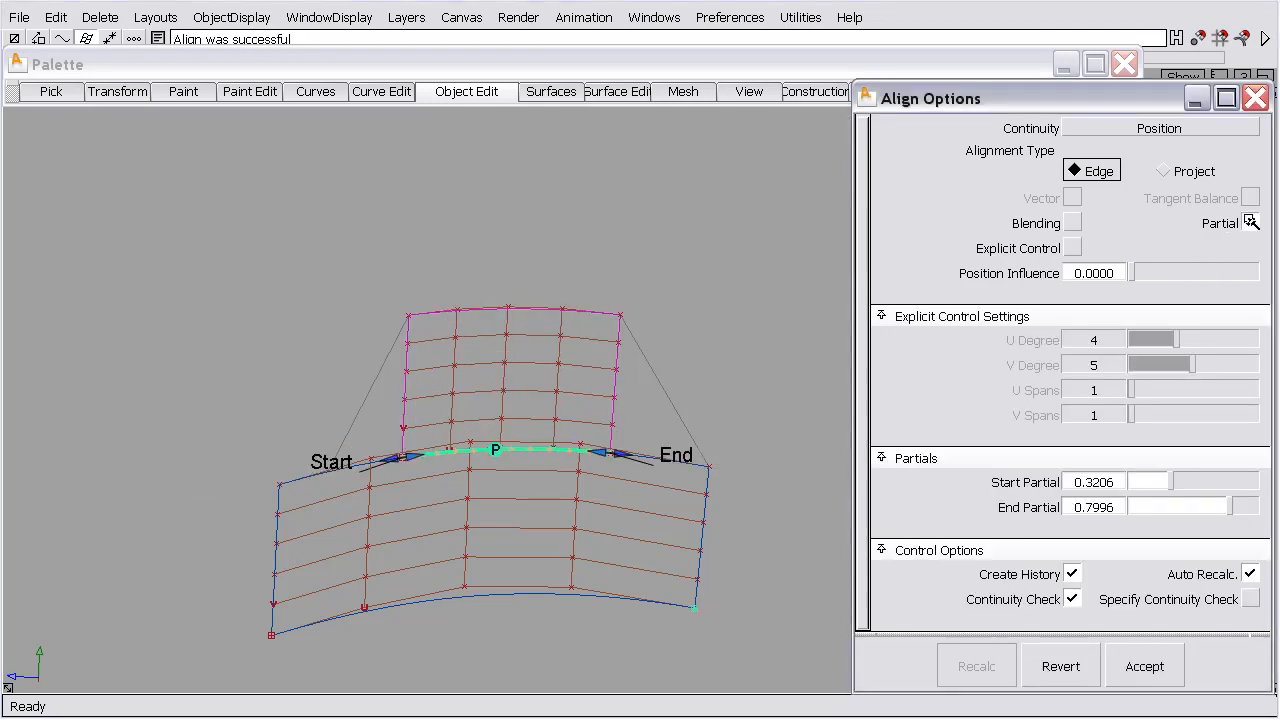
left_click(1250, 222)
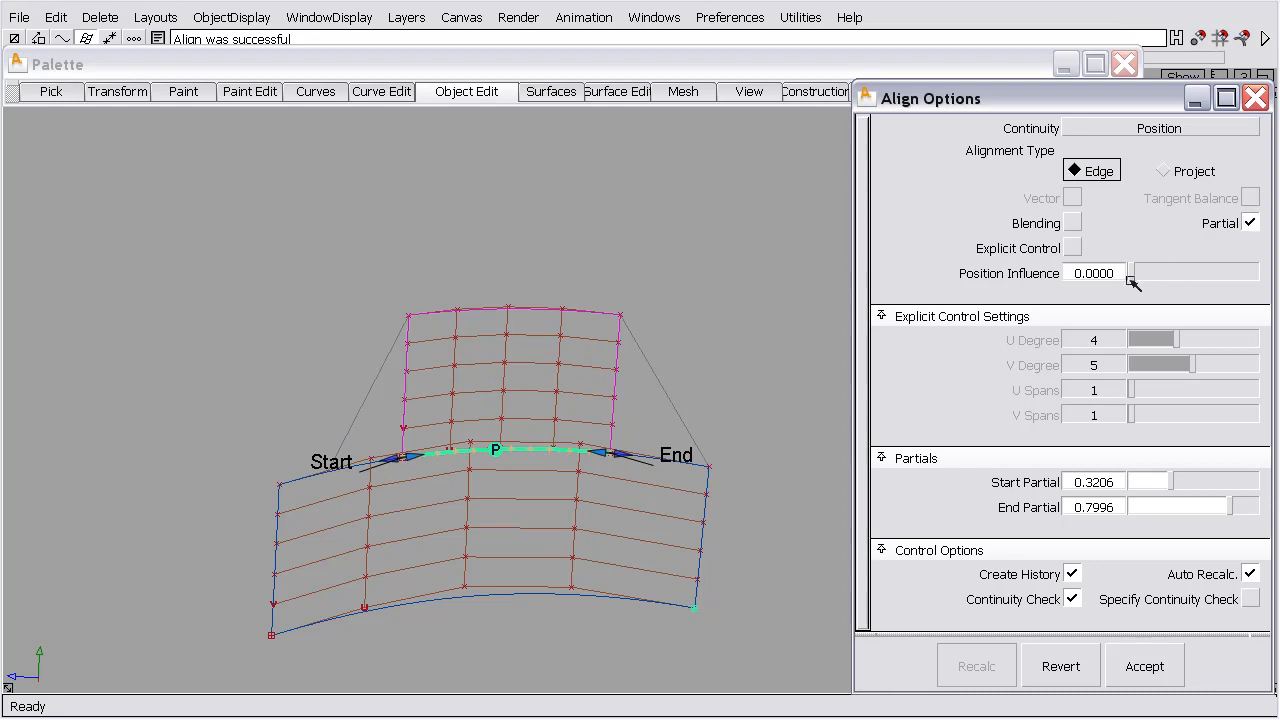
left_click_drag(1135, 272, 1255, 272)
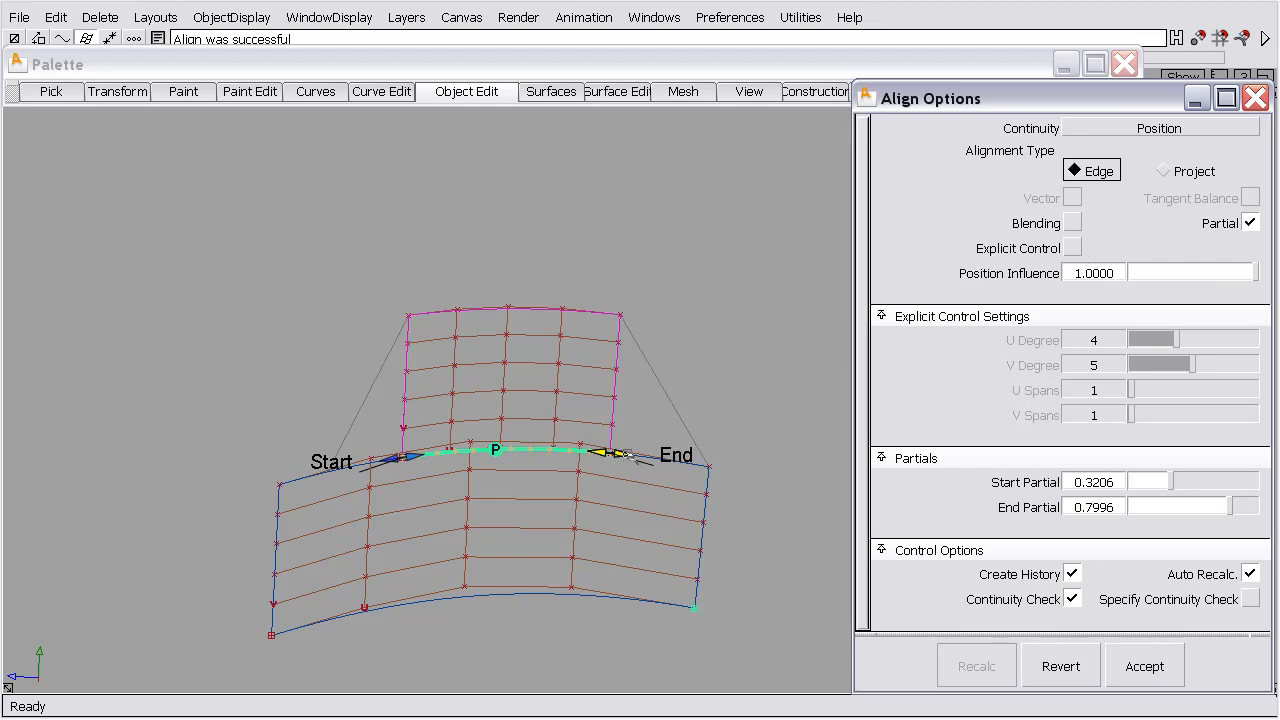
left_click_drag(605, 453, 700, 463)
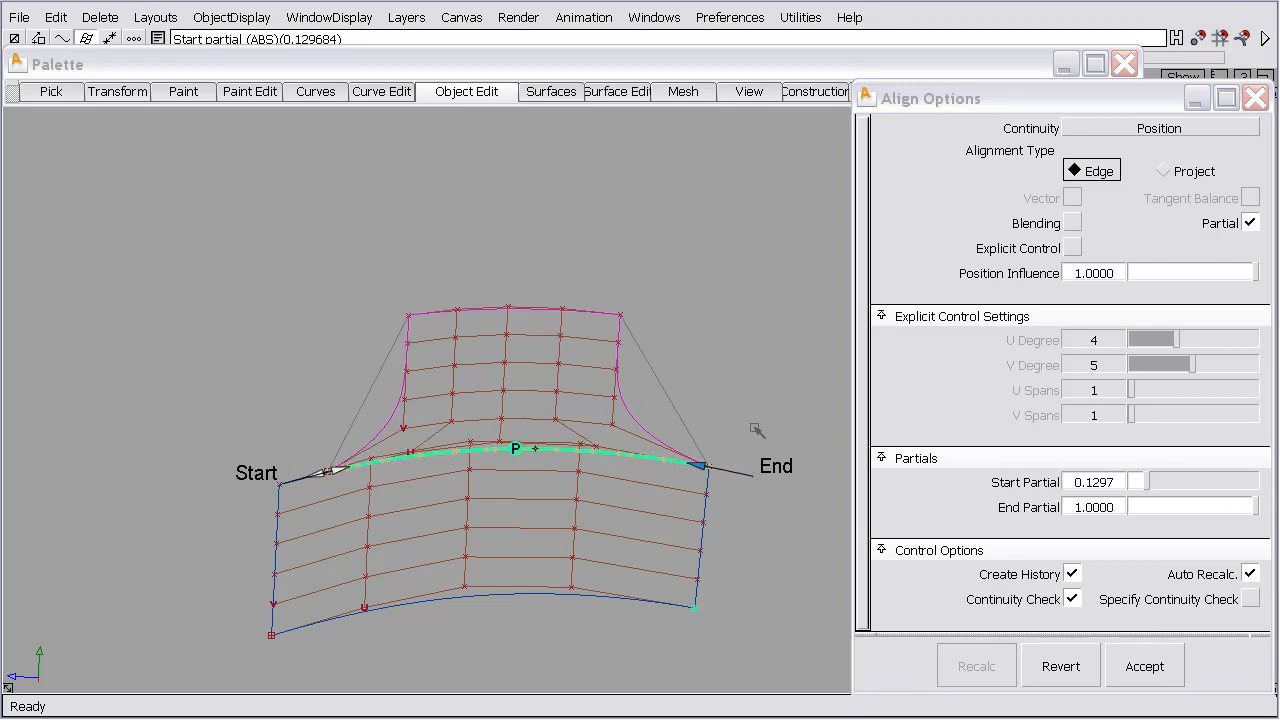
- Enable blending with more extra CV rows and set the continuity check to curvature
left_click(1075, 222)
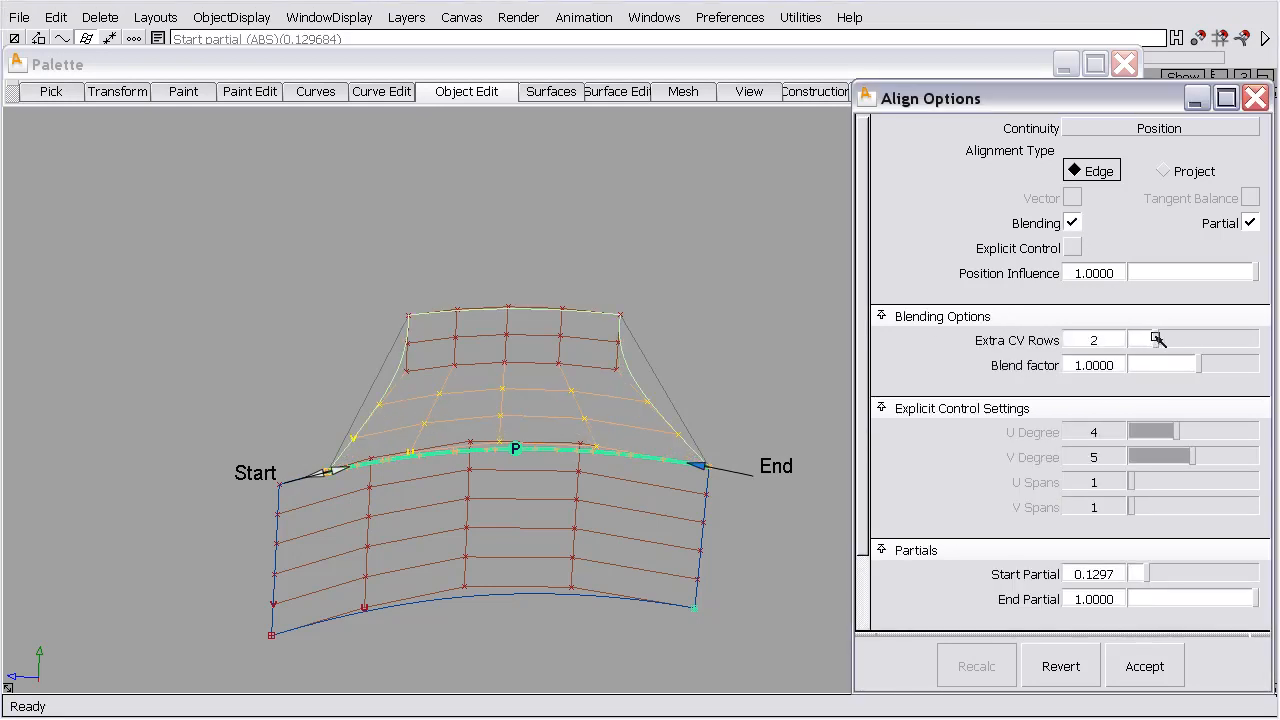
left_click(1175, 340)
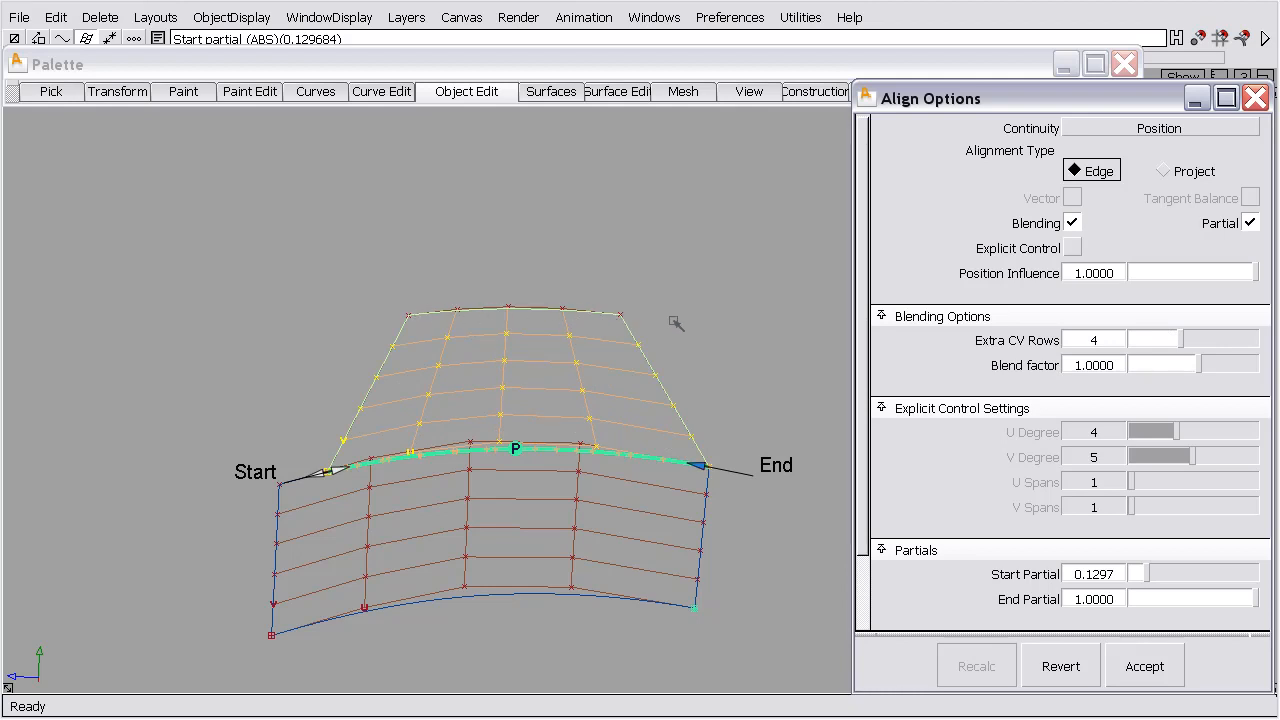
mouse_move(654, 220)
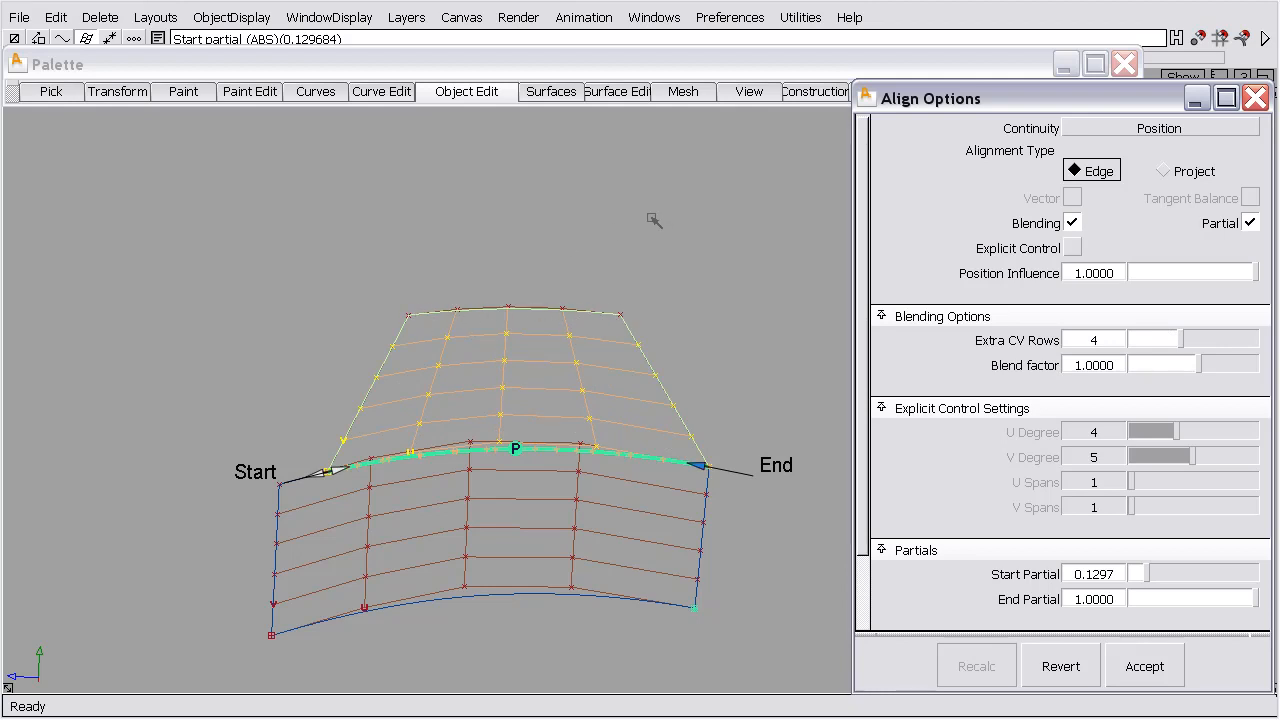
left_click(881, 408)
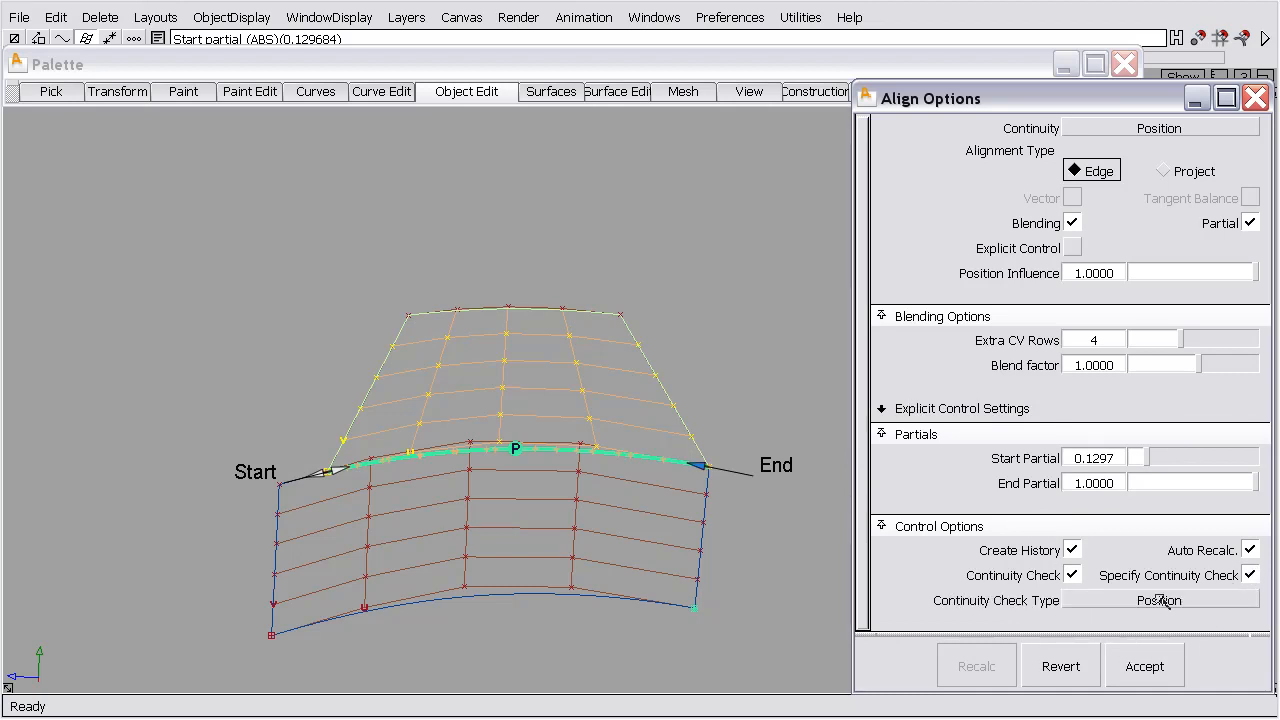
left_click(1160, 600)
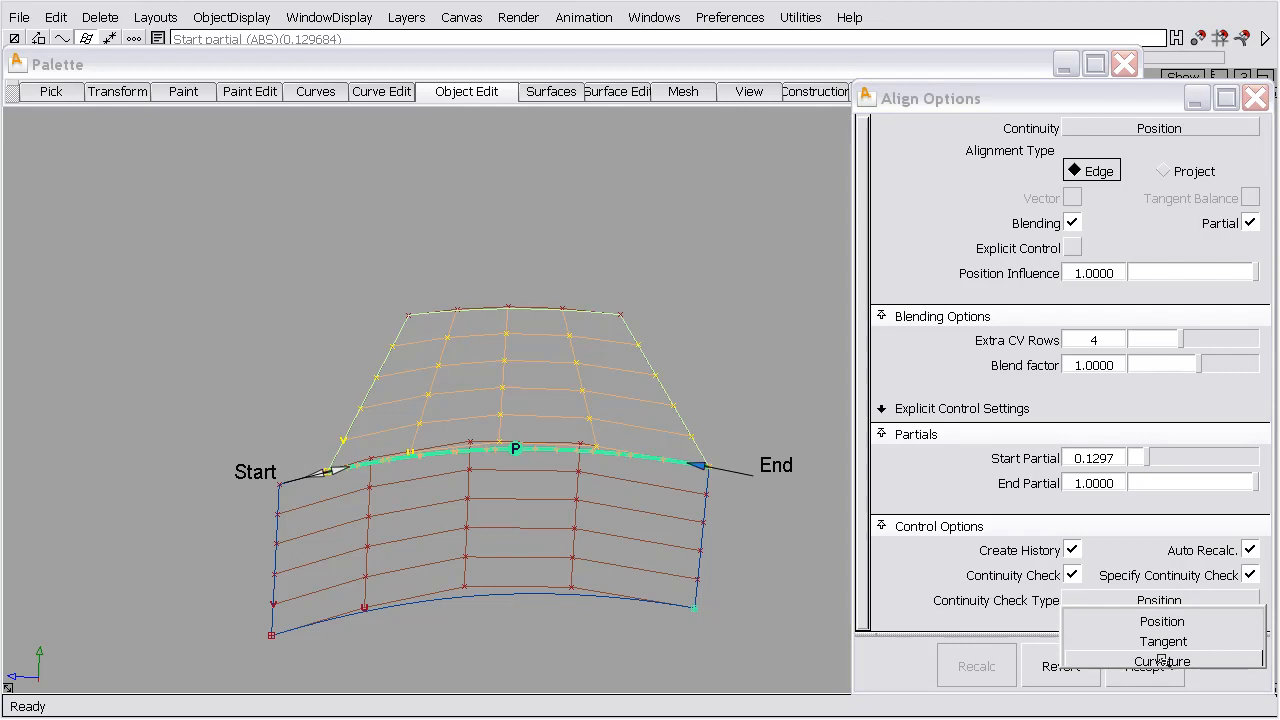
left_click(1160, 661)
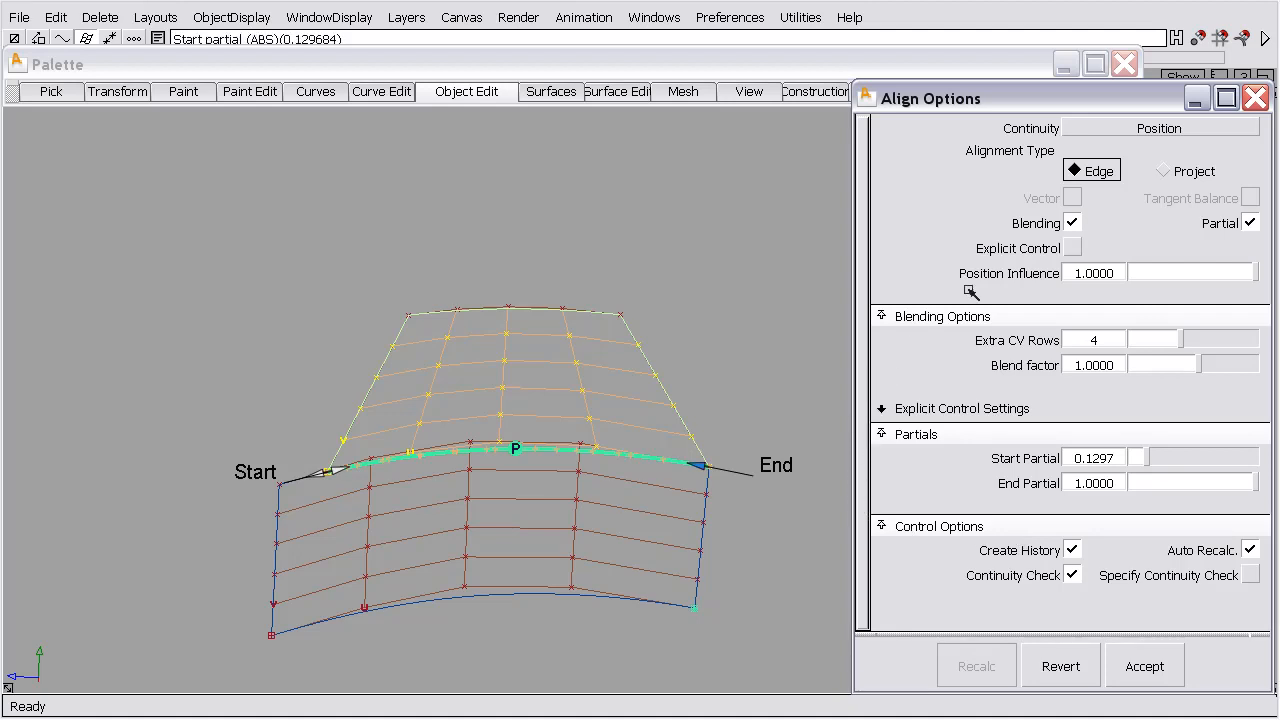
- Set the alignment continuity to Curvature
left_click(1158, 127)
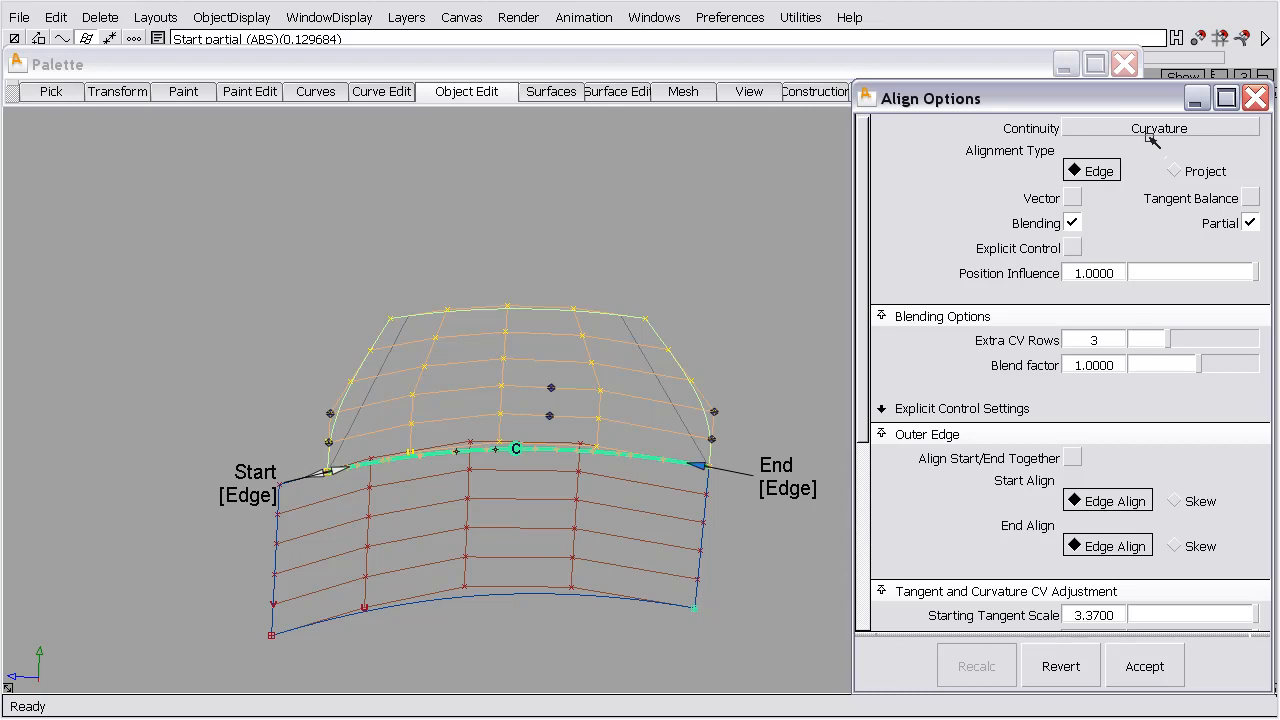
mouse_move(815, 333)
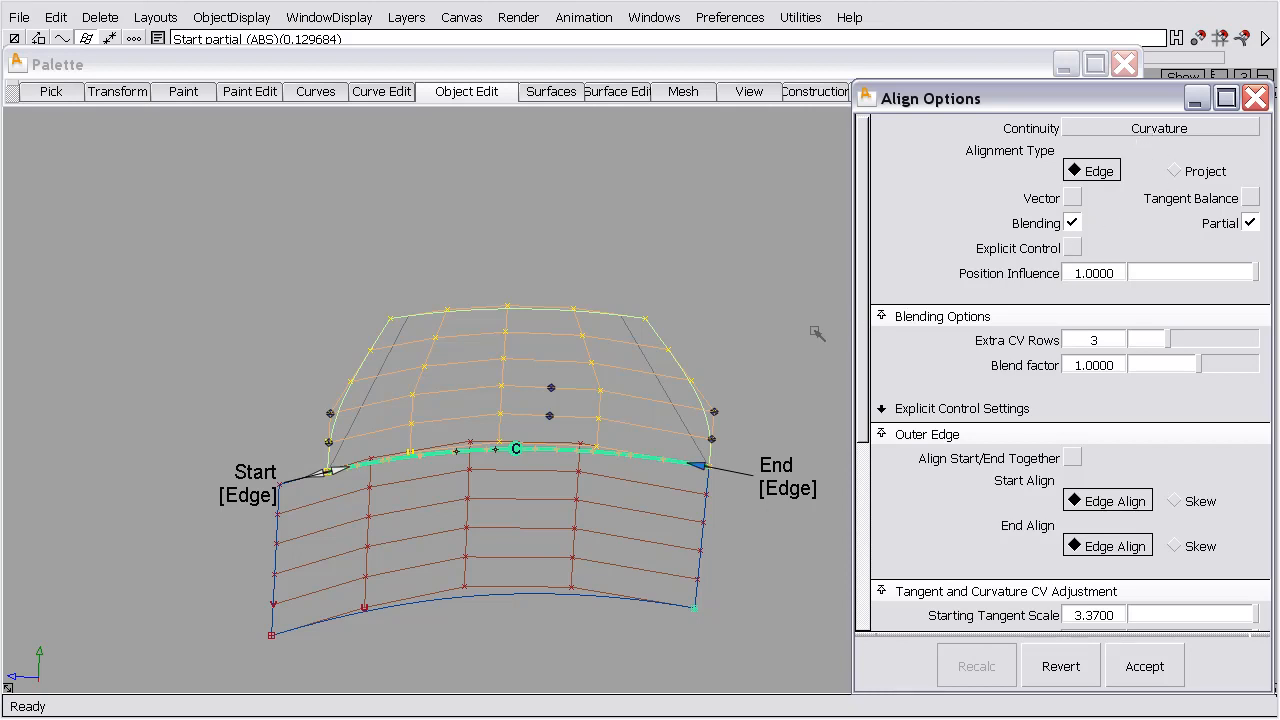
mouse_move(723, 449)
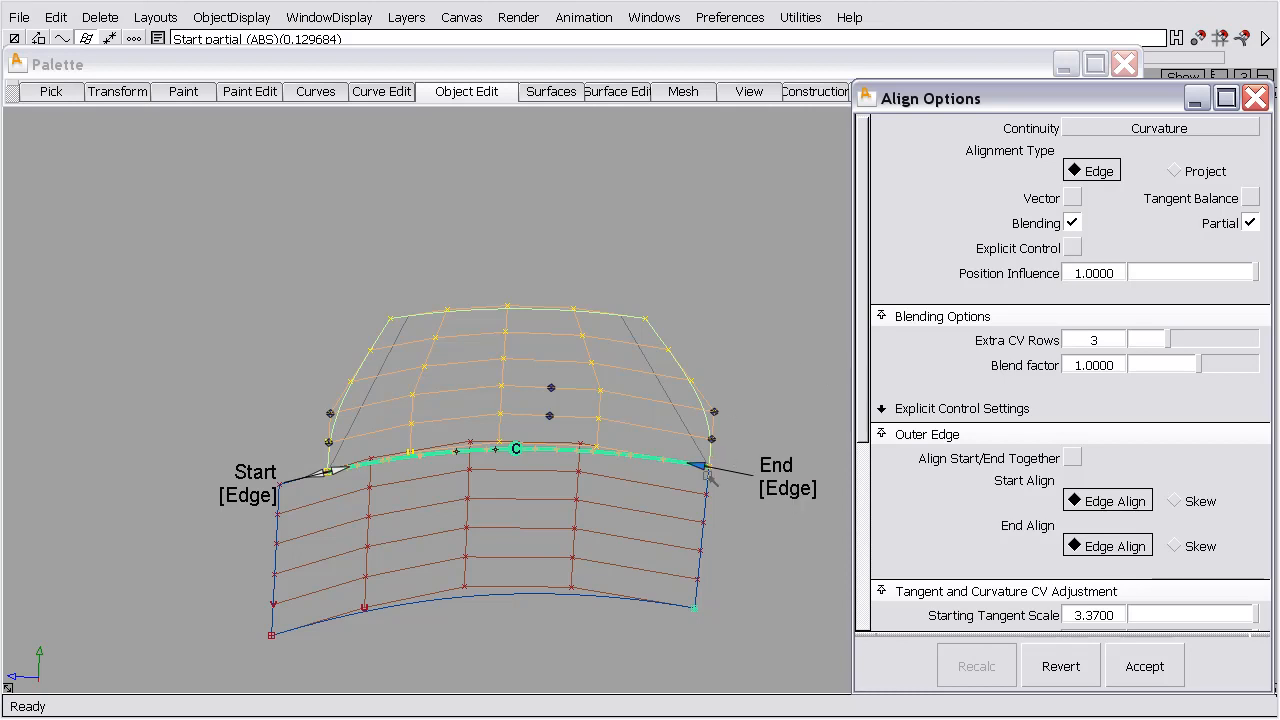
mouse_move(320, 527)
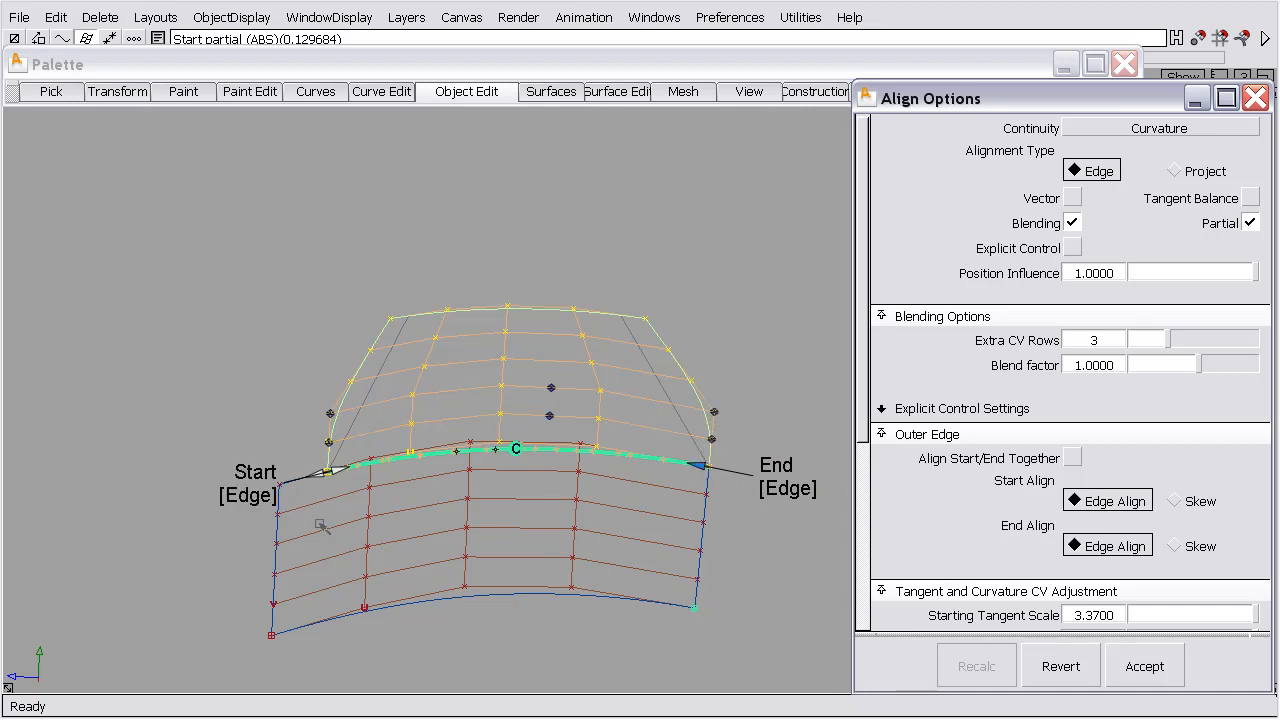
mouse_move(278, 527)
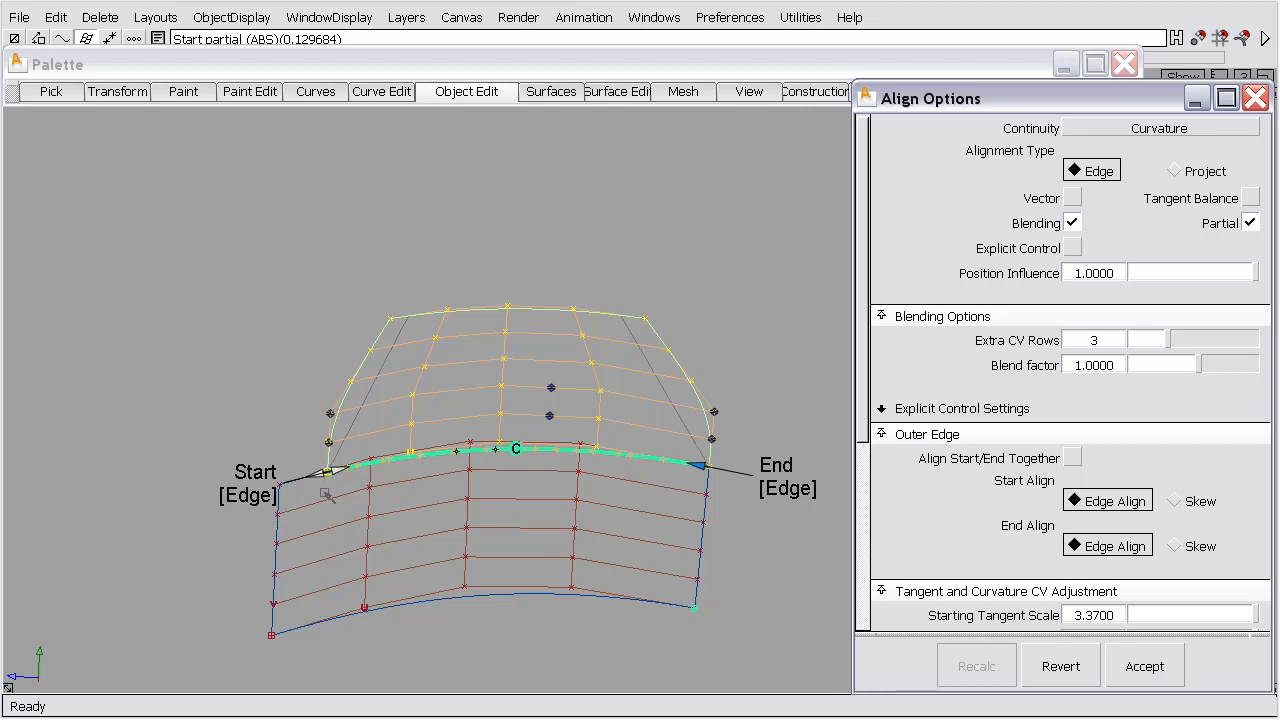
- Set Start and End Align to Skew, then revert the alignment
left_click(1172, 500)
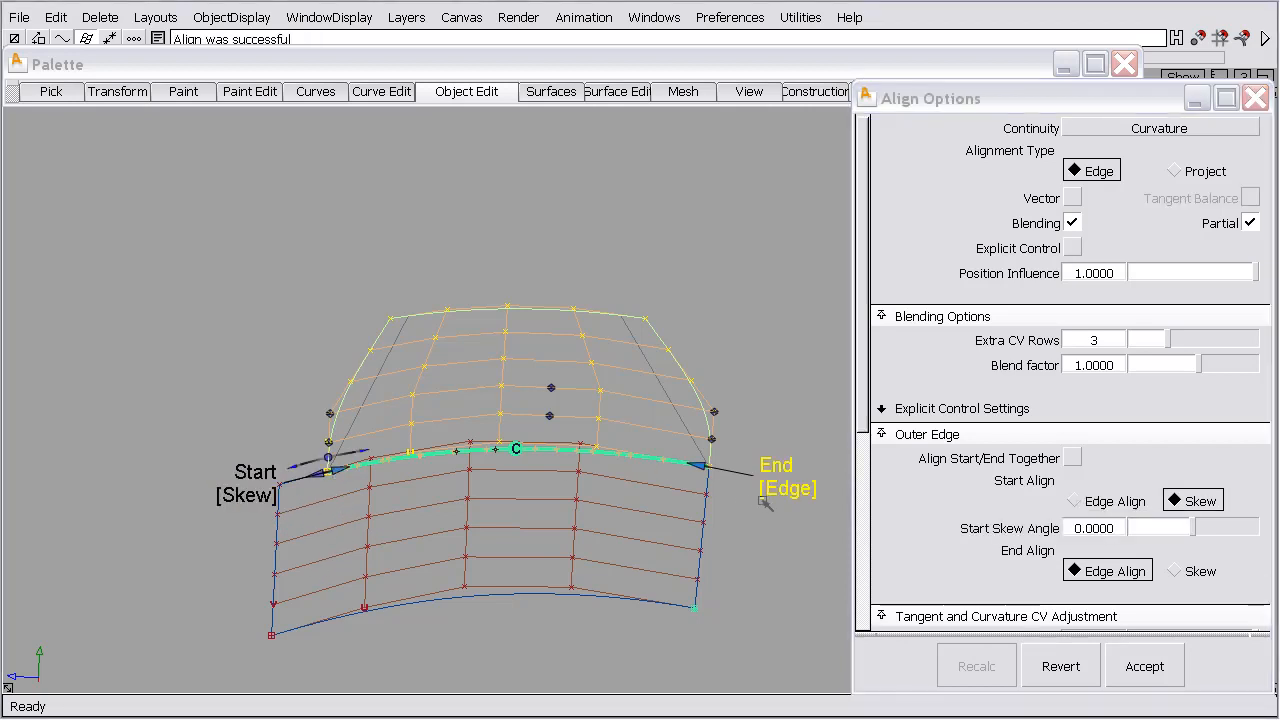
left_click(1172, 570)
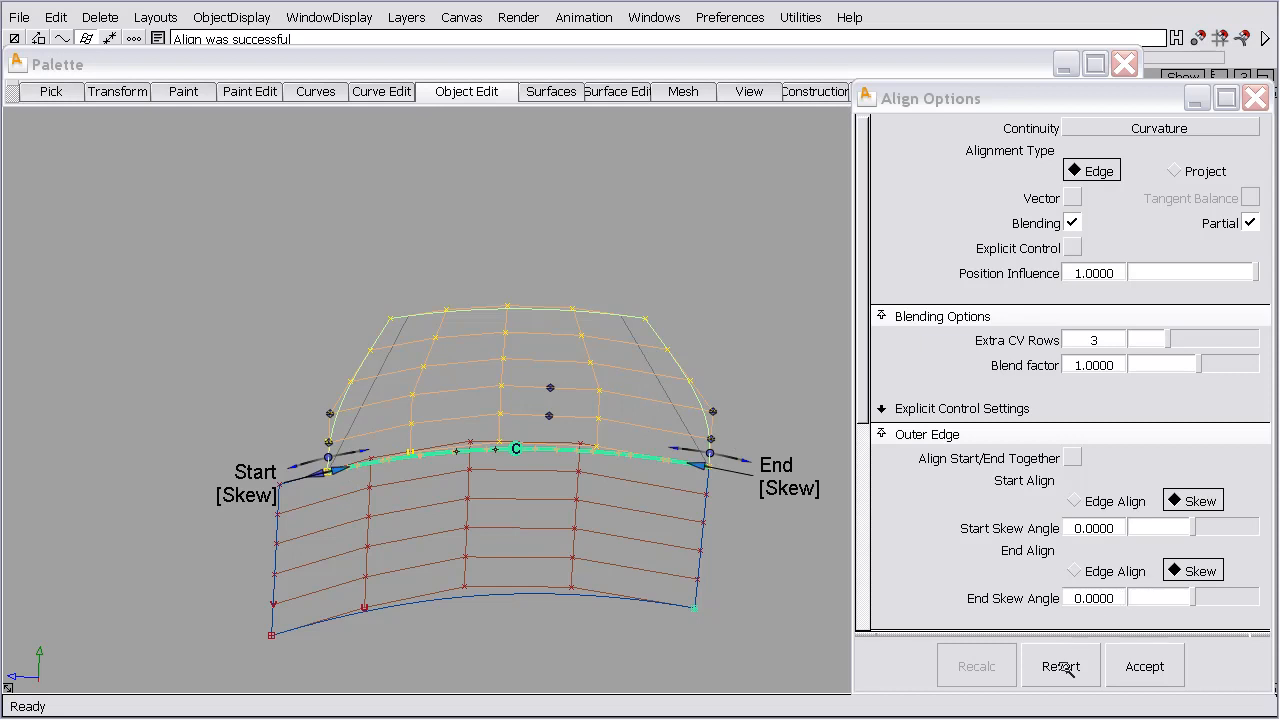
left_click(1061, 665)
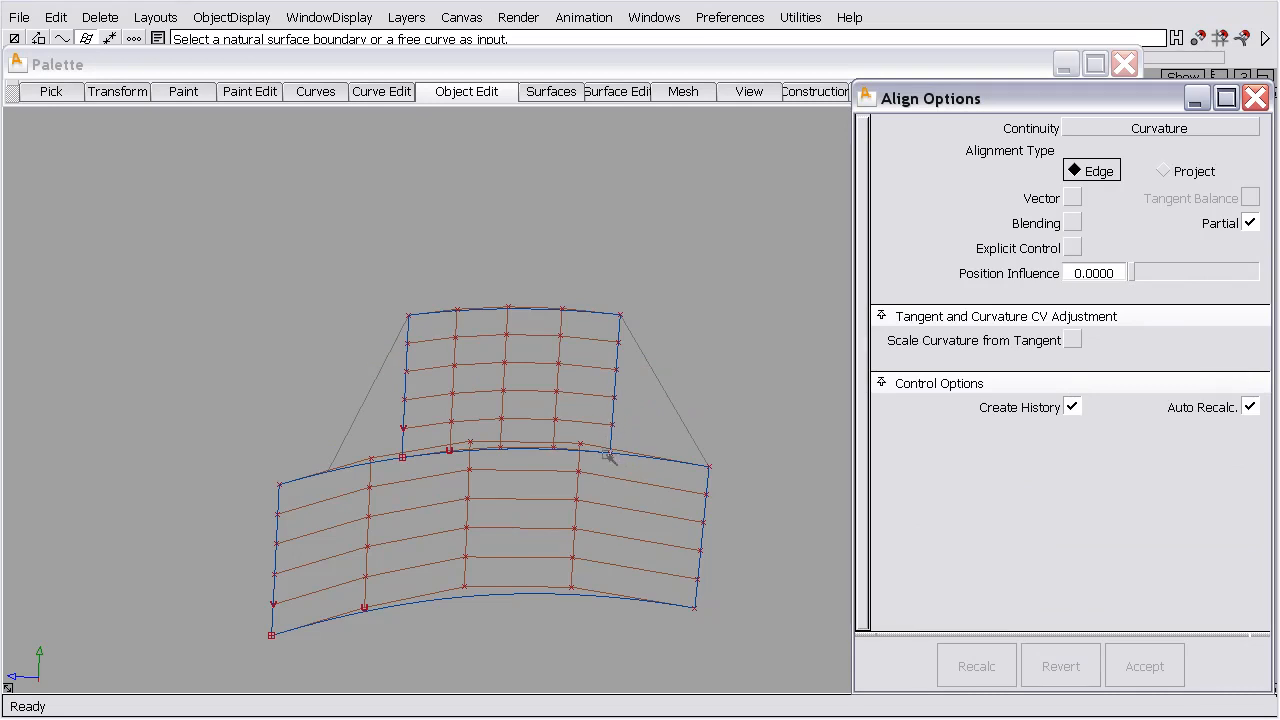
mouse_move(460, 193)
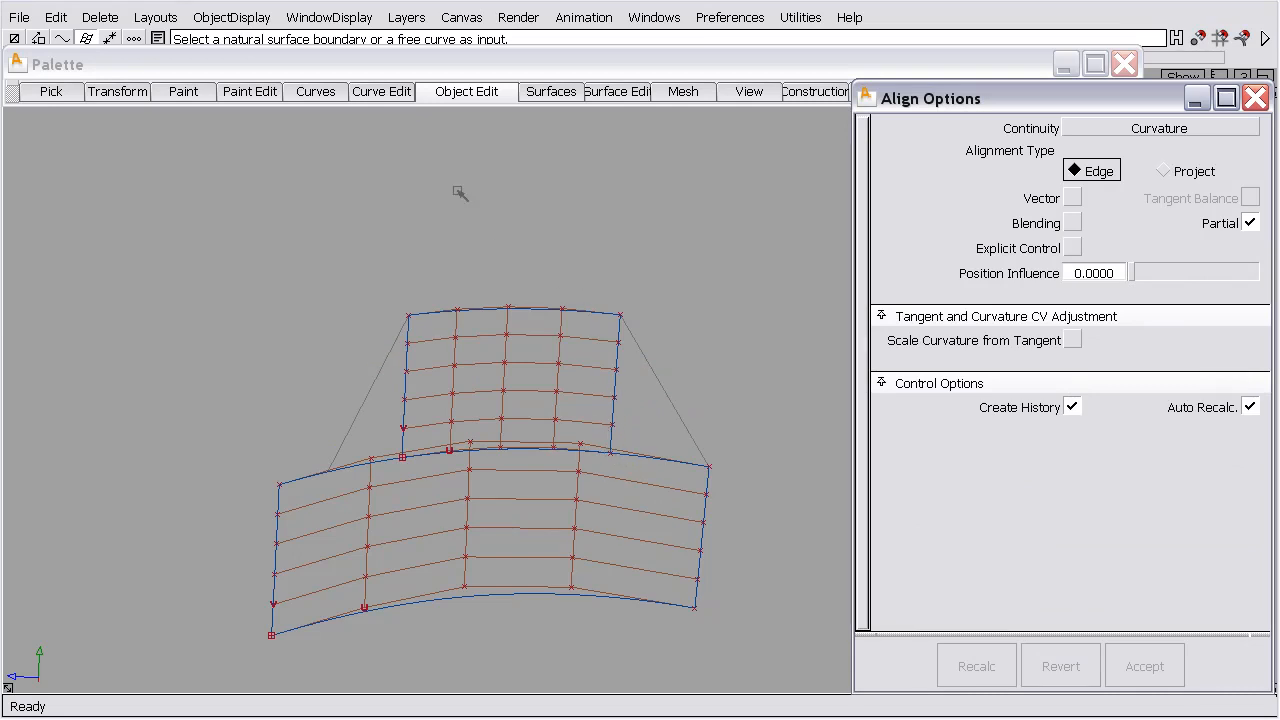
- Move the duplicated edge curve aside and start Object Edit > Align on the shared edge
left_click(1256, 97)
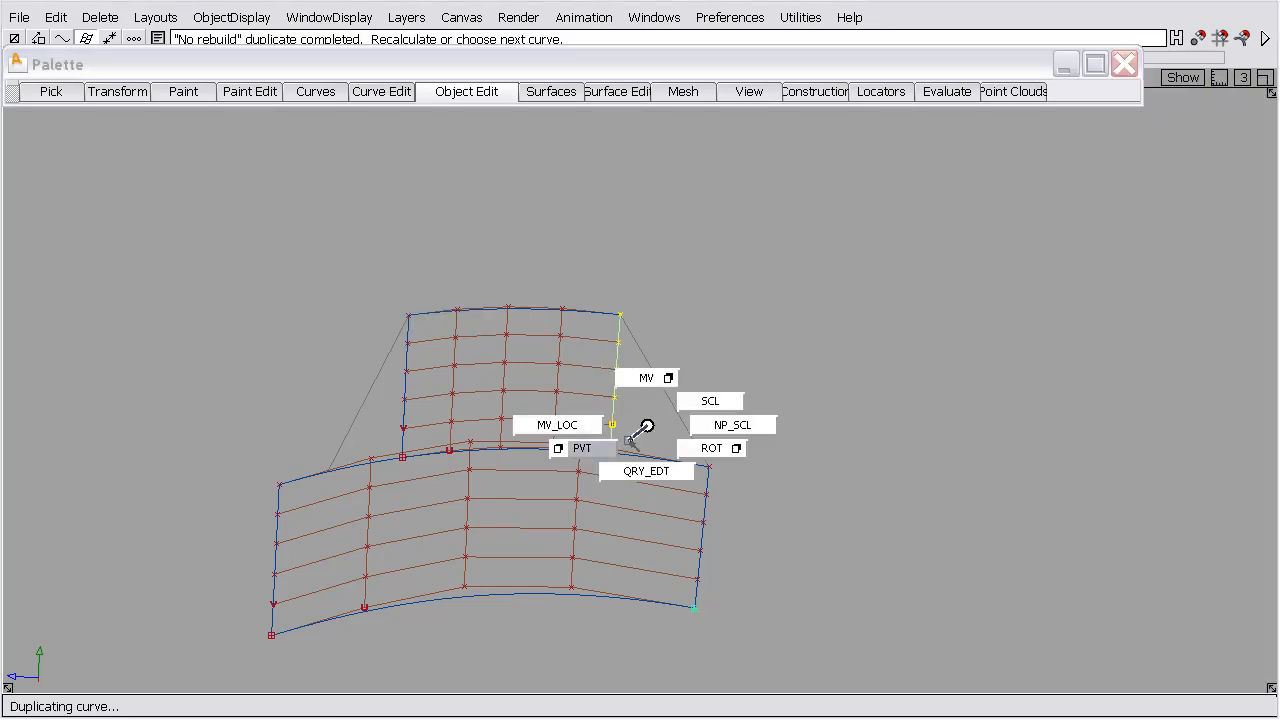
left_click(646, 378)
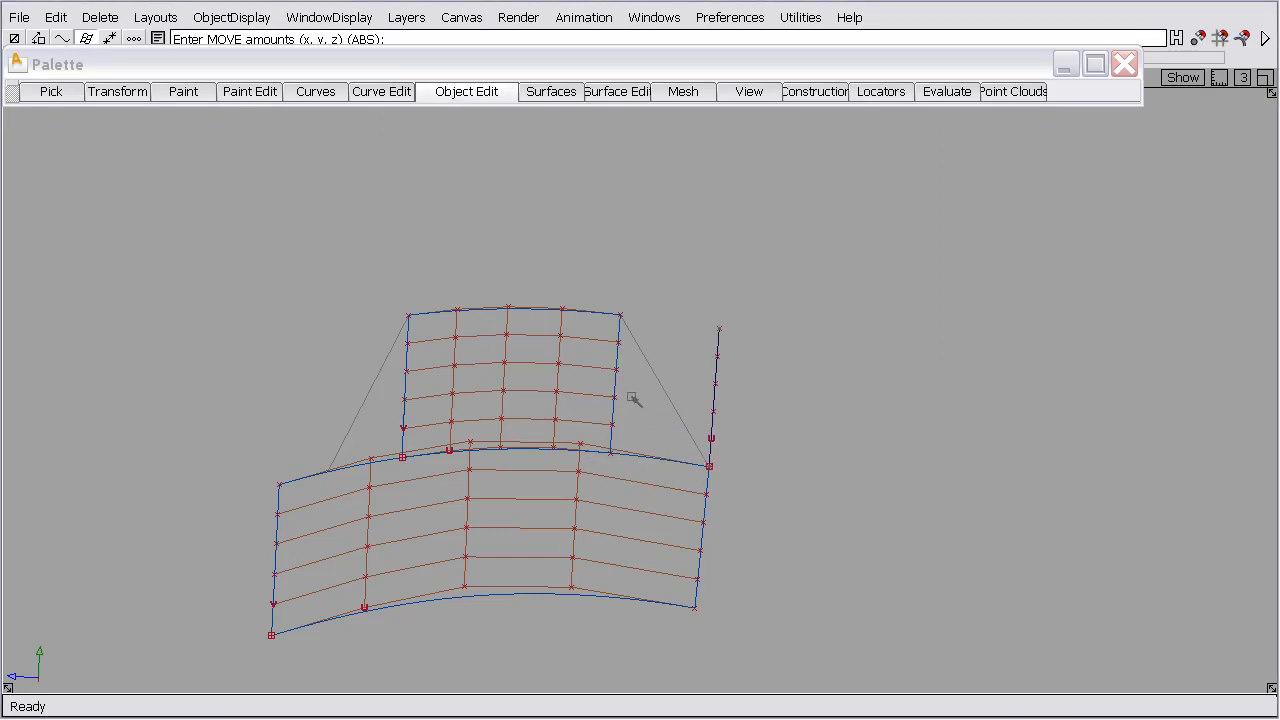
left_click(466, 91)
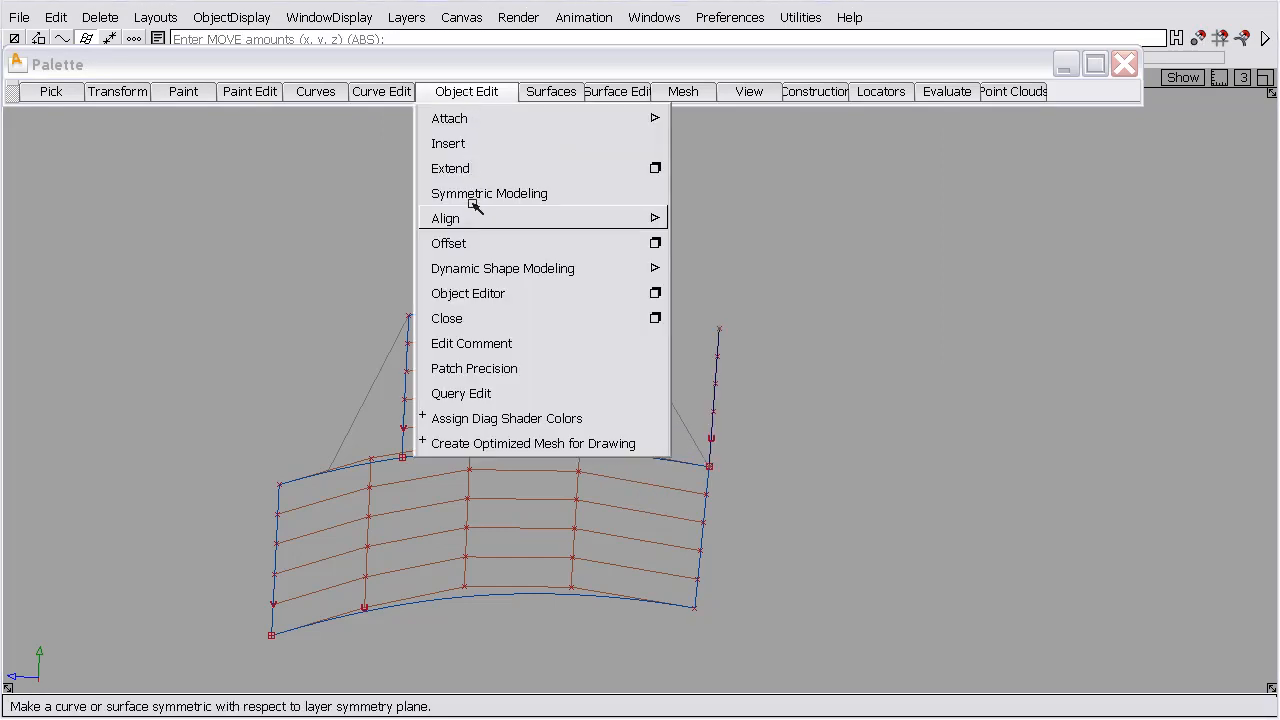
left_click(445, 218)
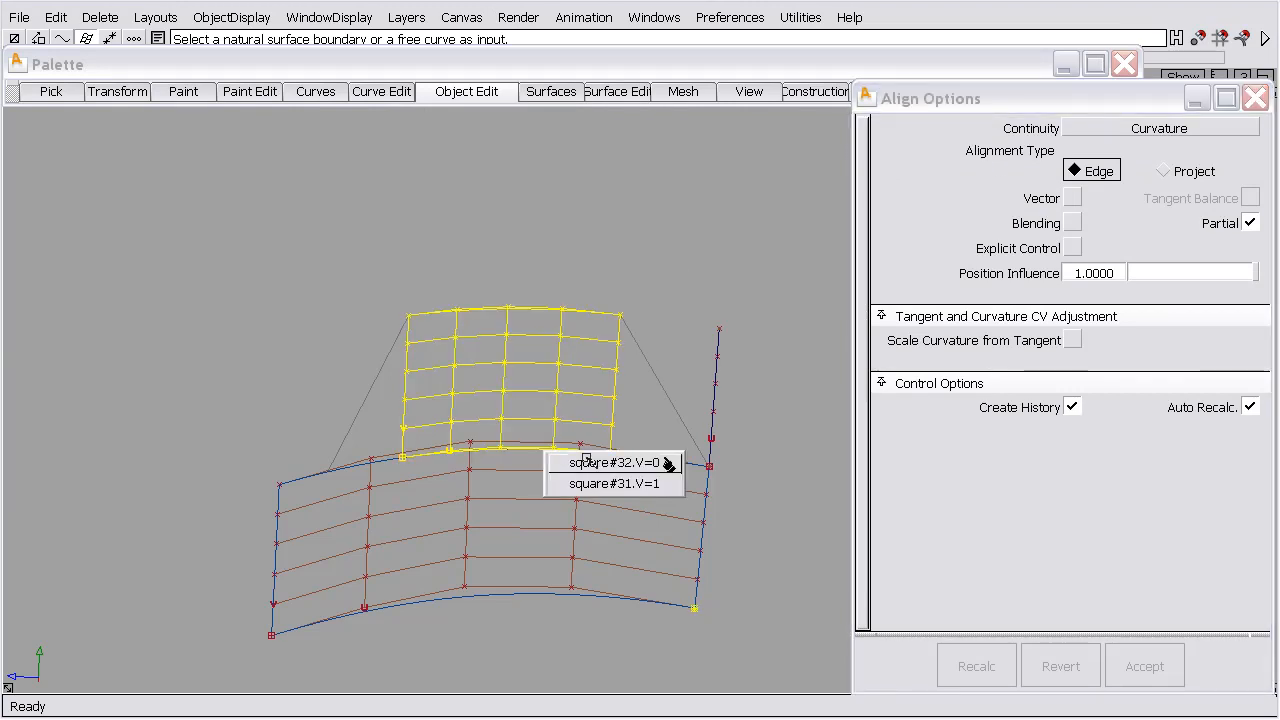
- Pick square#32.V=0 as the aligned edge, change its continuity, and turn on blending
left_click(610, 462)
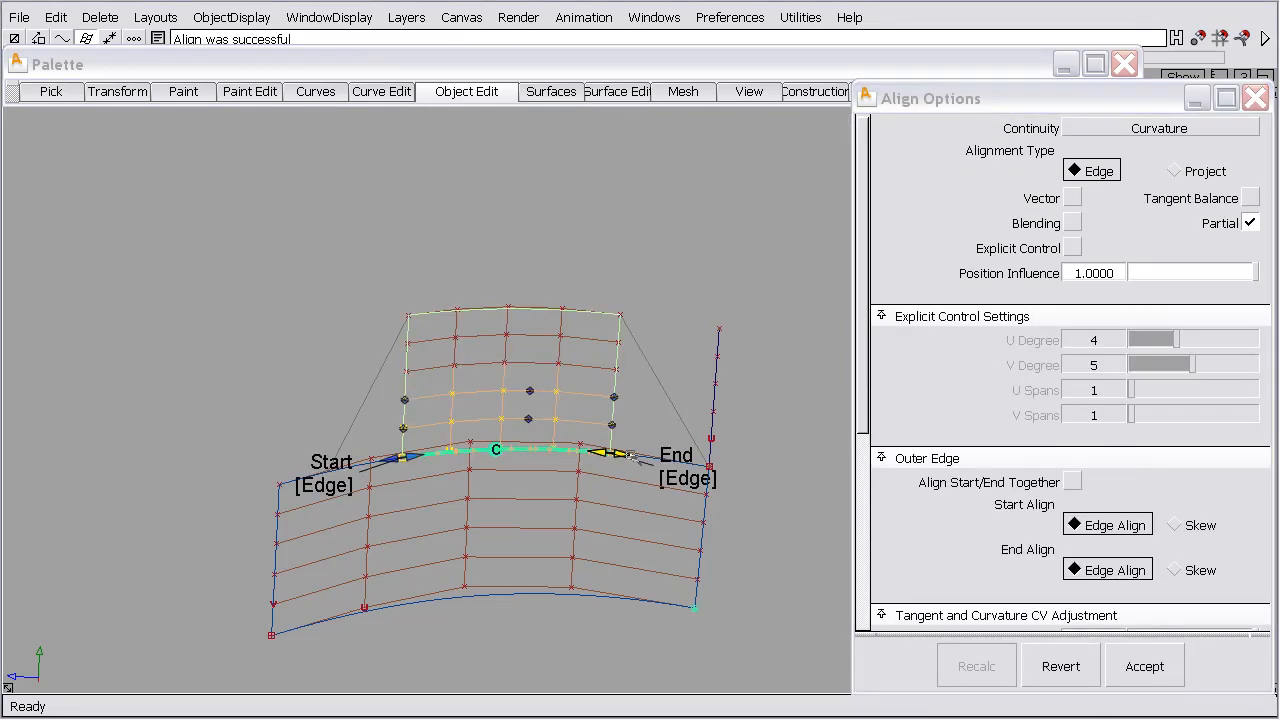
left_click(1158, 128)
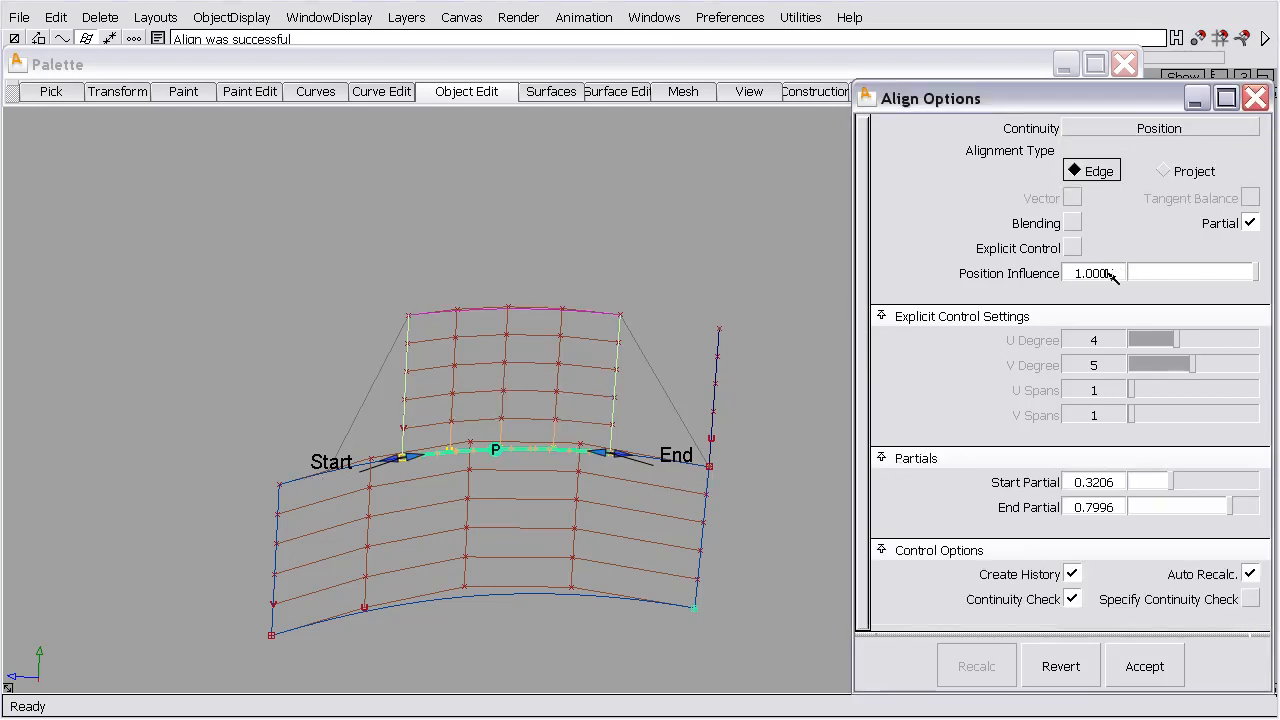
left_click(1072, 222)
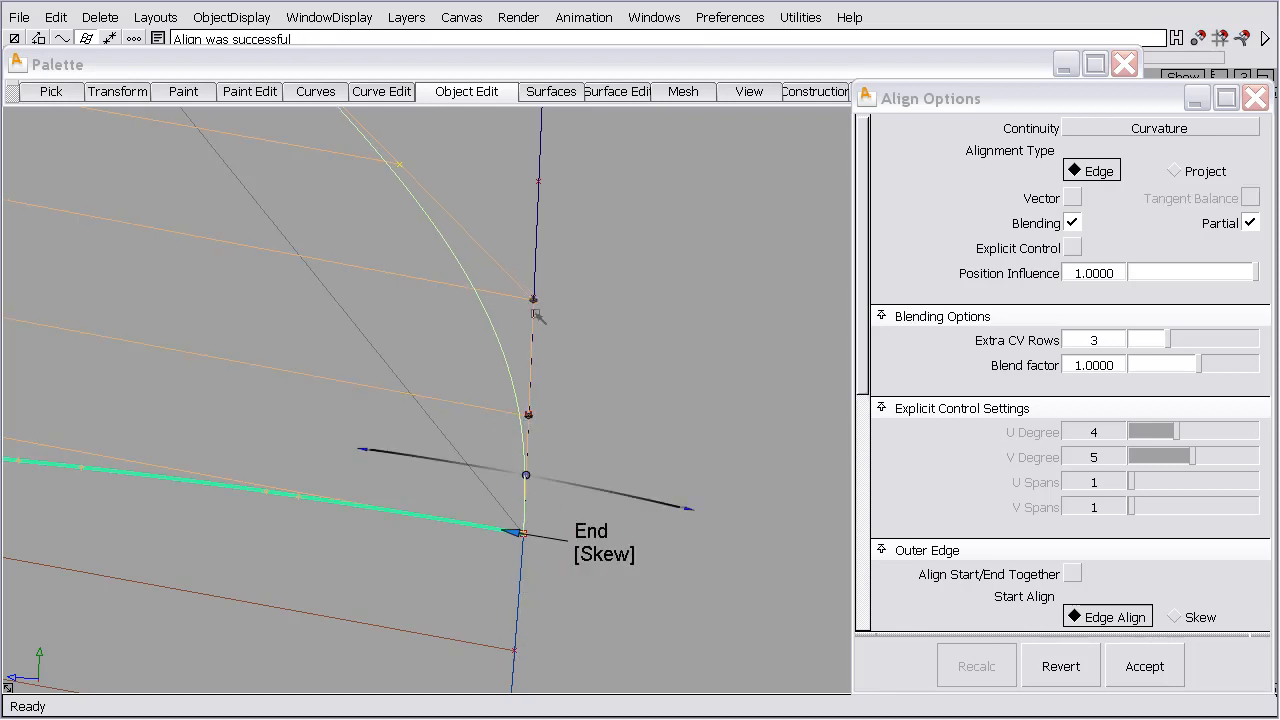
mouse_move(612, 378)
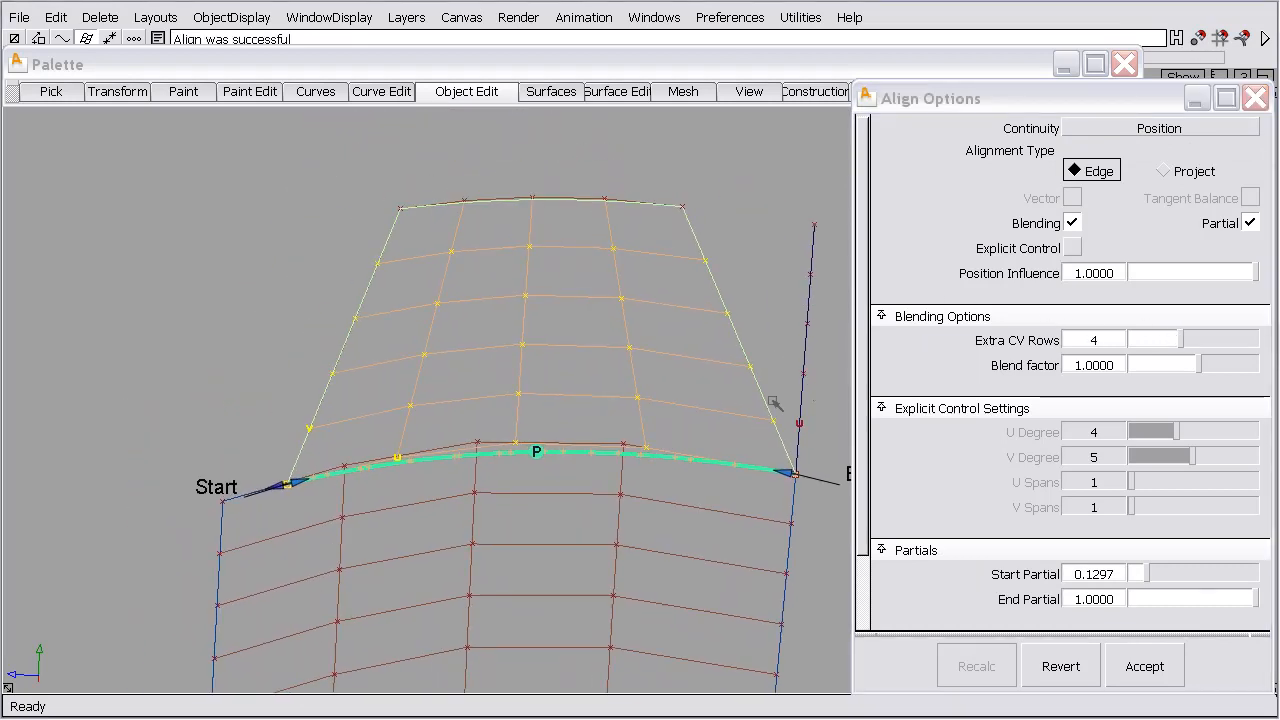
mouse_move(770, 405)
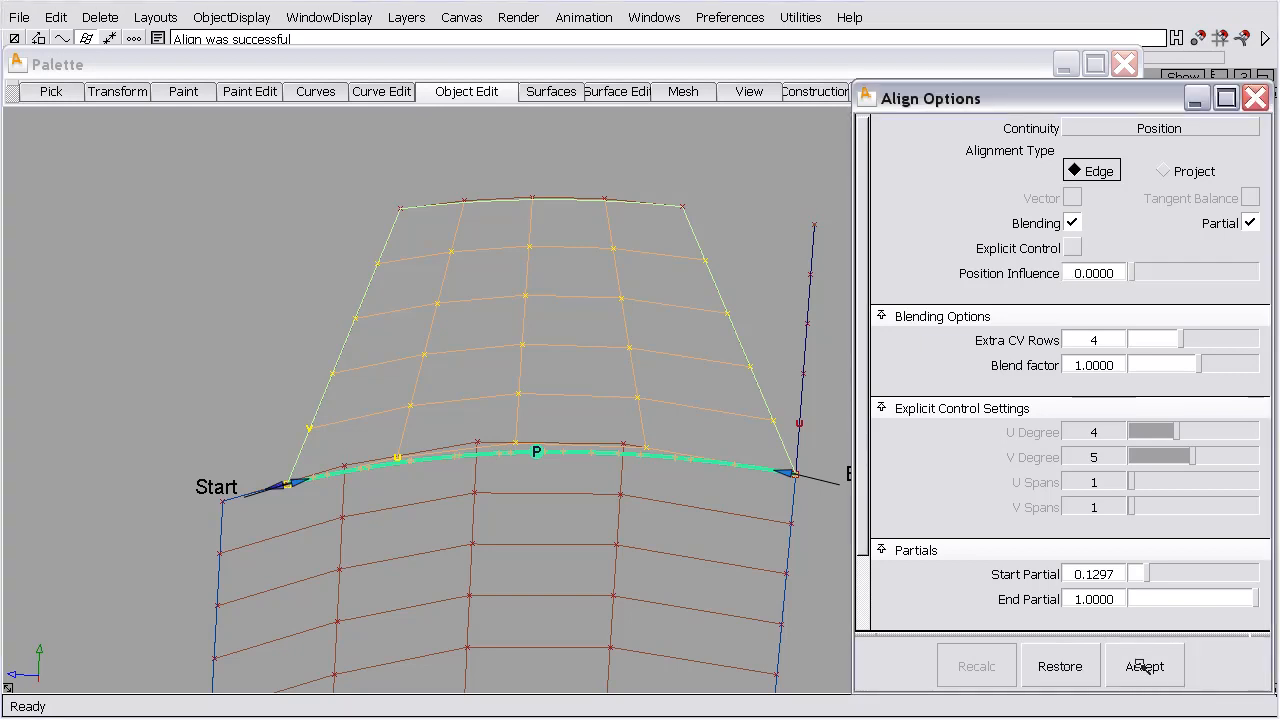
mouse_move(1144, 140)
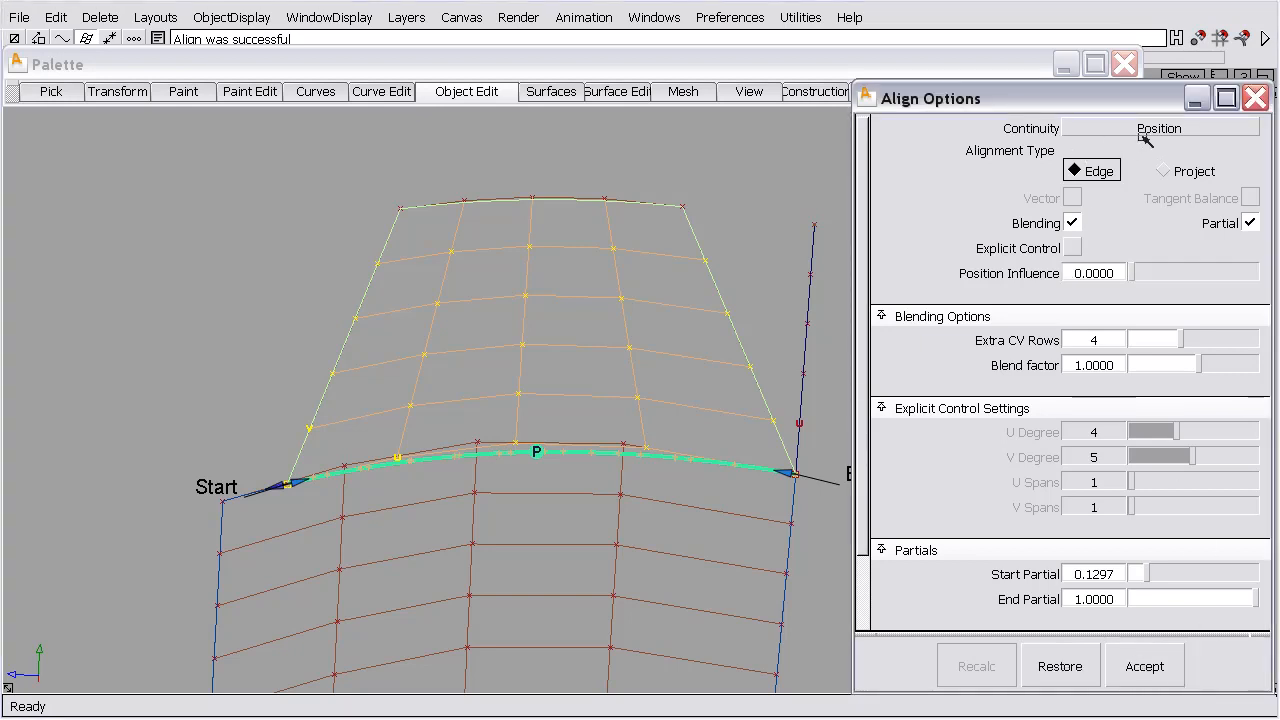
- Set curvature continuity and a skewed start, and reduce the extra blended CV rows to 2
left_click(1158, 127)
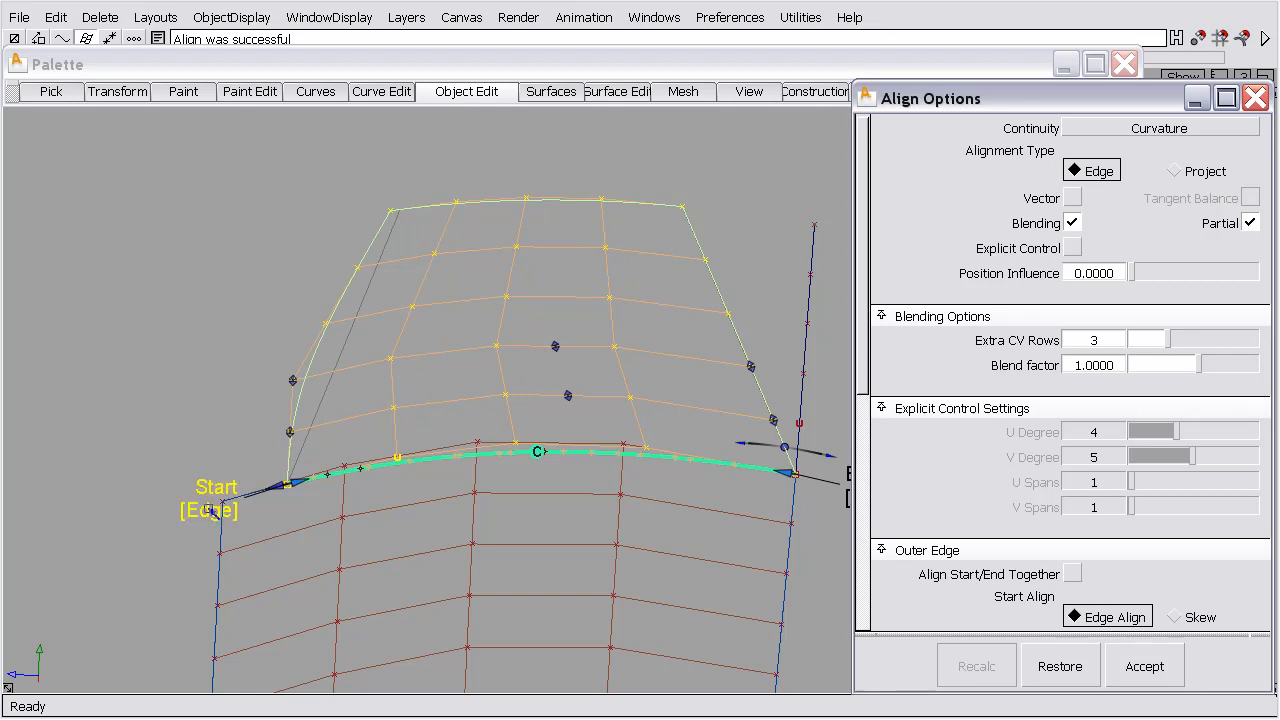
left_click(1173, 617)
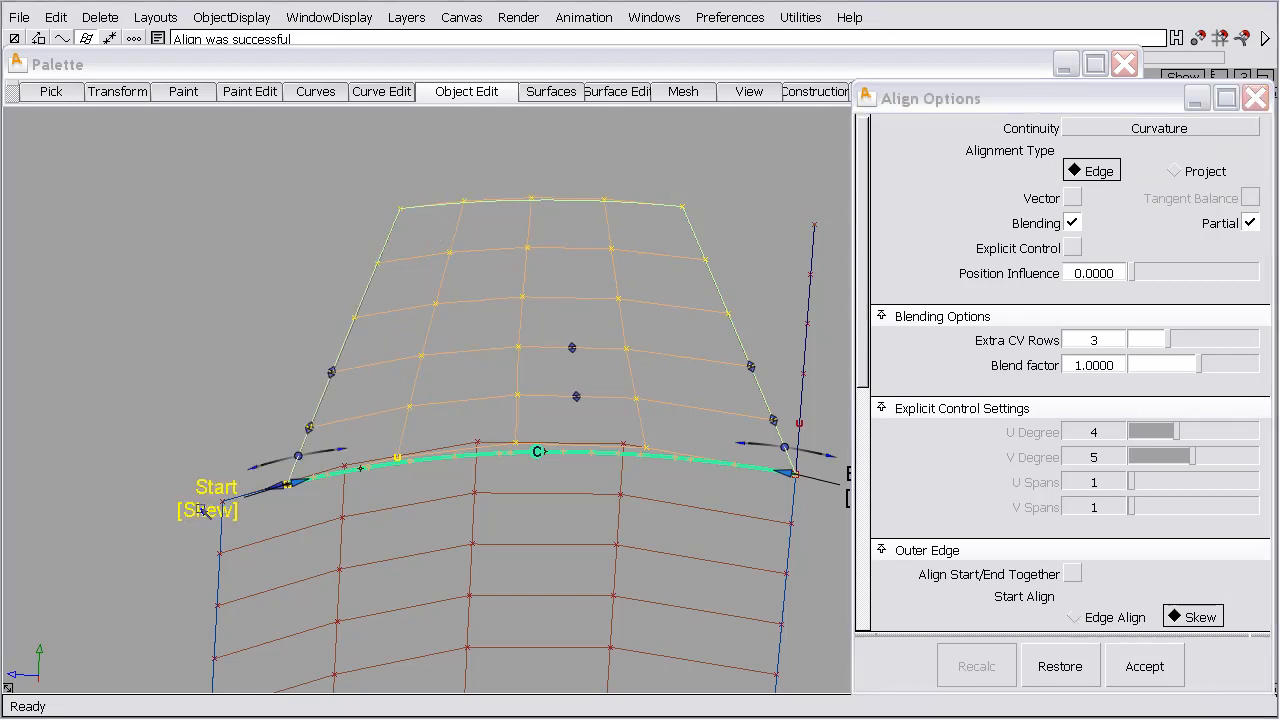
mouse_move(378, 434)
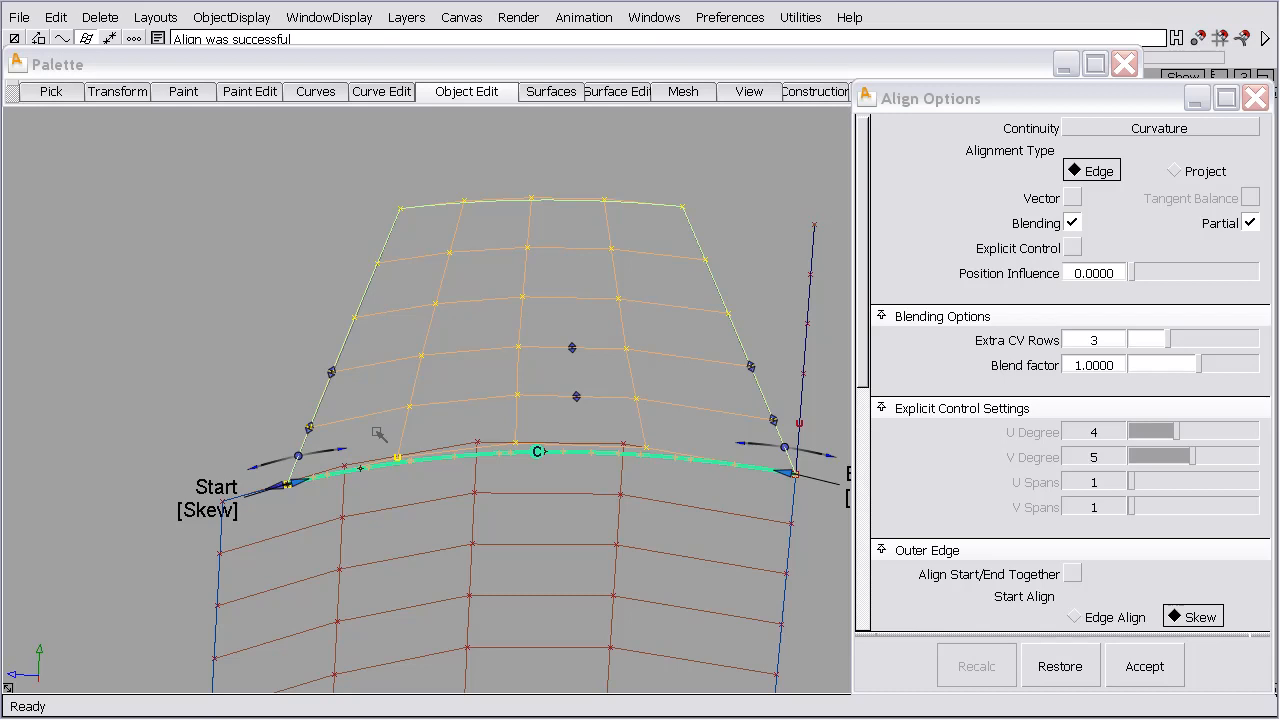
mouse_move(497, 390)
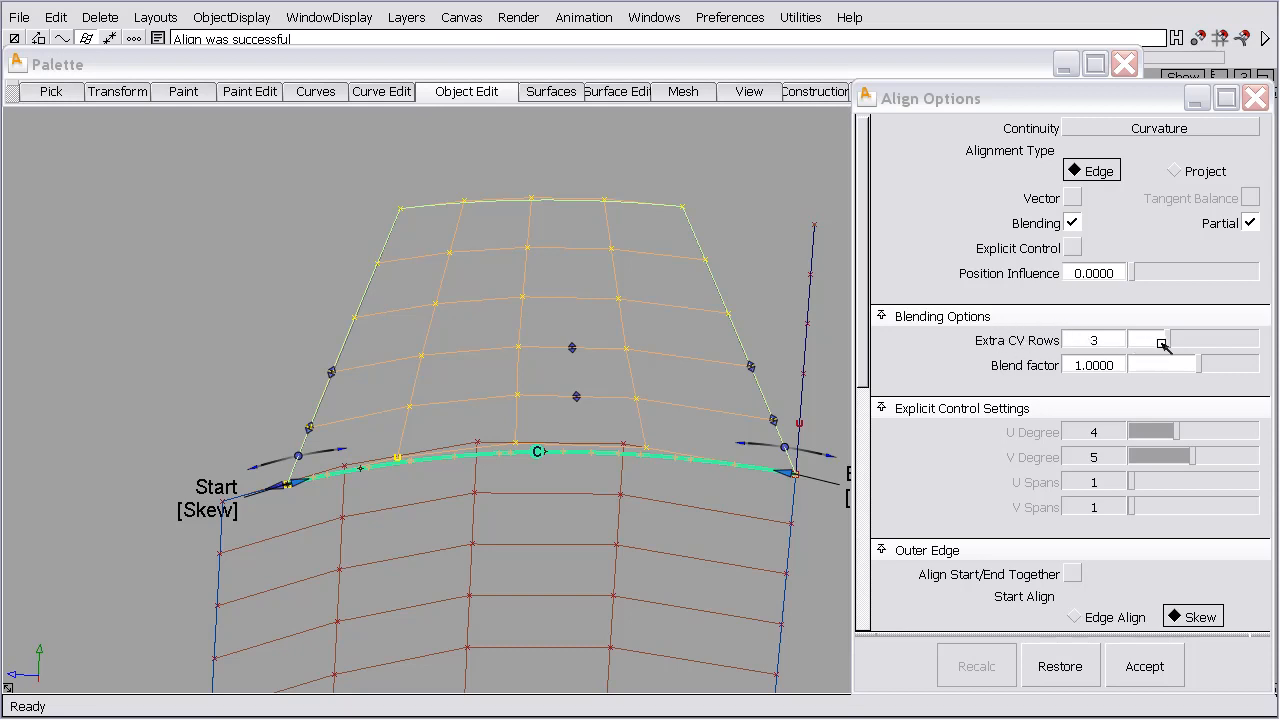
mouse_move(592, 360)
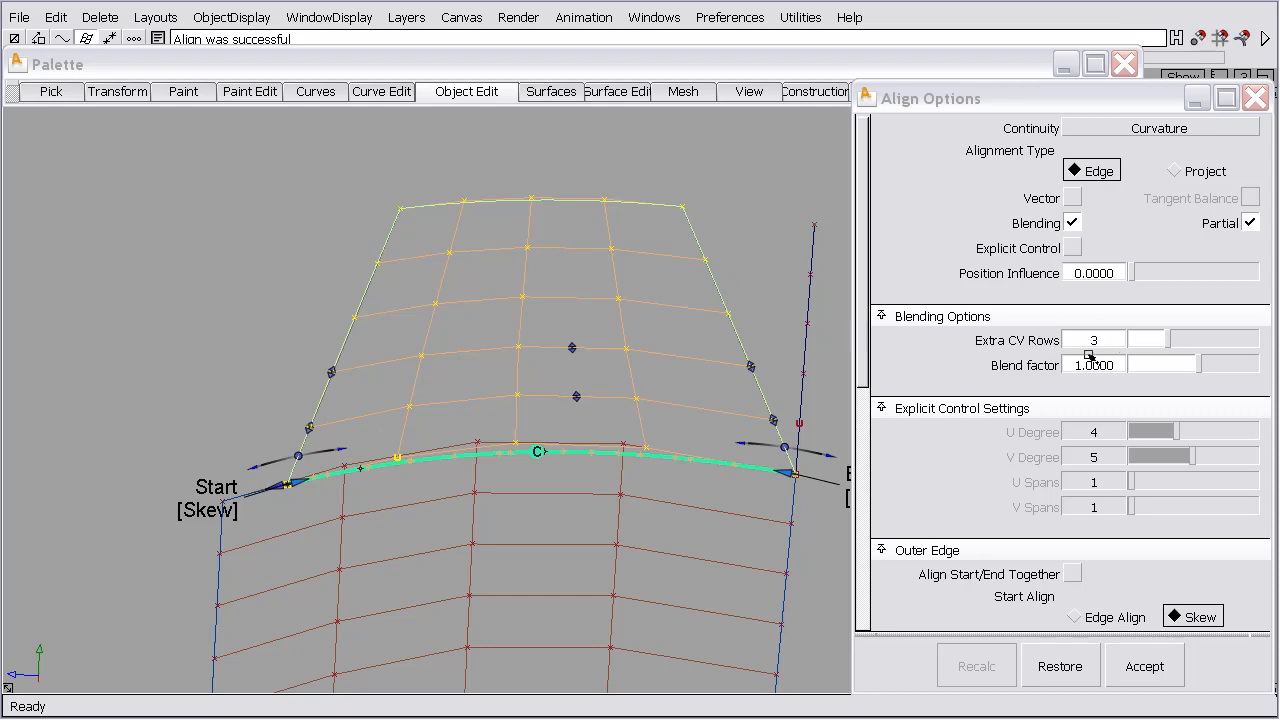
mouse_move(615, 176)
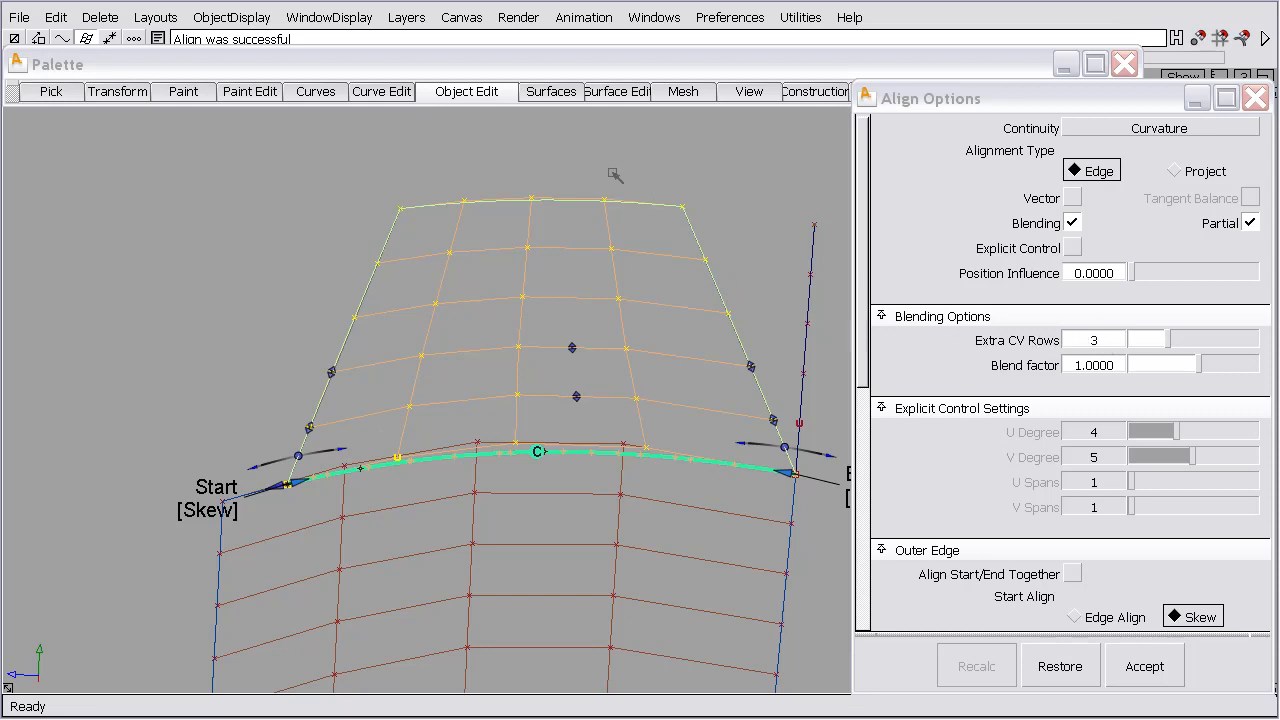
mouse_move(1170, 344)
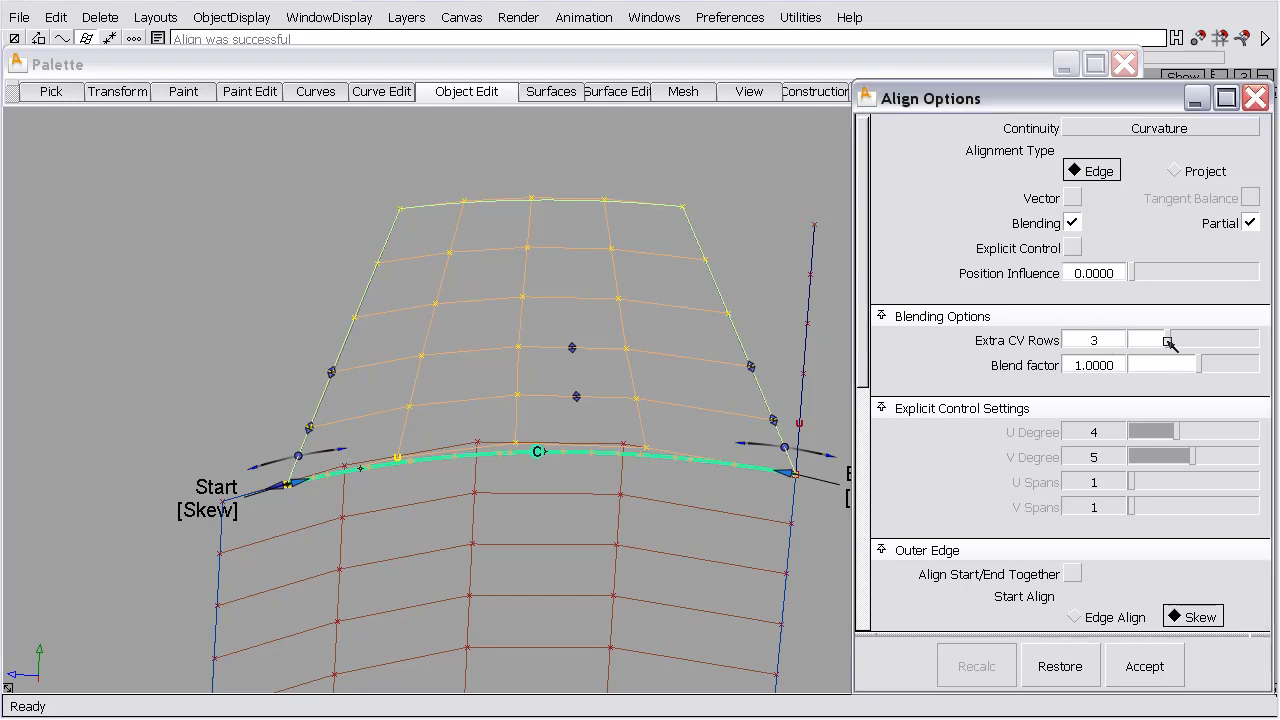
left_click(1165, 343)
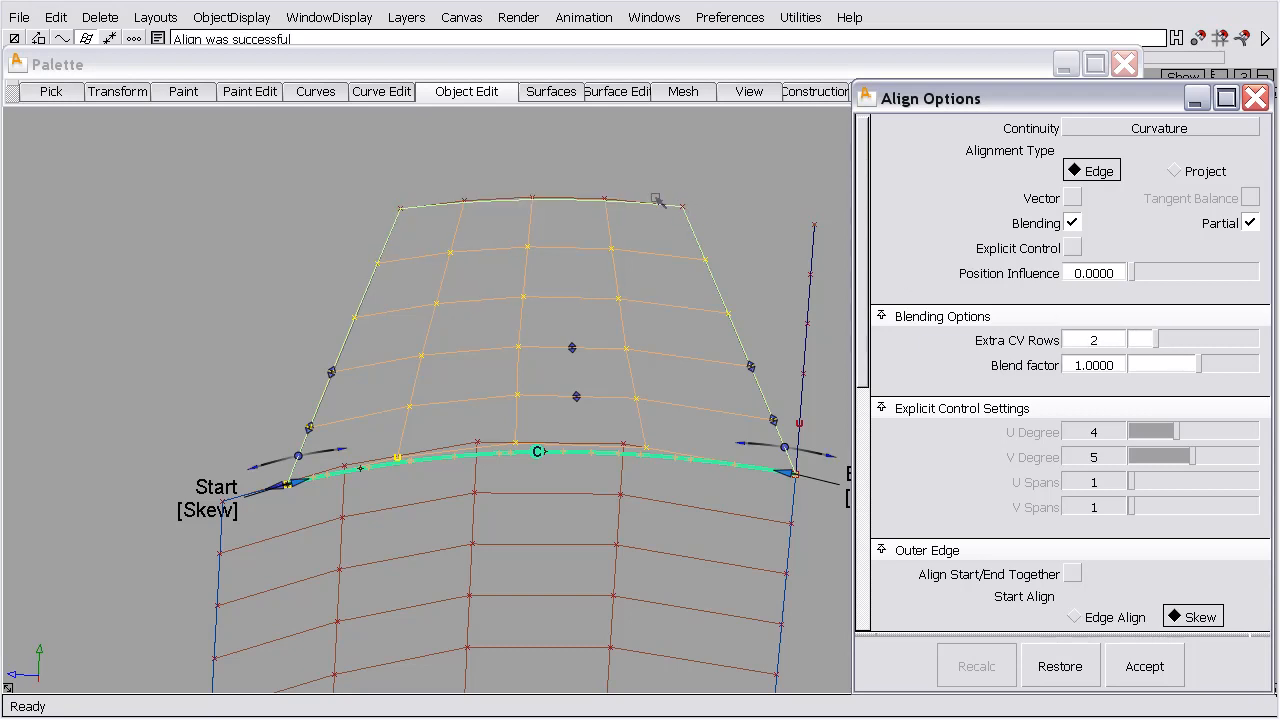
mouse_move(410, 182)
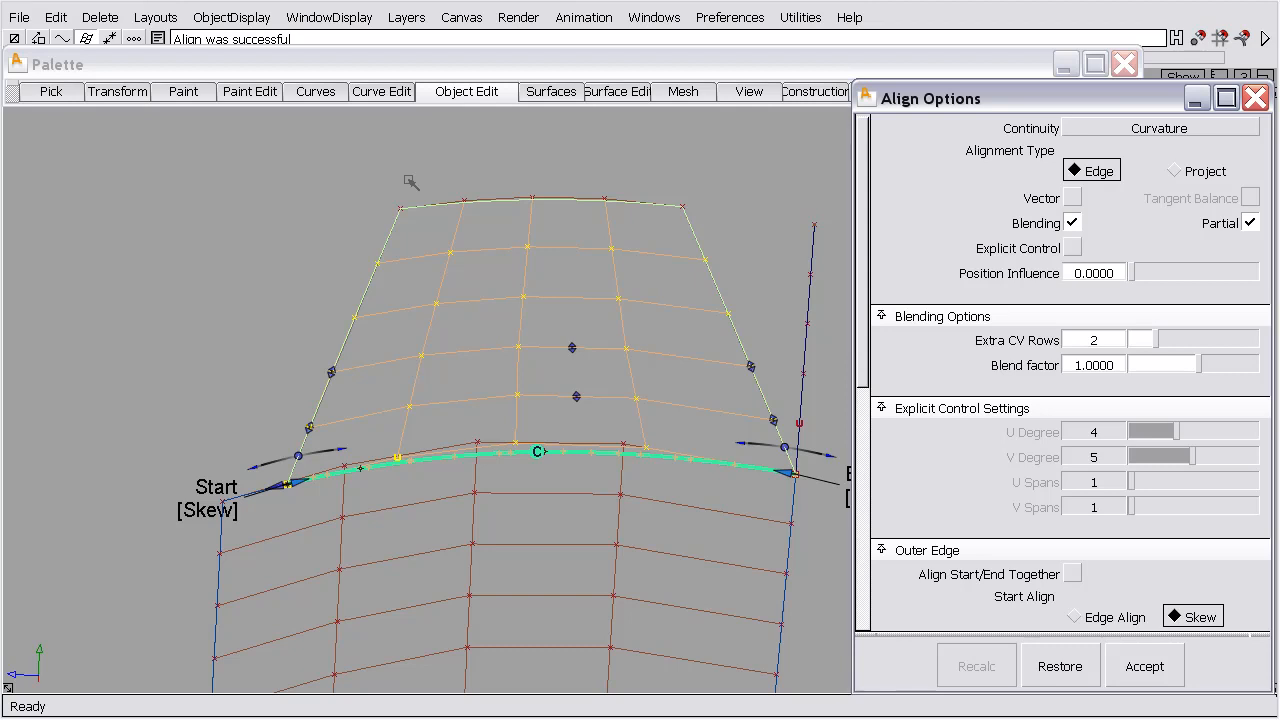
mouse_move(400, 210)
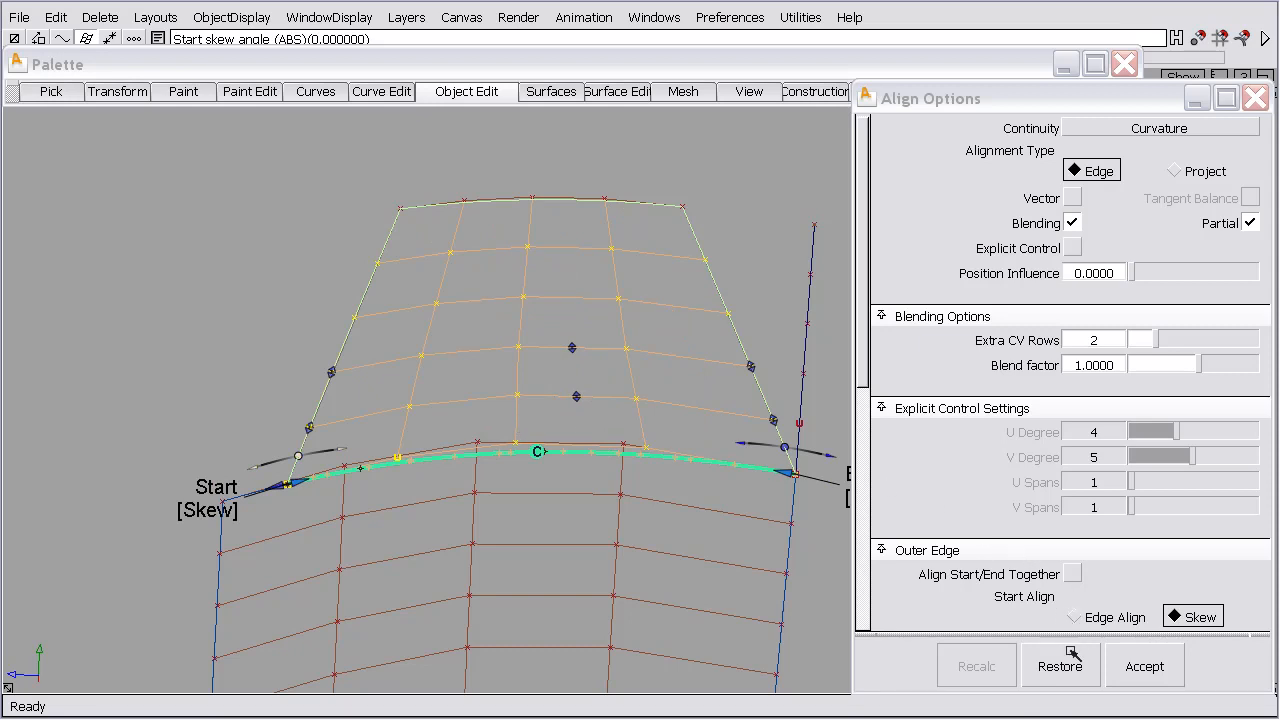
- Restore earlier settings, raise extra CV rows to 4, and slide the aligned span's start along the edge
left_click(1144, 665)
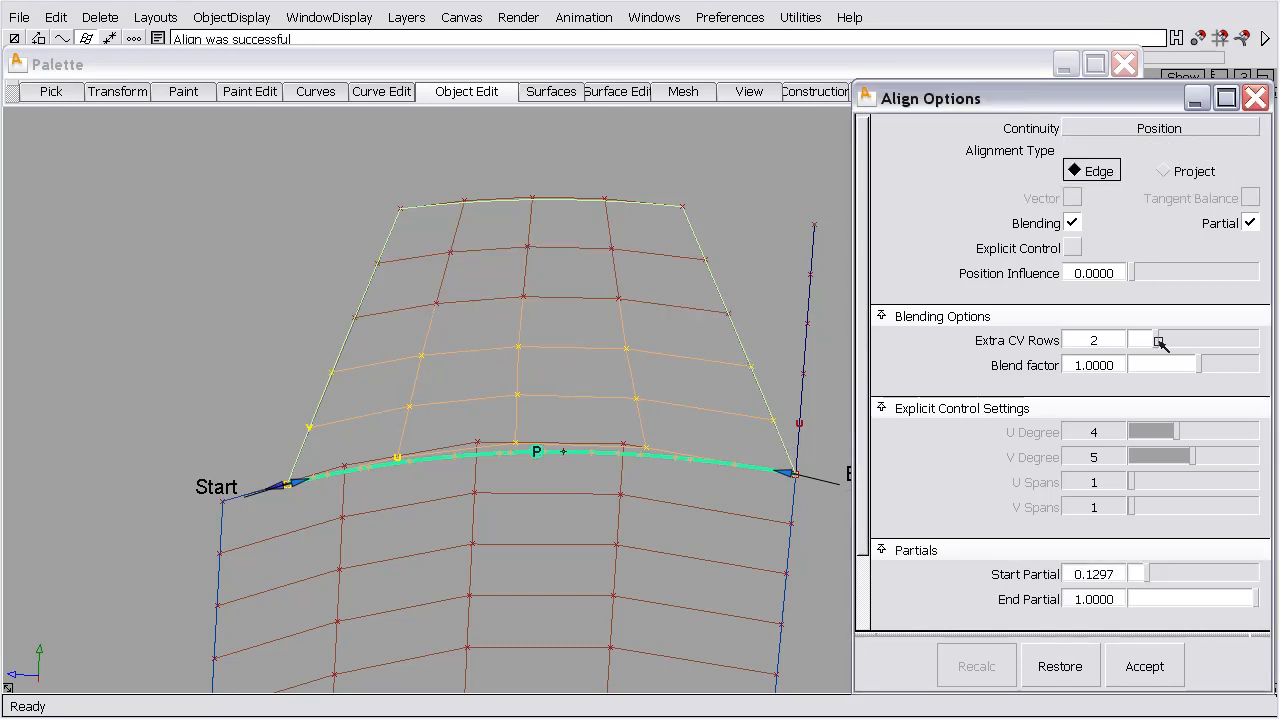
left_click(1158, 335)
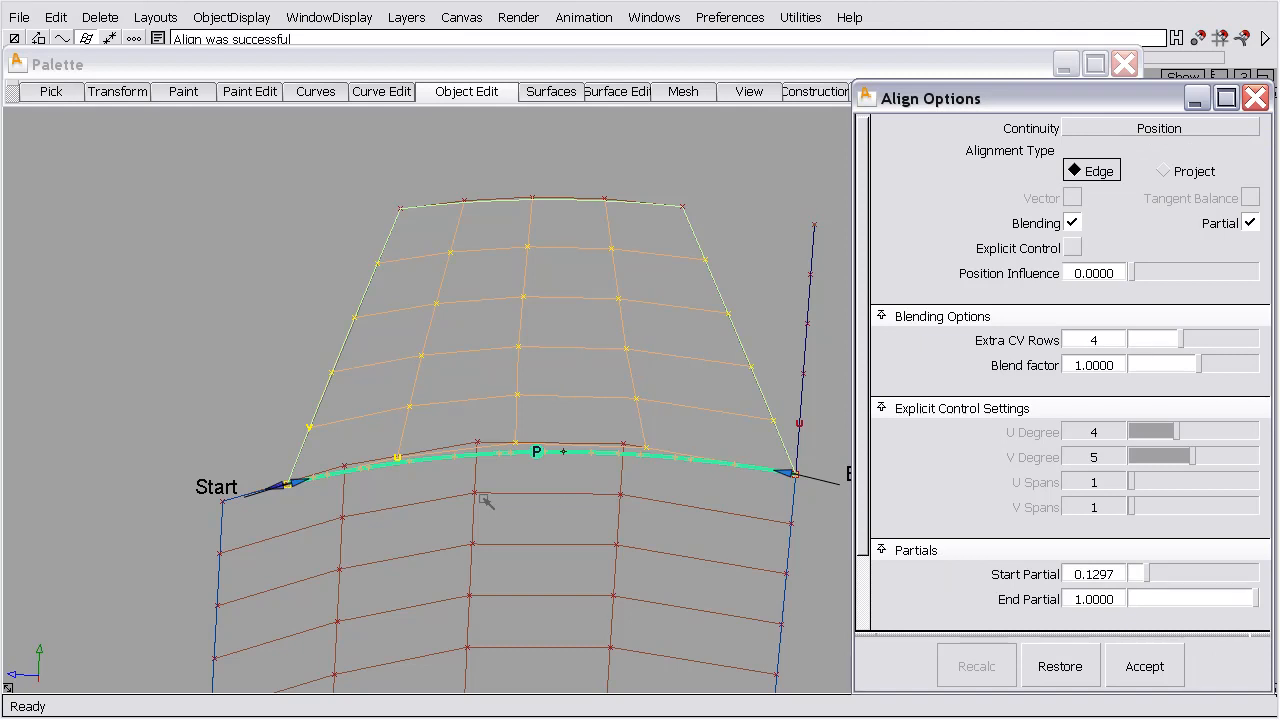
left_click_drag(290, 485, 600, 458)
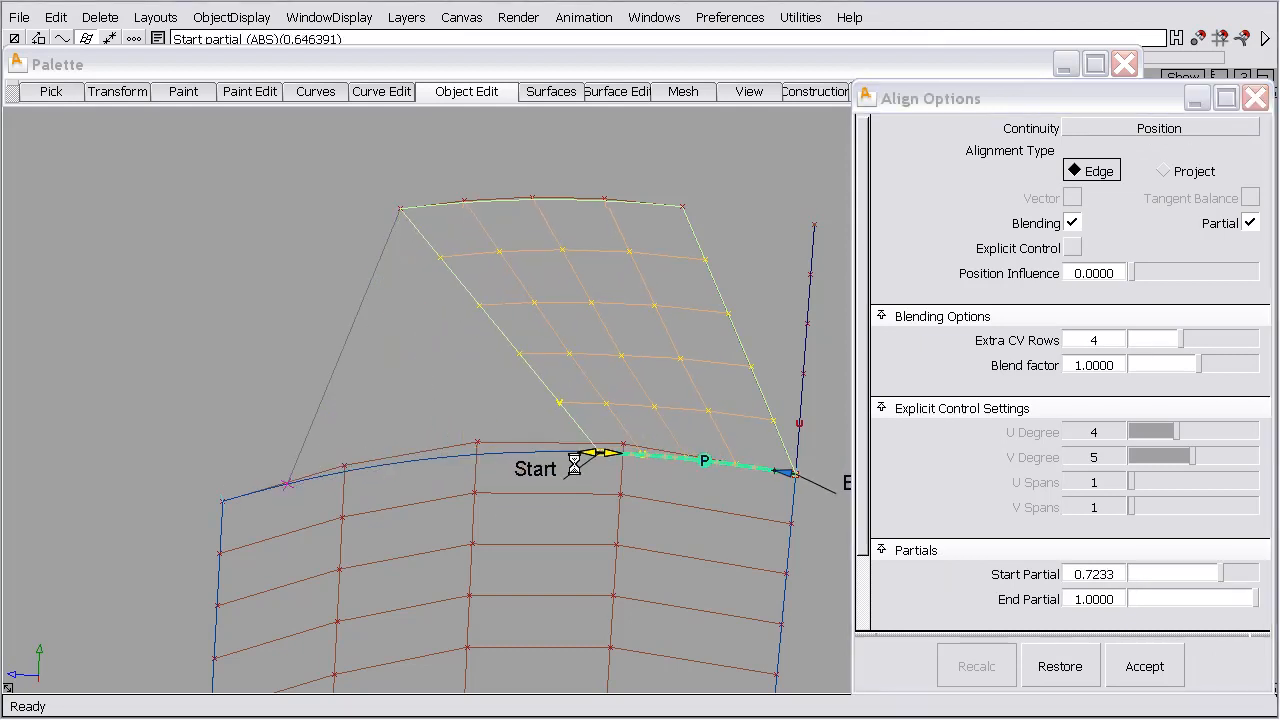
left_click_drag(600, 455, 565, 453)
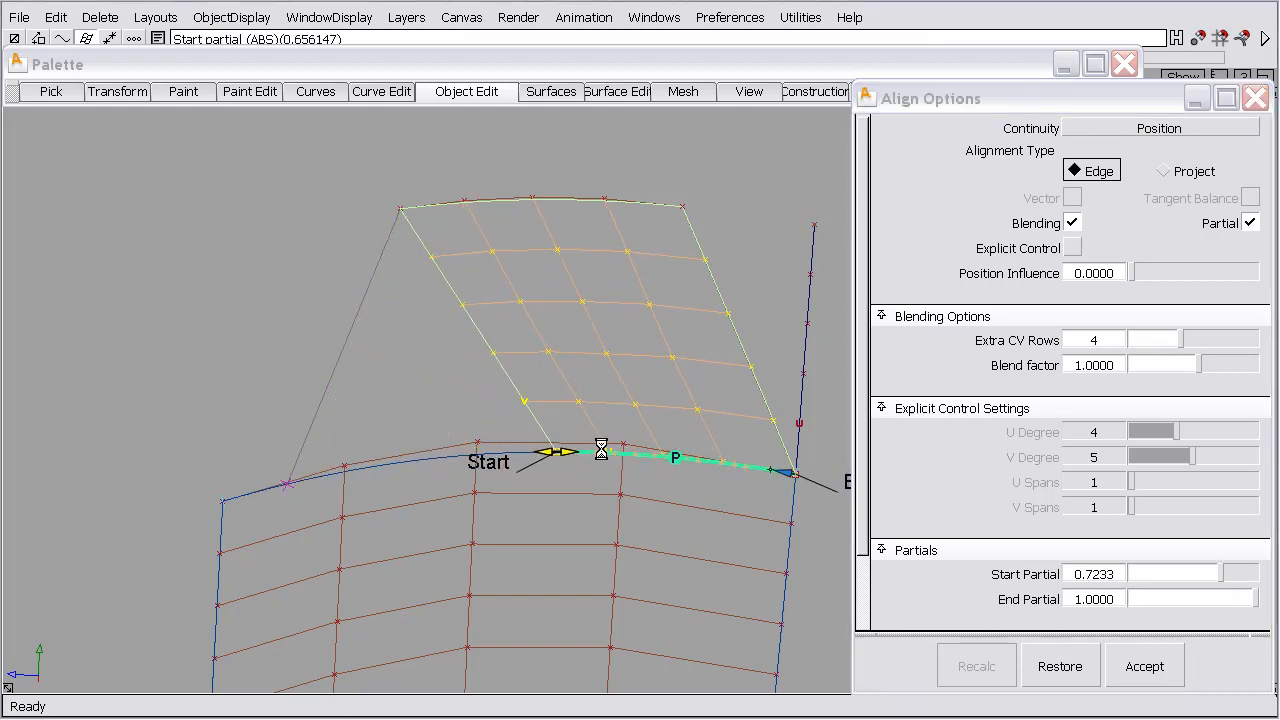
left_click_drag(601, 447, 471, 447)
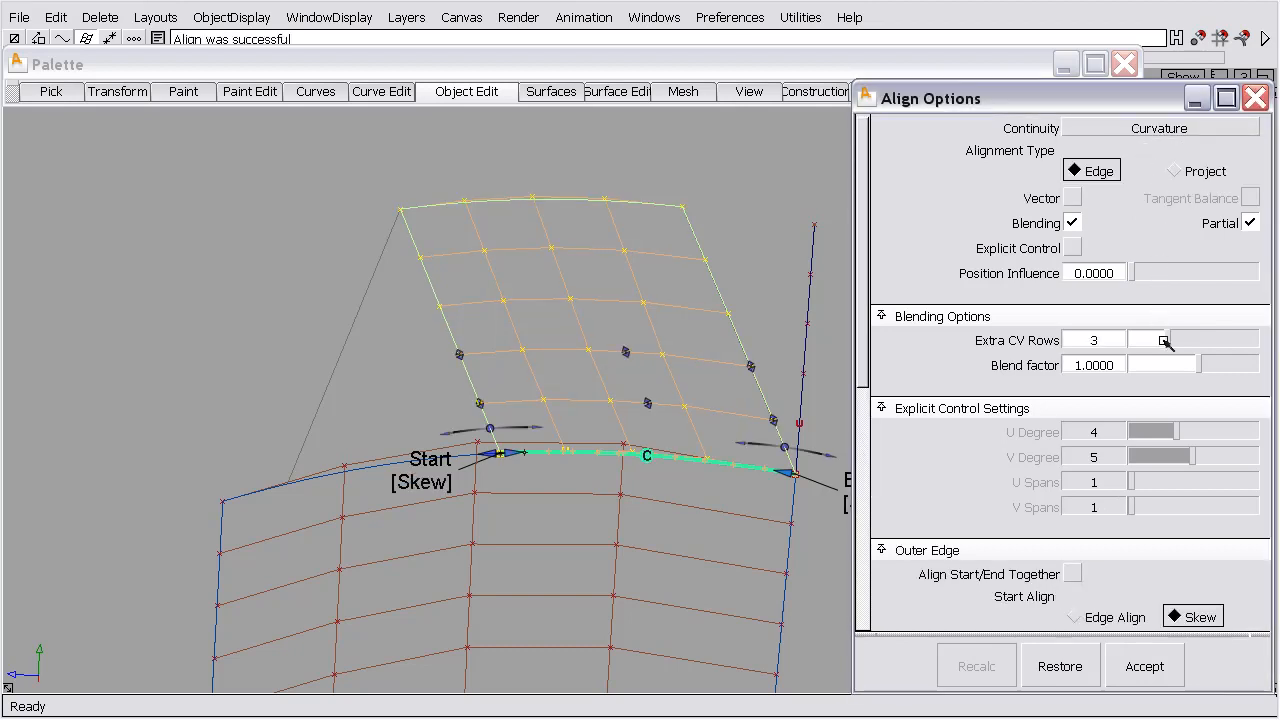
- Reduce the extra blended CV rows to 2 and orbit to inspect the patch junction
left_click(1160, 342)
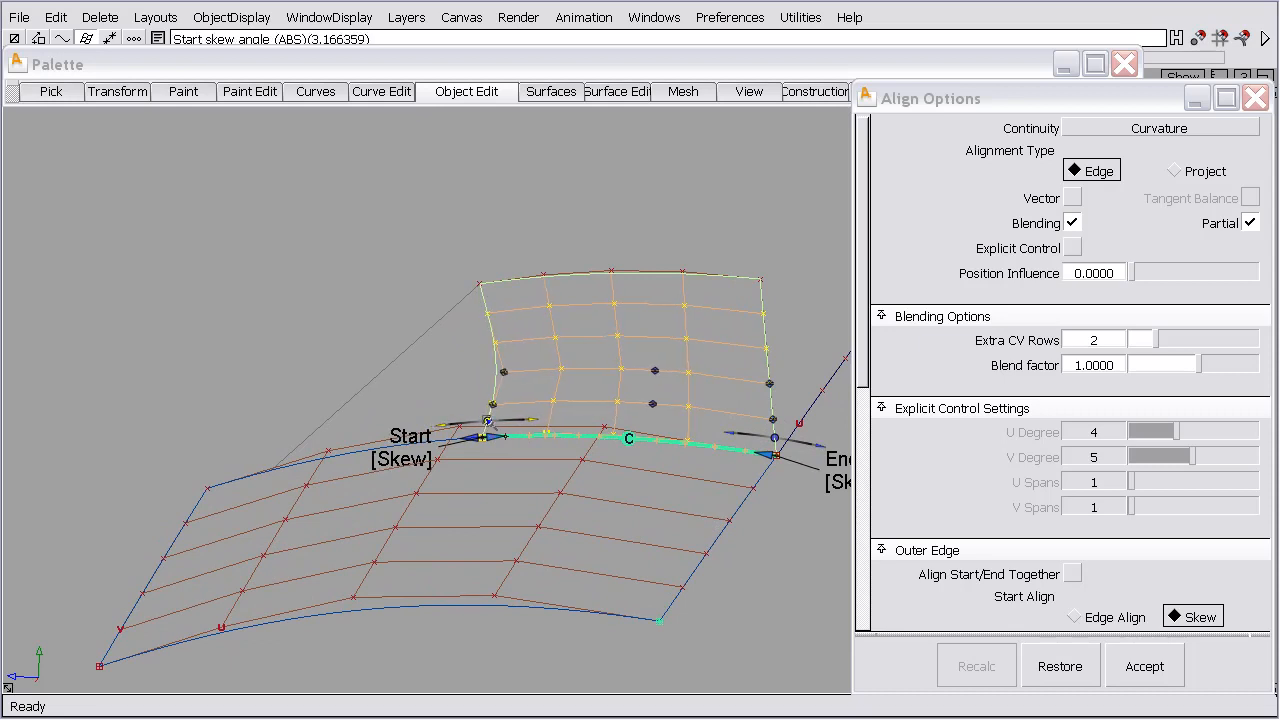
left_click_drag(490, 420, 480, 420)
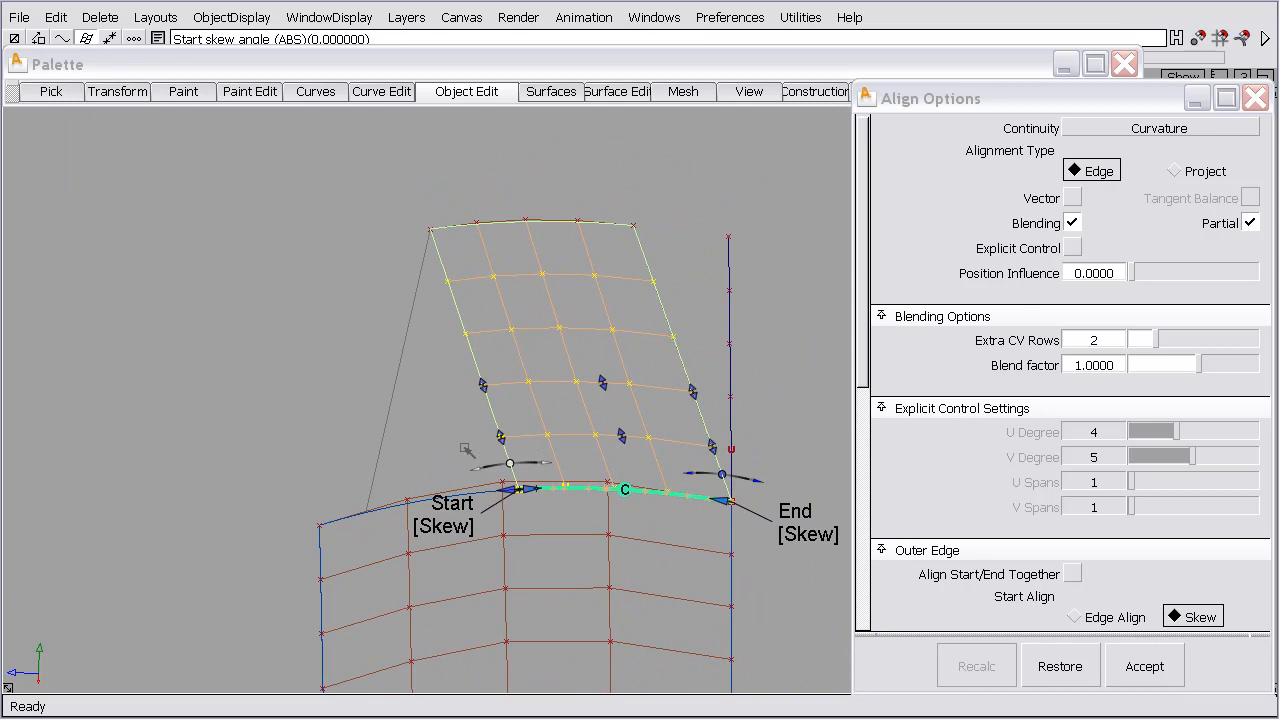
mouse_move(330, 378)
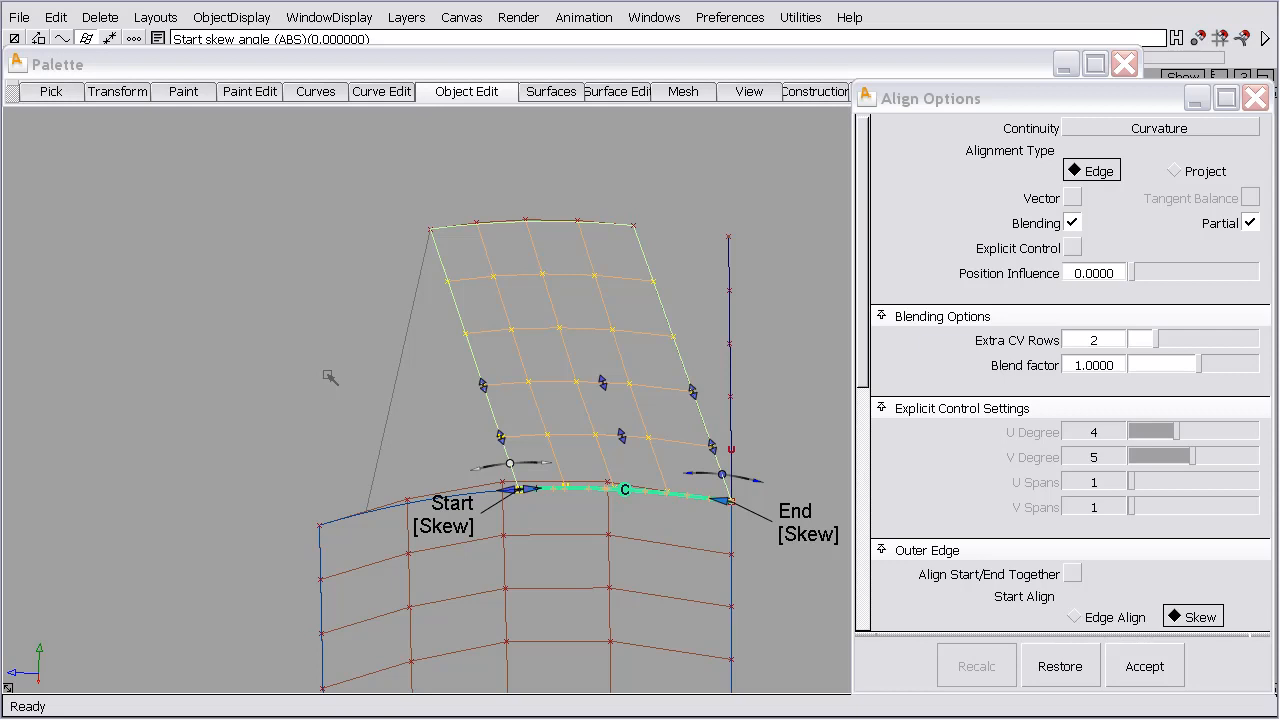
mouse_move(338, 378)
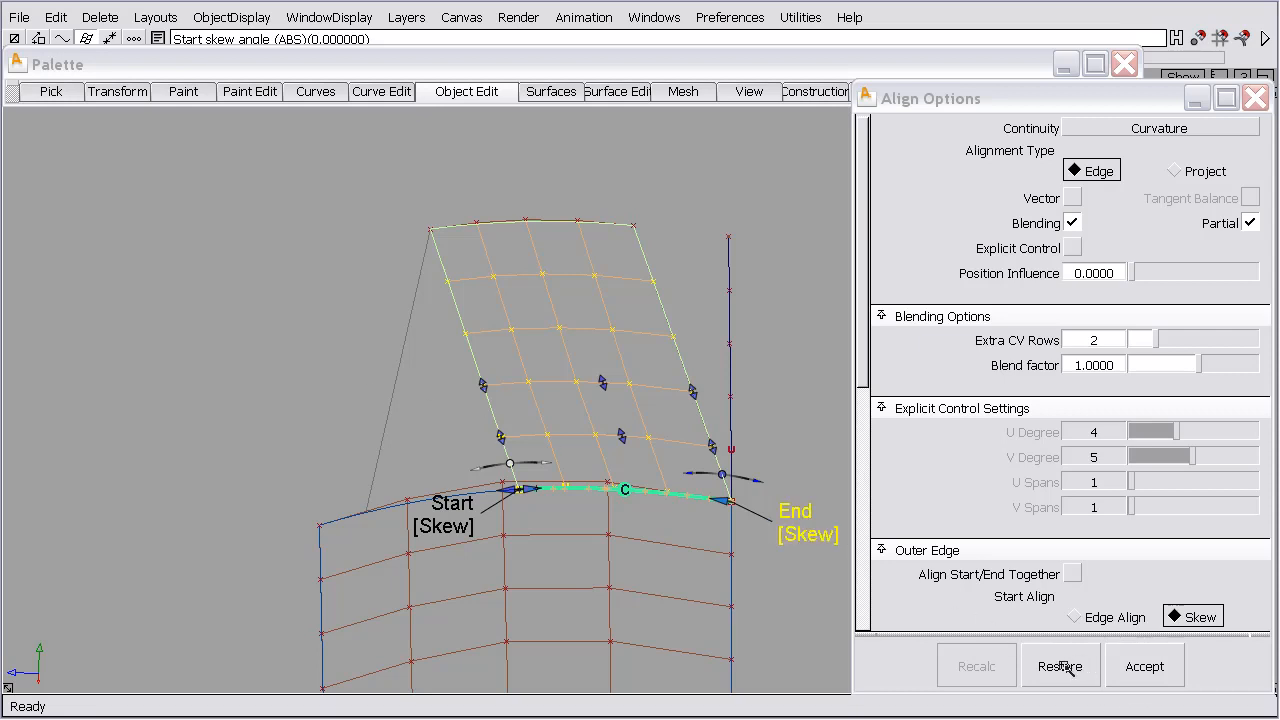
- Restore stored settings: Position continuity, influence 1.0, 4 extra rows, start partial 0.1297
left_click(977, 665)
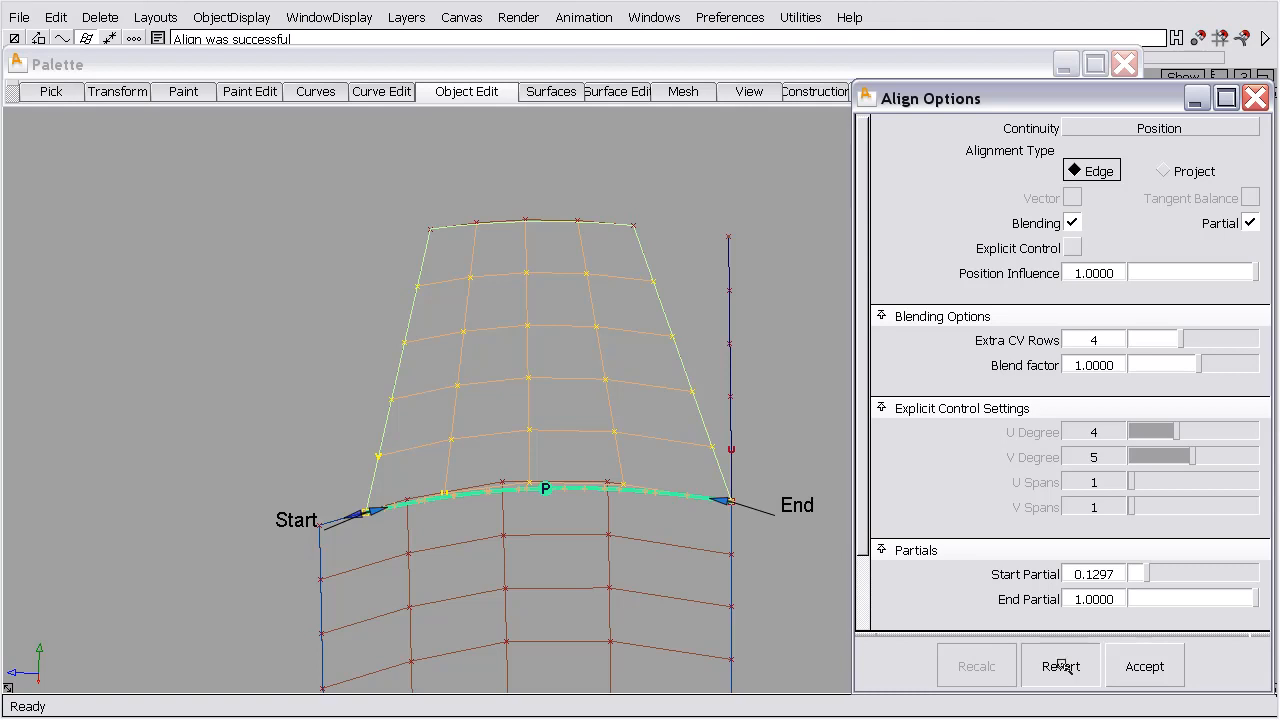
- Revert the alignment, turn blending on, and apply a partial position alignment
left_click(1060, 665)
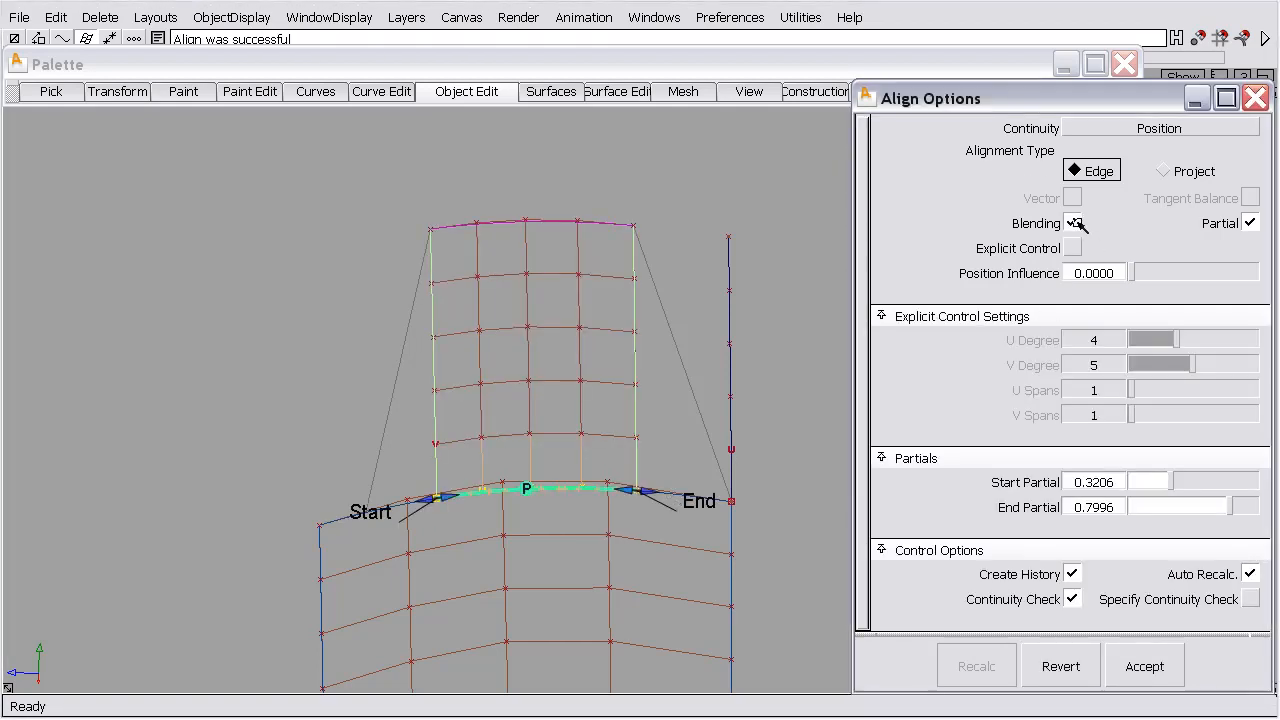
left_click(1072, 222)
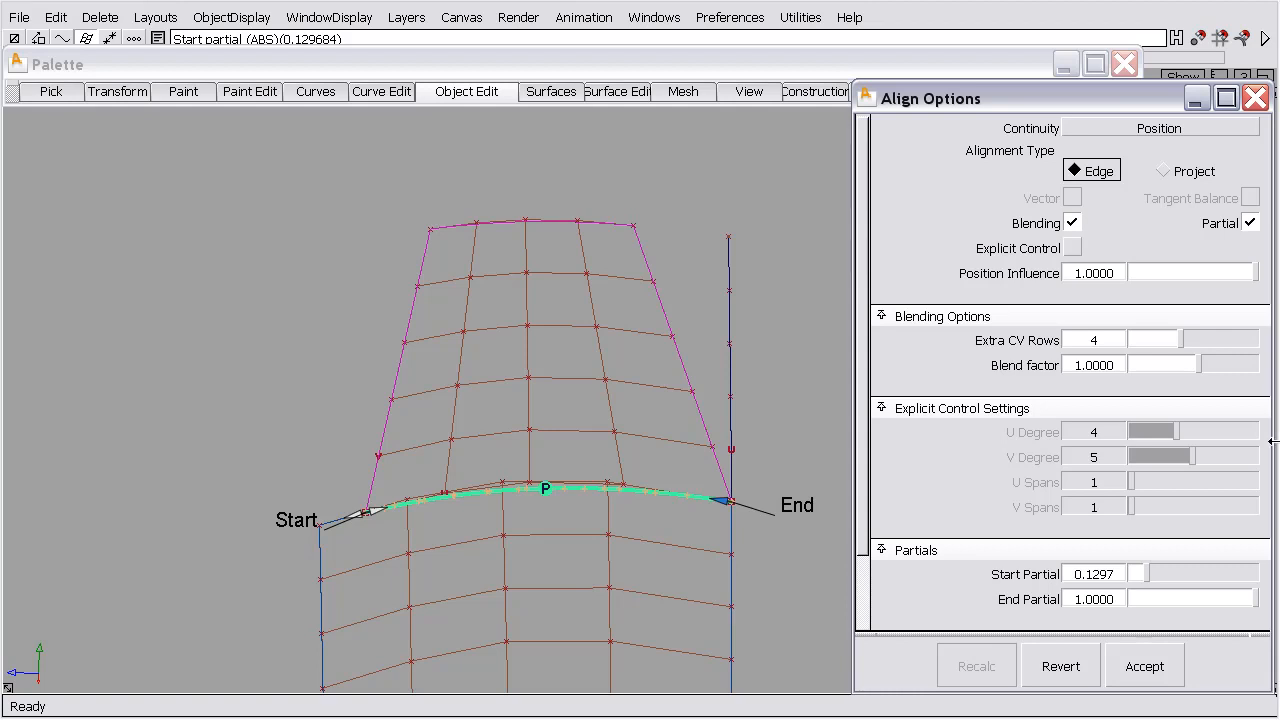
left_click(1144, 665)
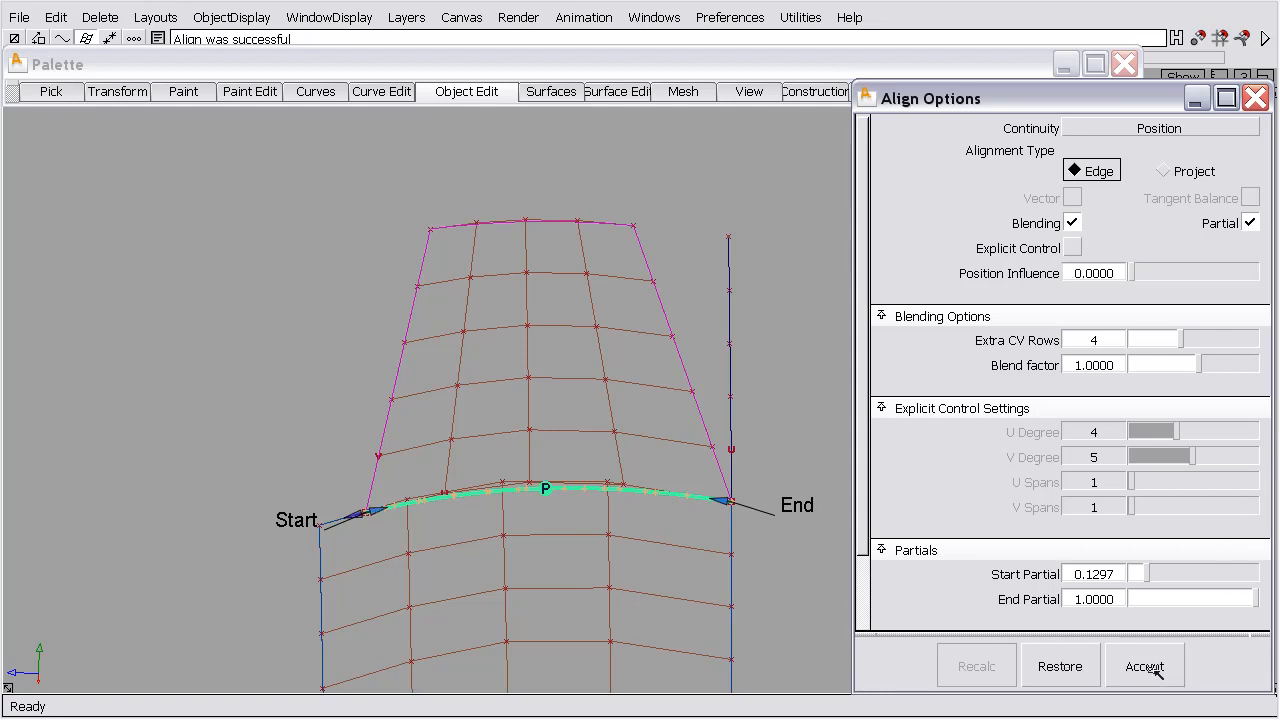
- Switch to curvature continuity with skewed start/end and two extra CV rows
left_click(1157, 127)
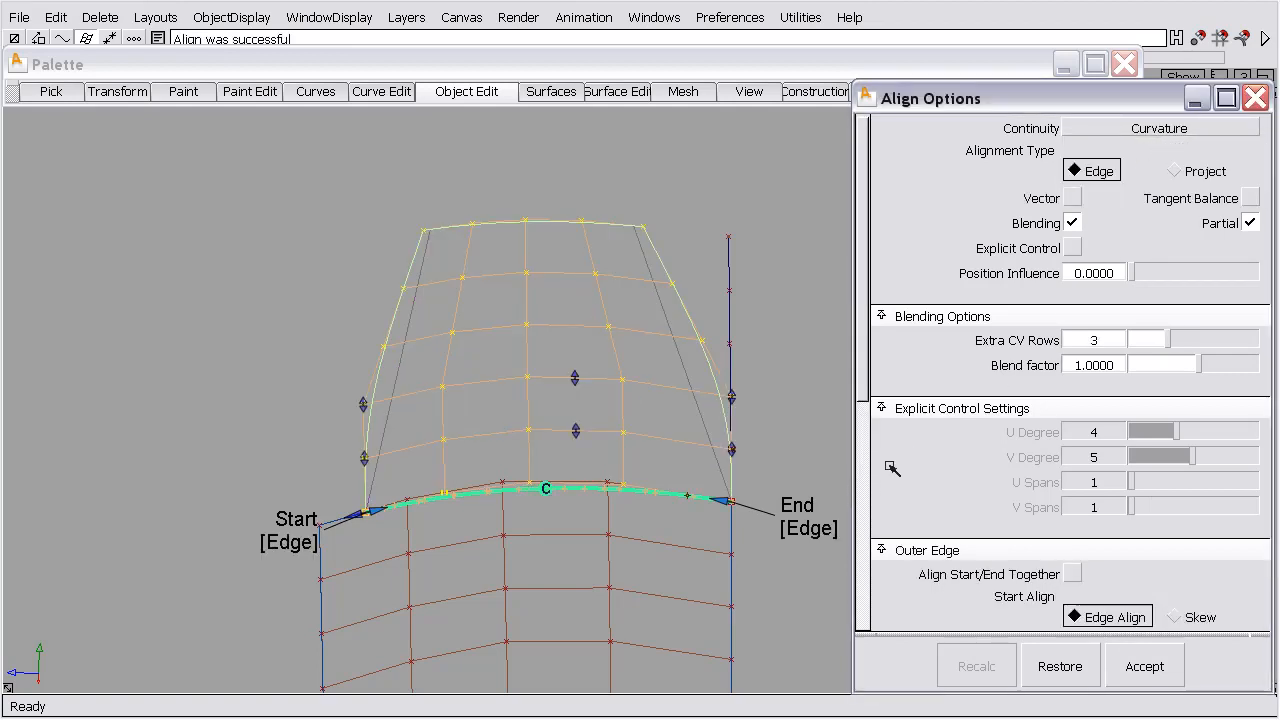
left_click(1168, 616)
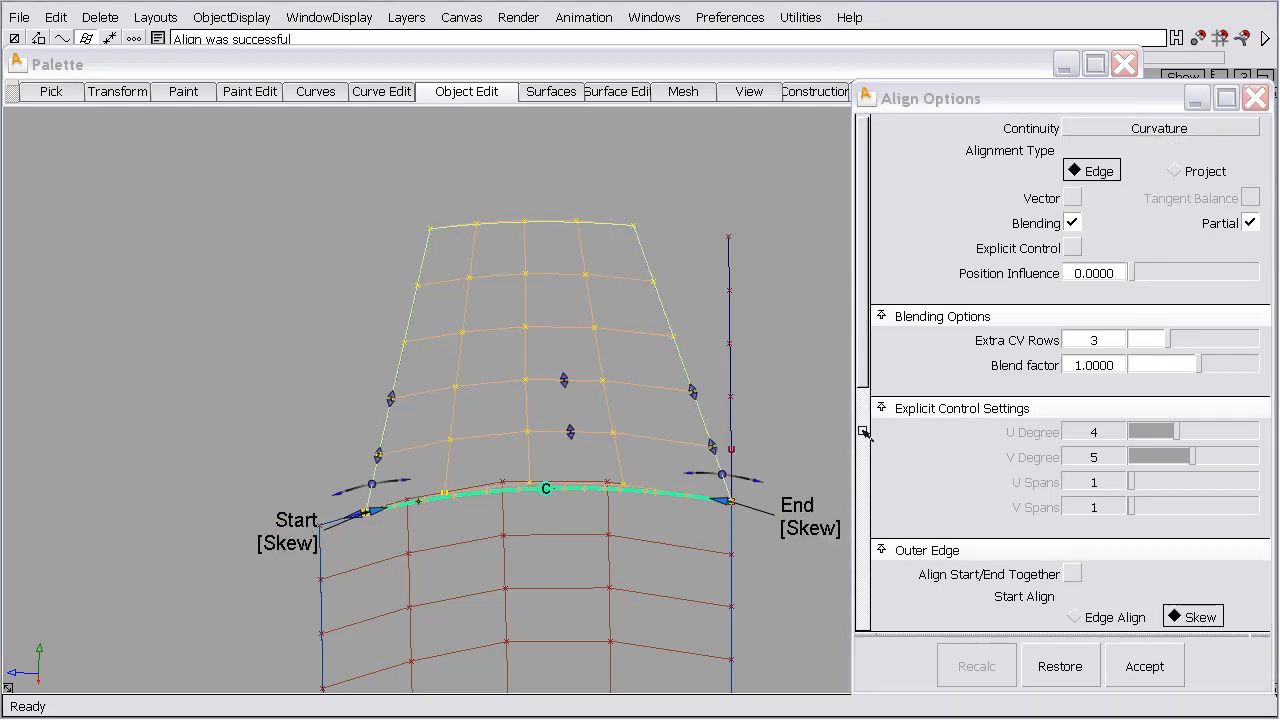
left_click(1150, 340)
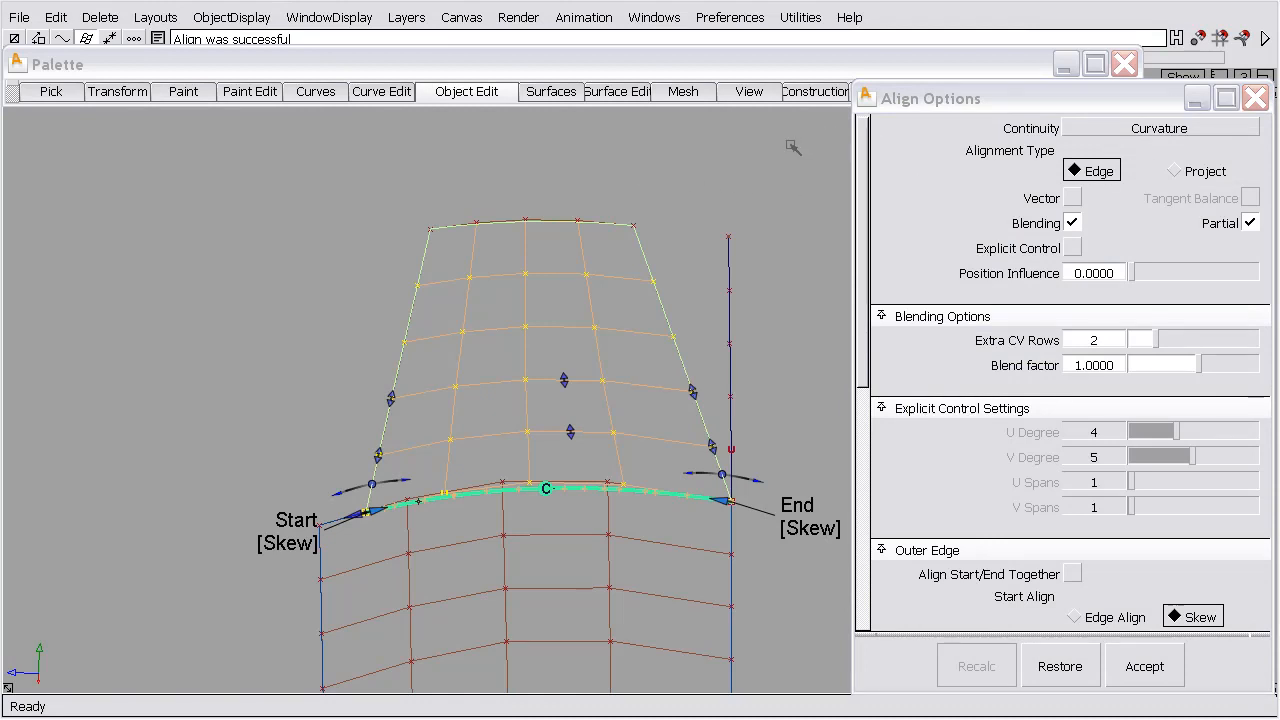
mouse_move(1225, 97)
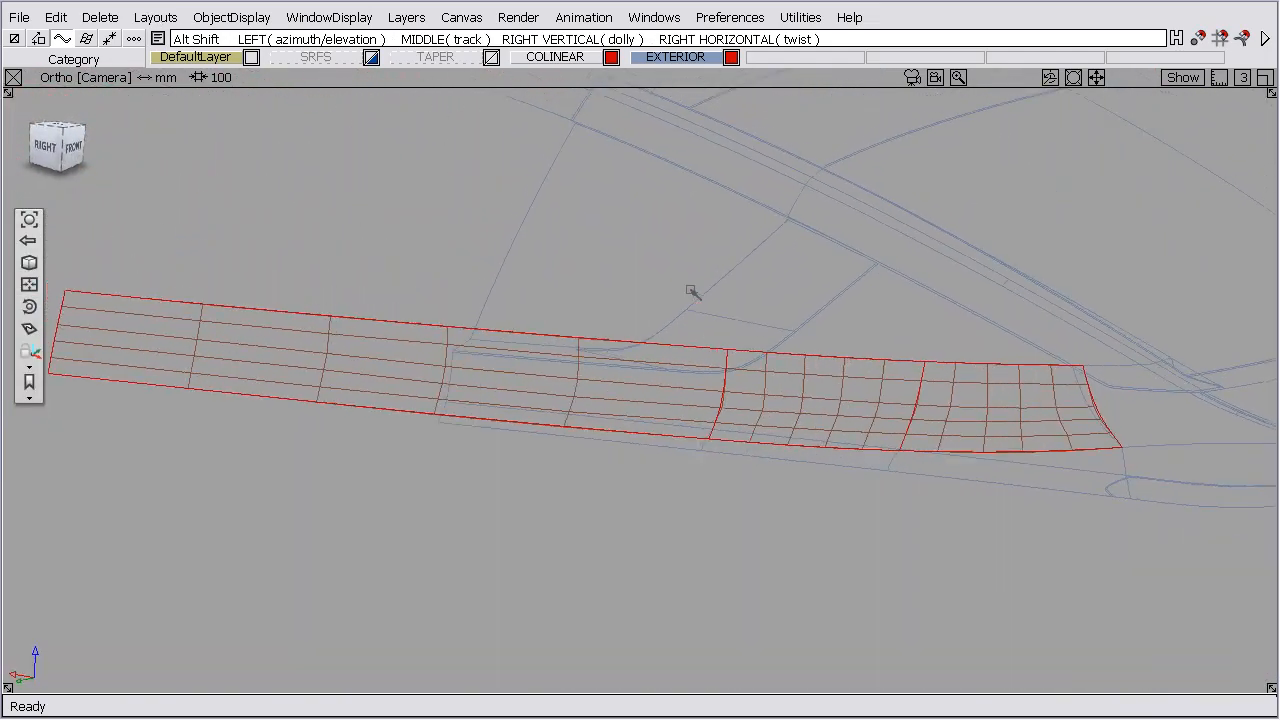
- Orbit toward the long patch strip and zoom in on its seams
left_click_drag(690, 290, 480, 318)
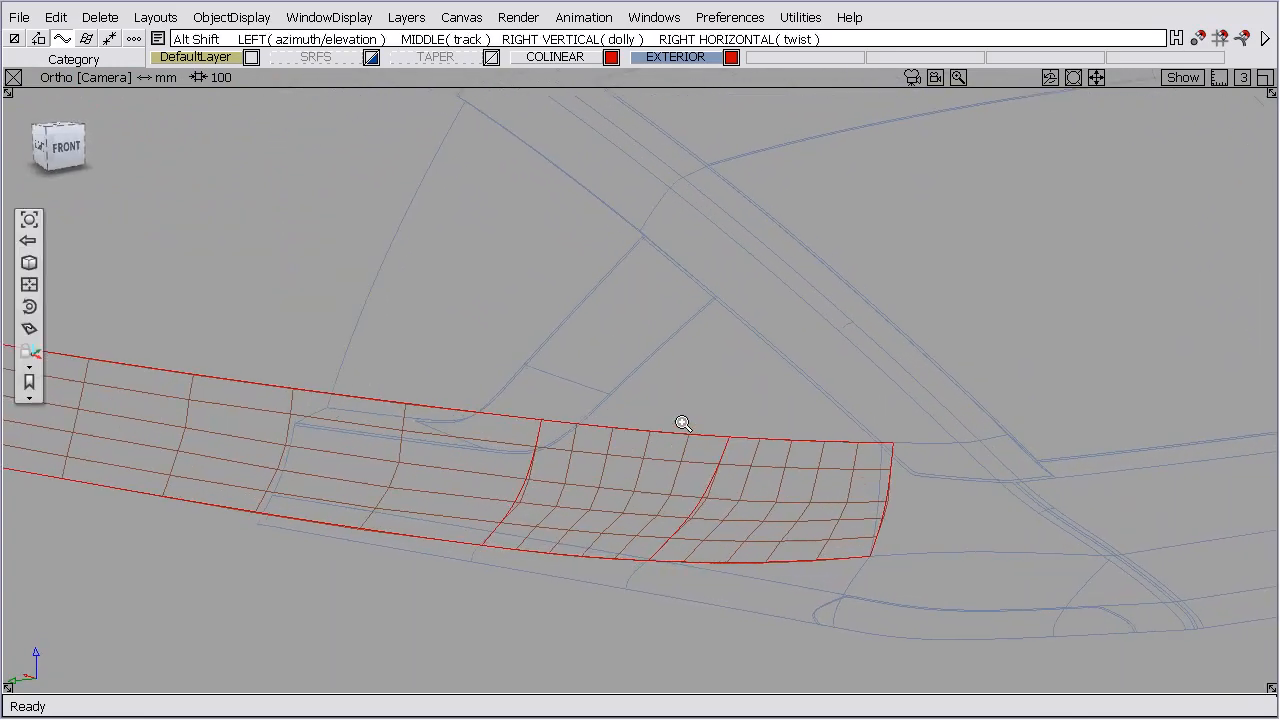
left_click_drag(683, 424, 695, 304)
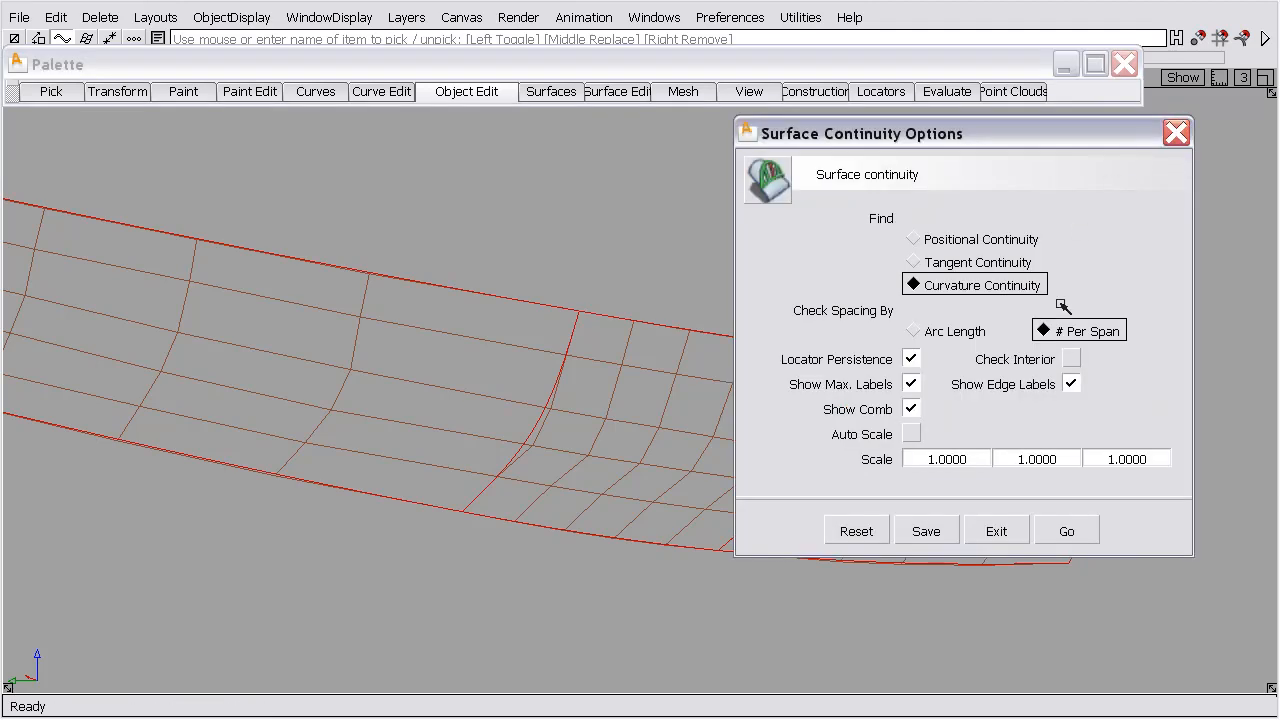
- Run the curvature continuity check: deviations ~0.161 and 0.159, gap 0.00137 mm
left_click(1066, 530)
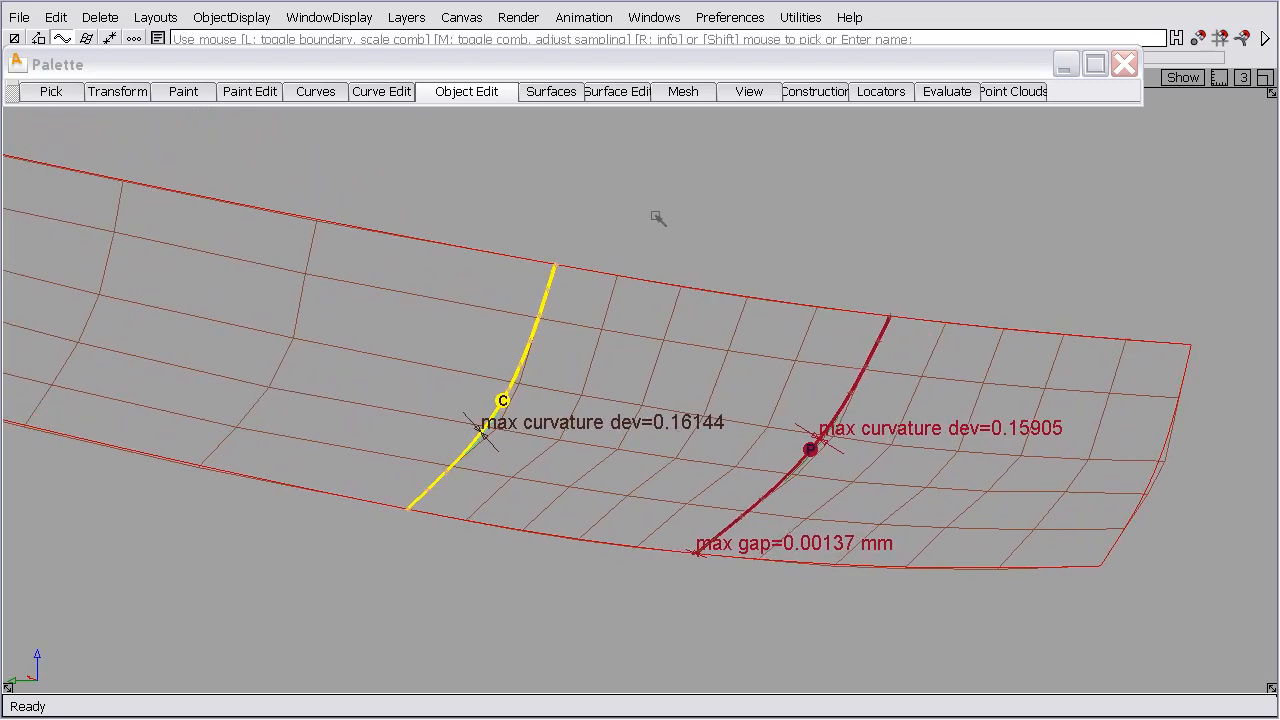
left_click(466, 91)
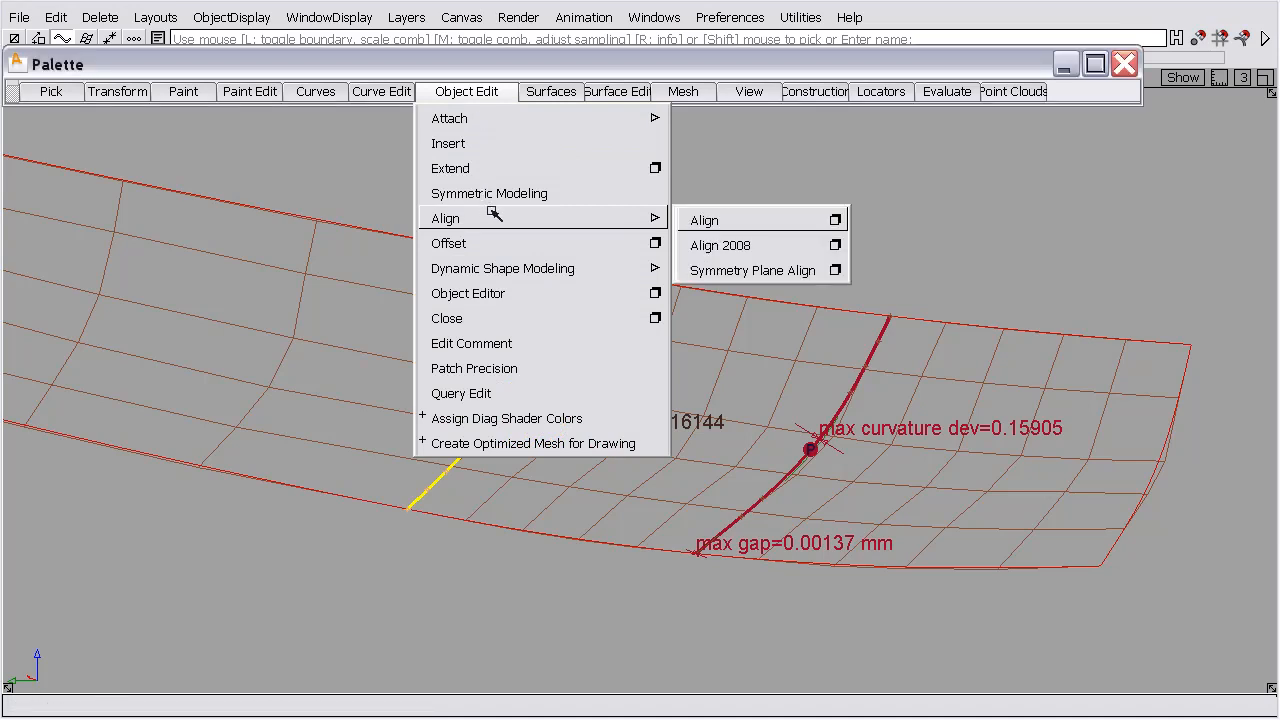
- Align the seams, trying position and tangent before settling on curvature; show EXTERIOR layer
left_click(703, 219)
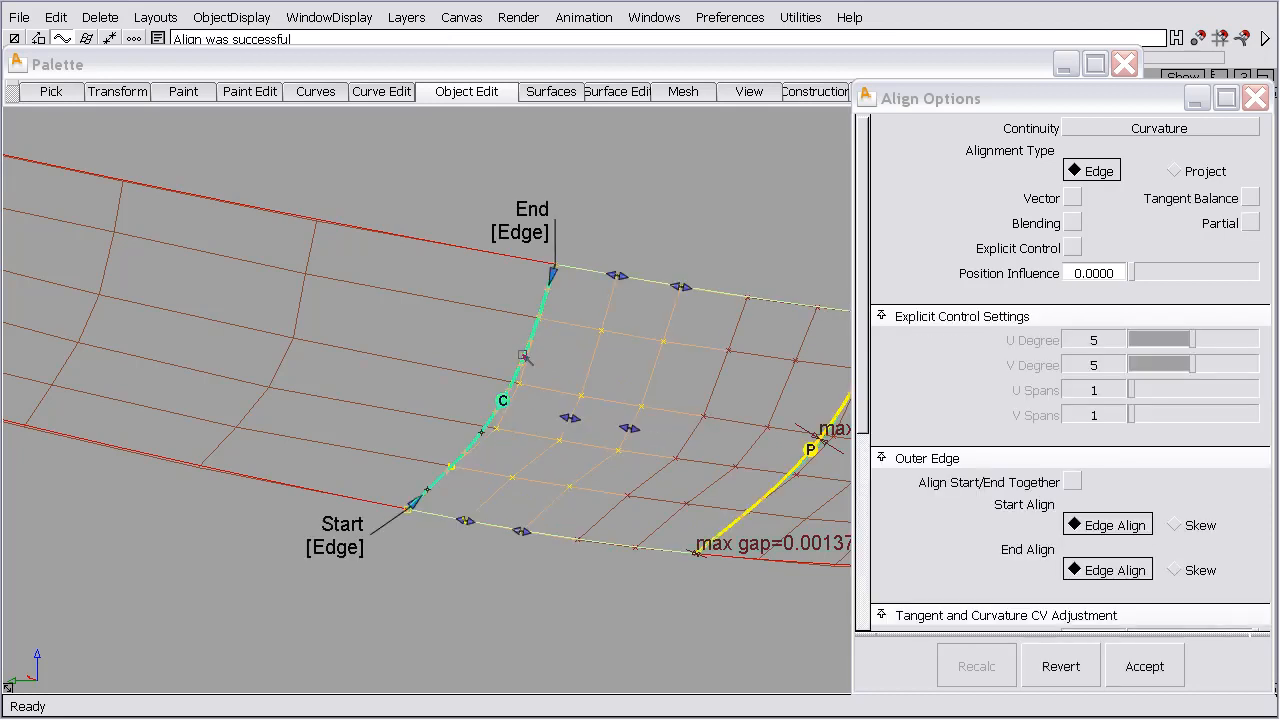
mouse_move(455, 437)
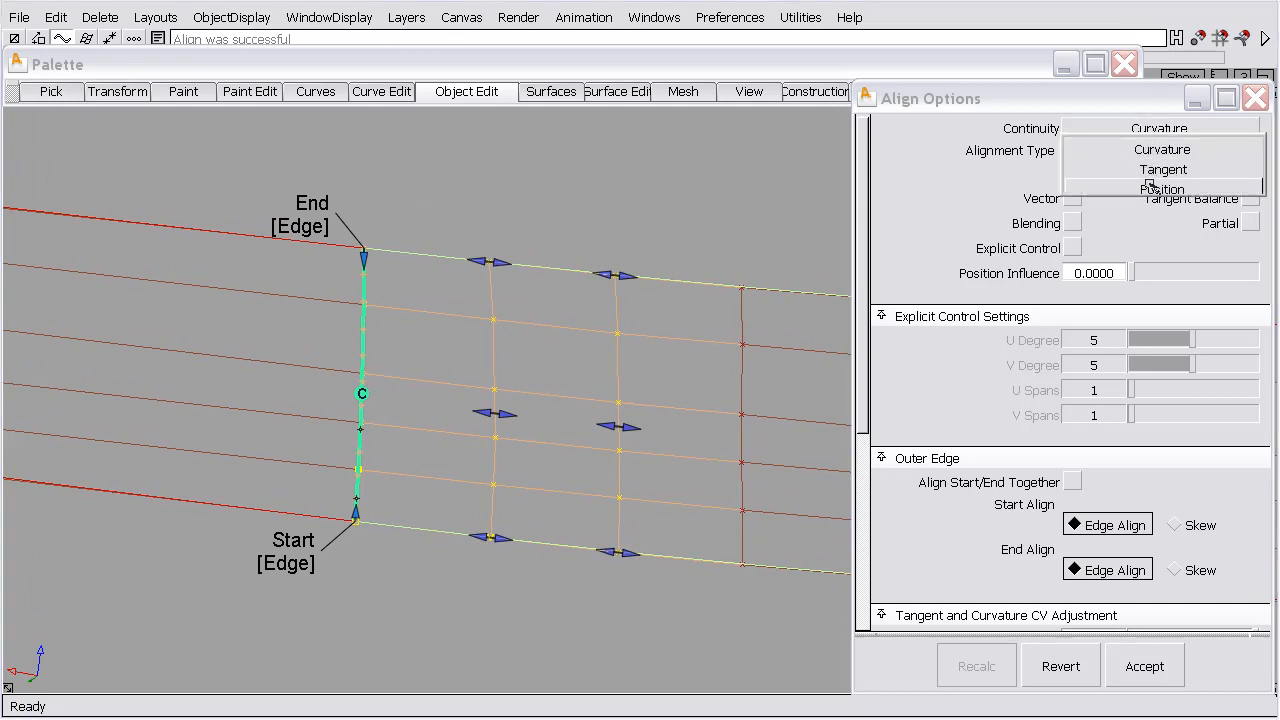
left_click(1161, 189)
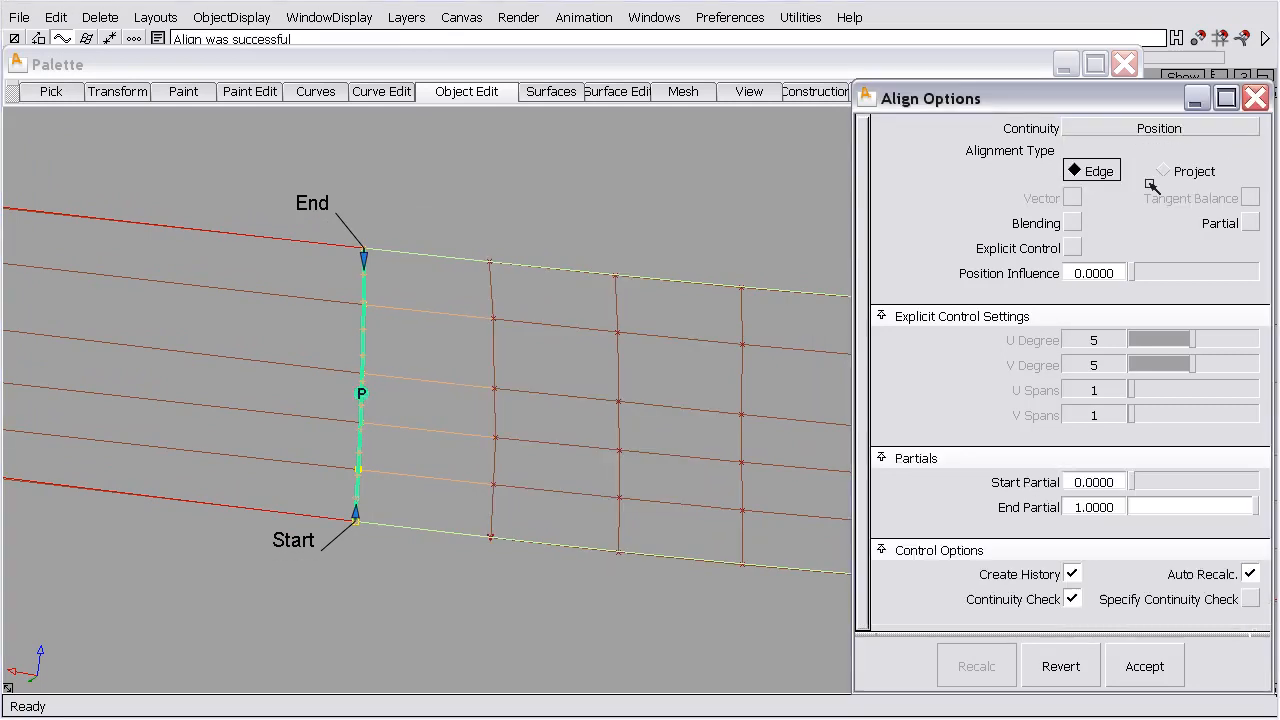
left_click(1157, 127)
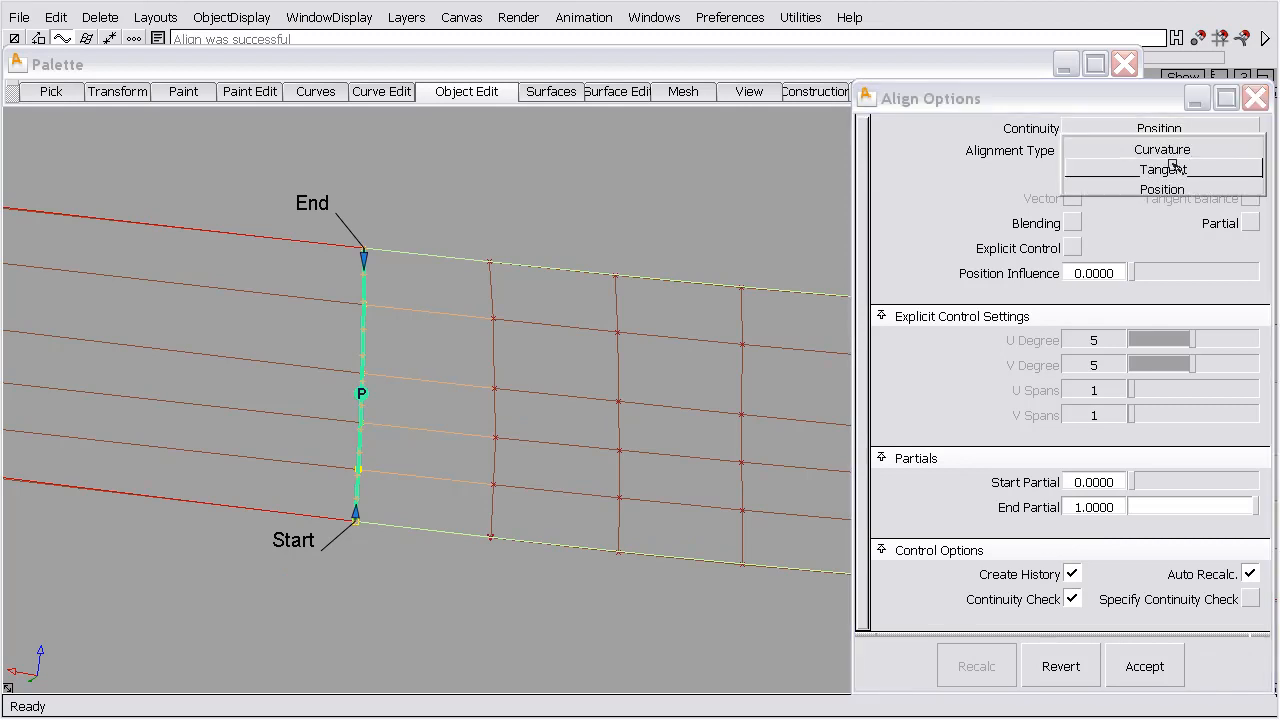
left_click(1162, 169)
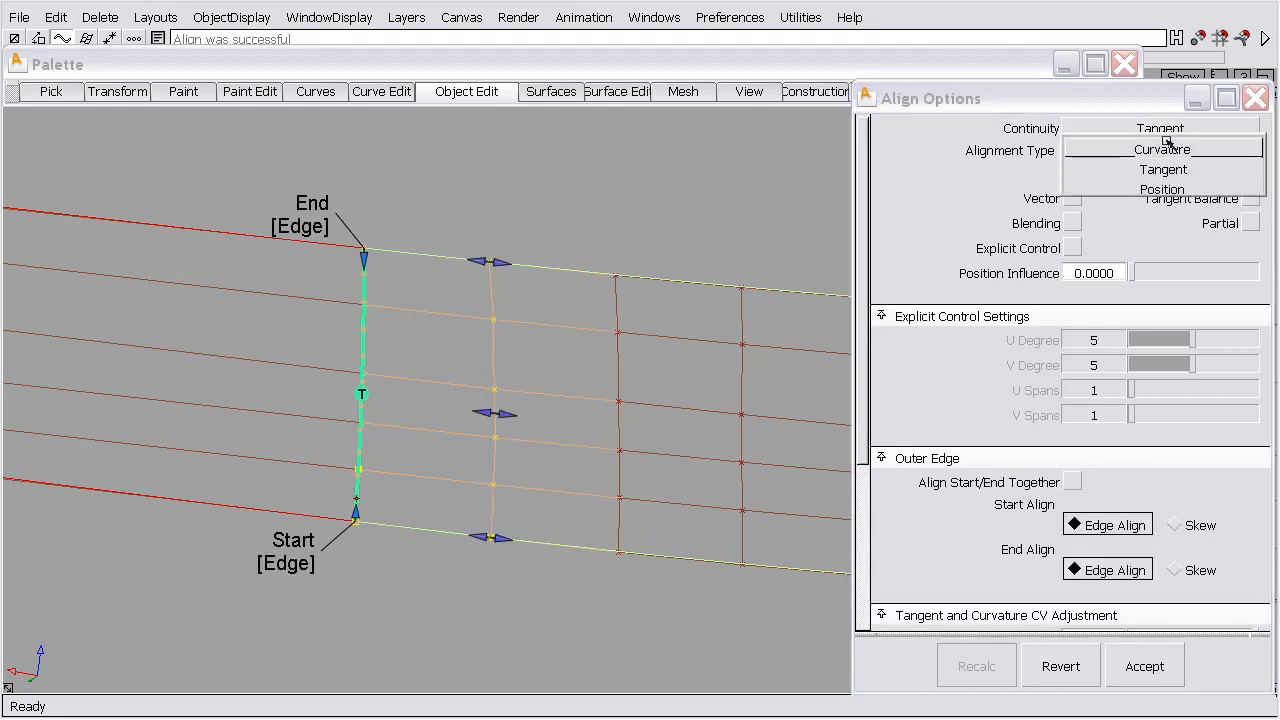
left_click(1162, 148)
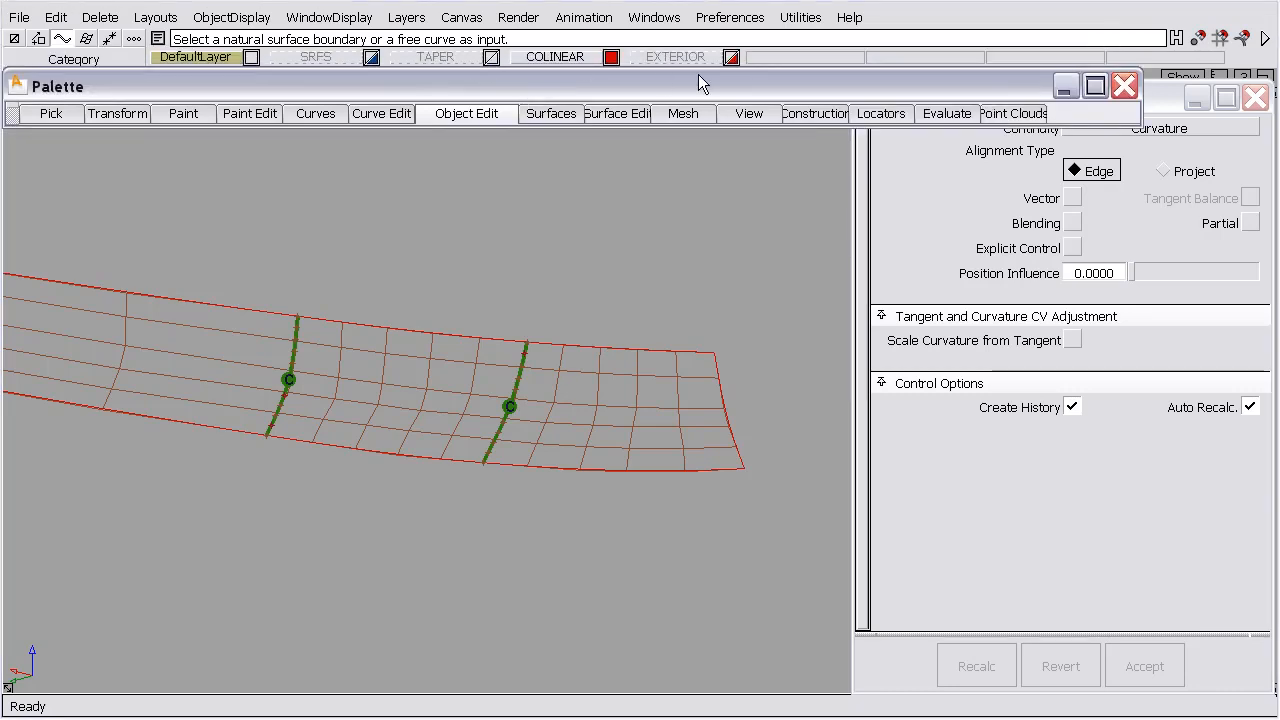
left_click(675, 56)
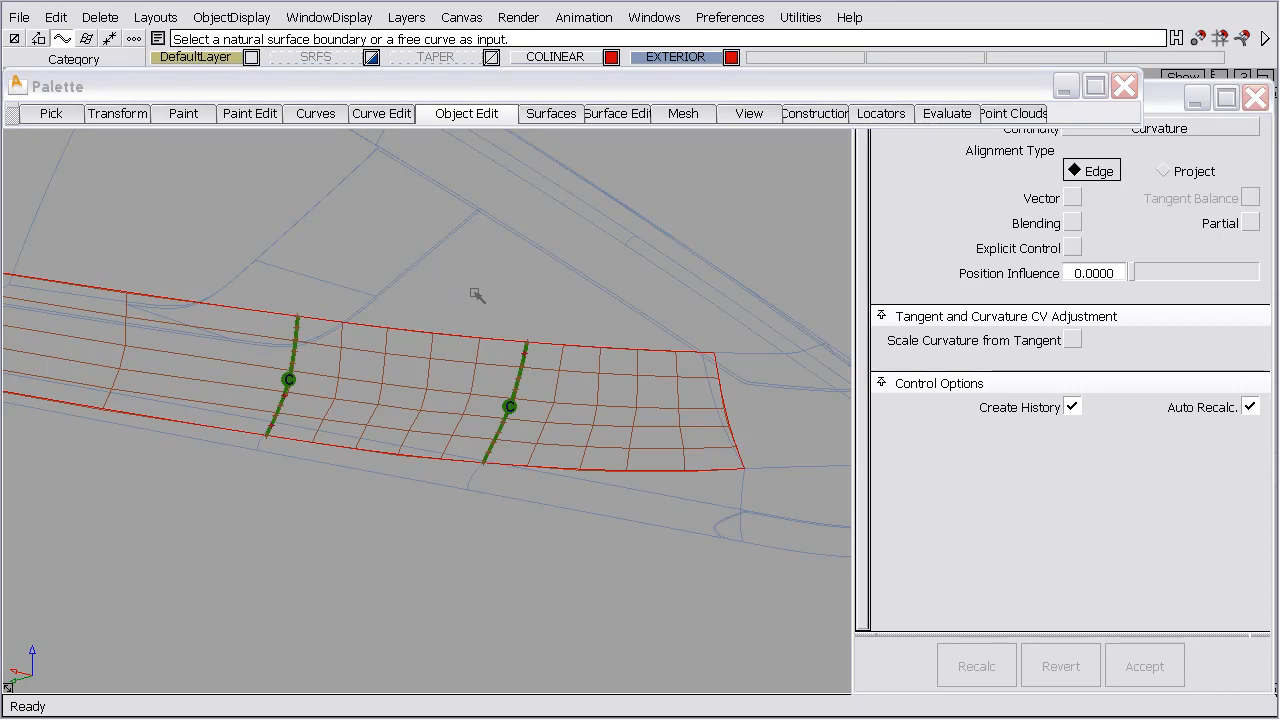
mouse_move(716, 484)
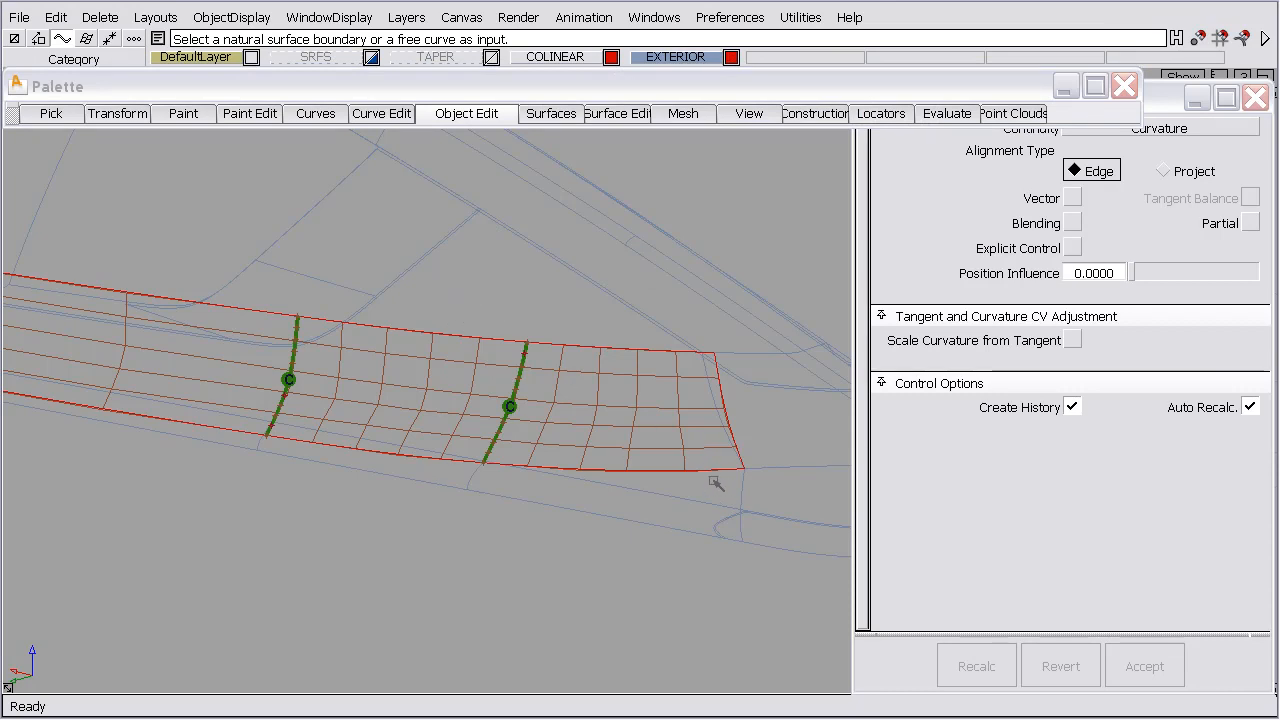
mouse_move(659, 219)
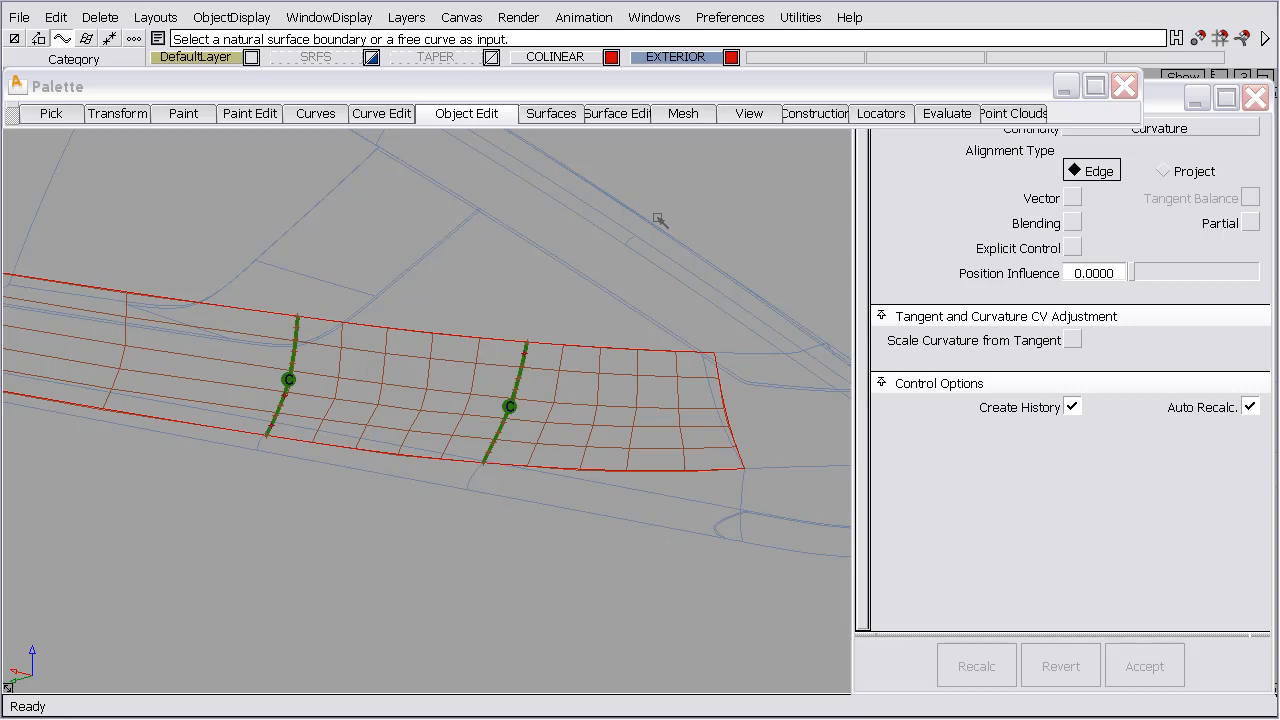
mouse_move(418, 390)
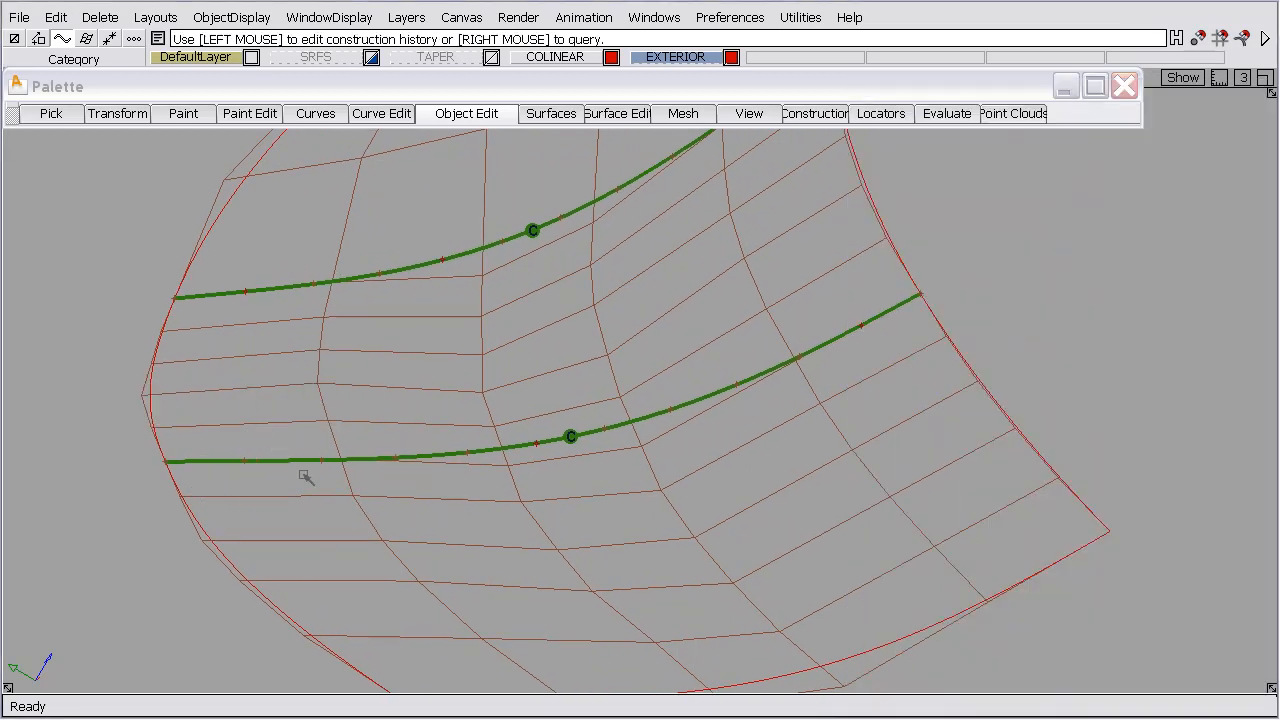
mouse_move(260, 350)
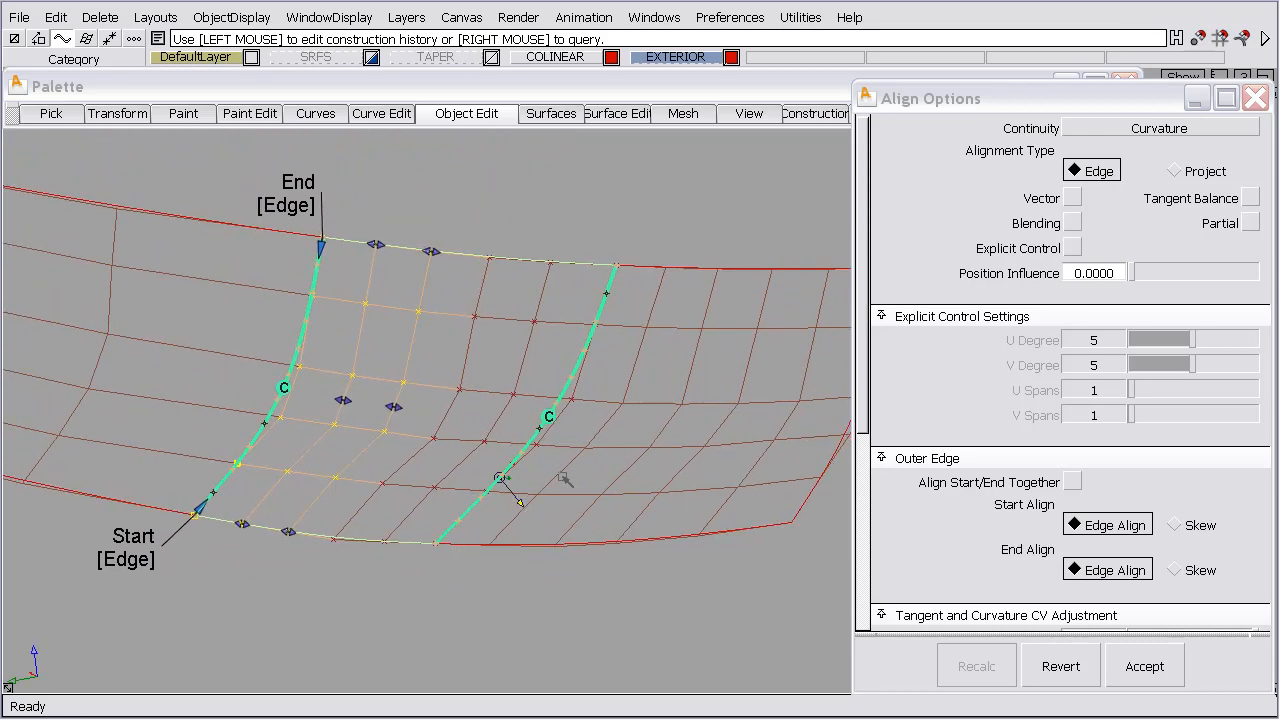
- Accept the edited seam alignment and reopen its history for editing
left_click(1144, 665)
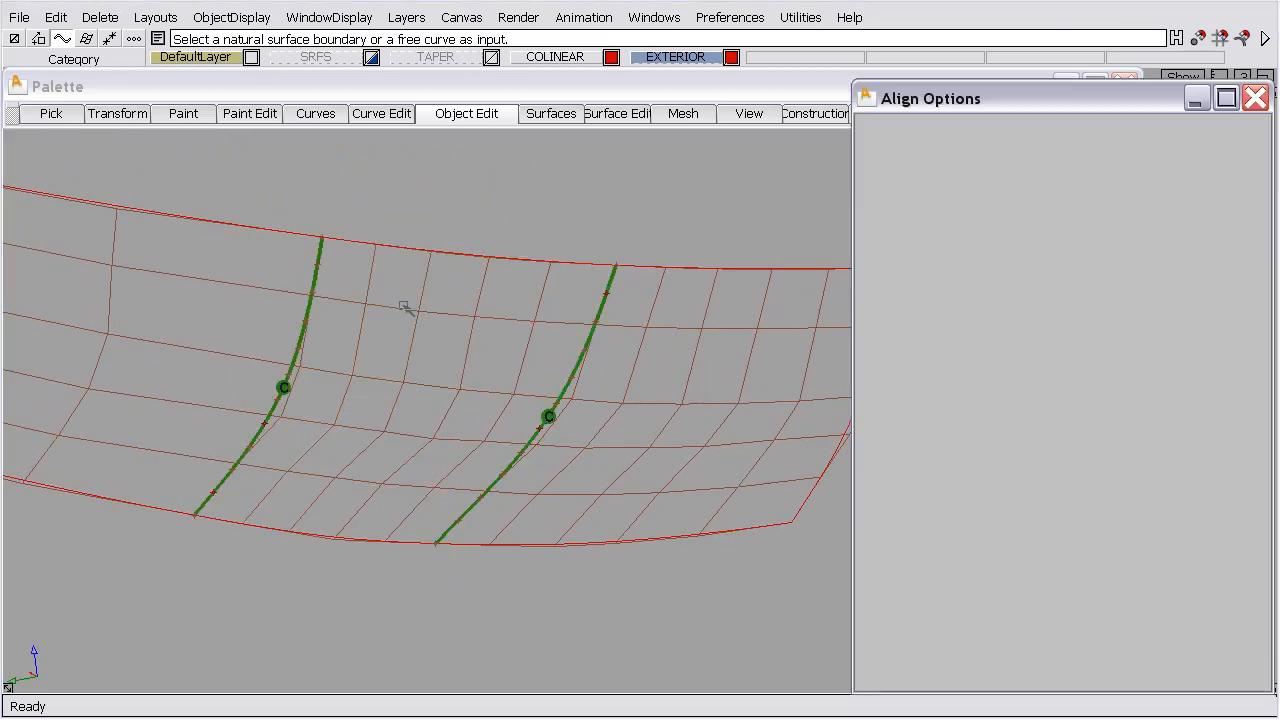
left_click(1255, 97)
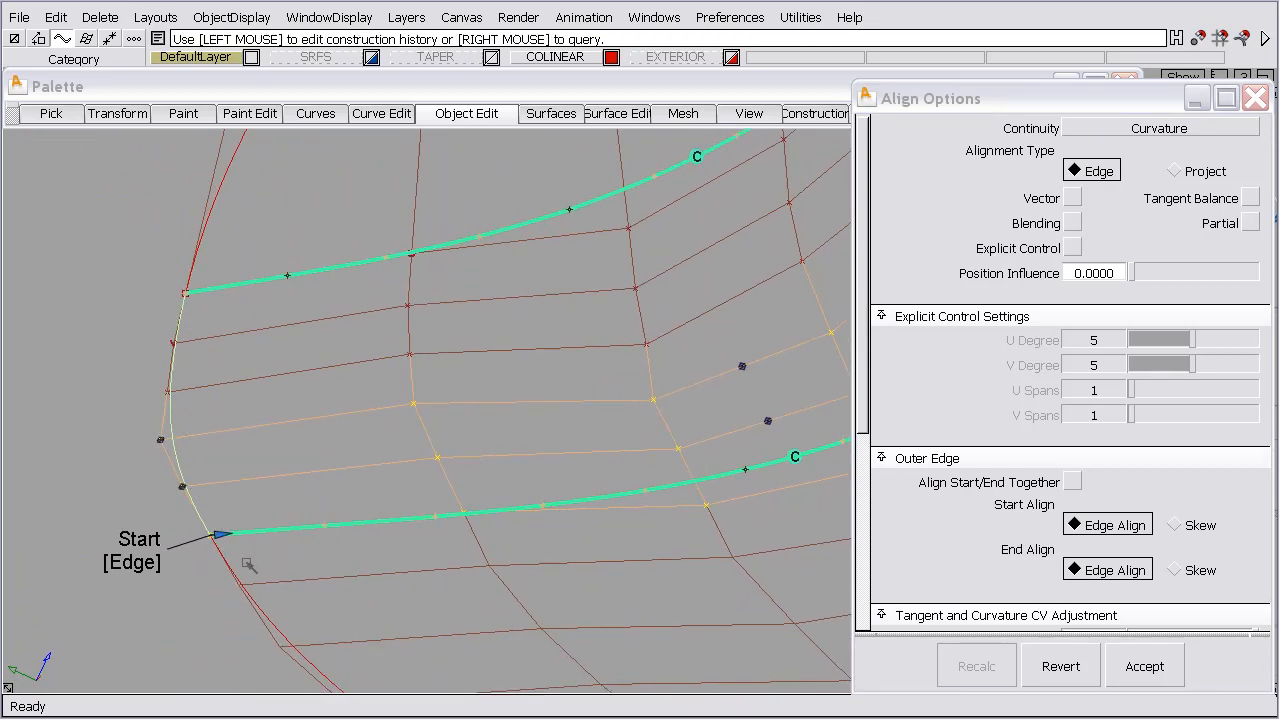
mouse_move(535, 578)
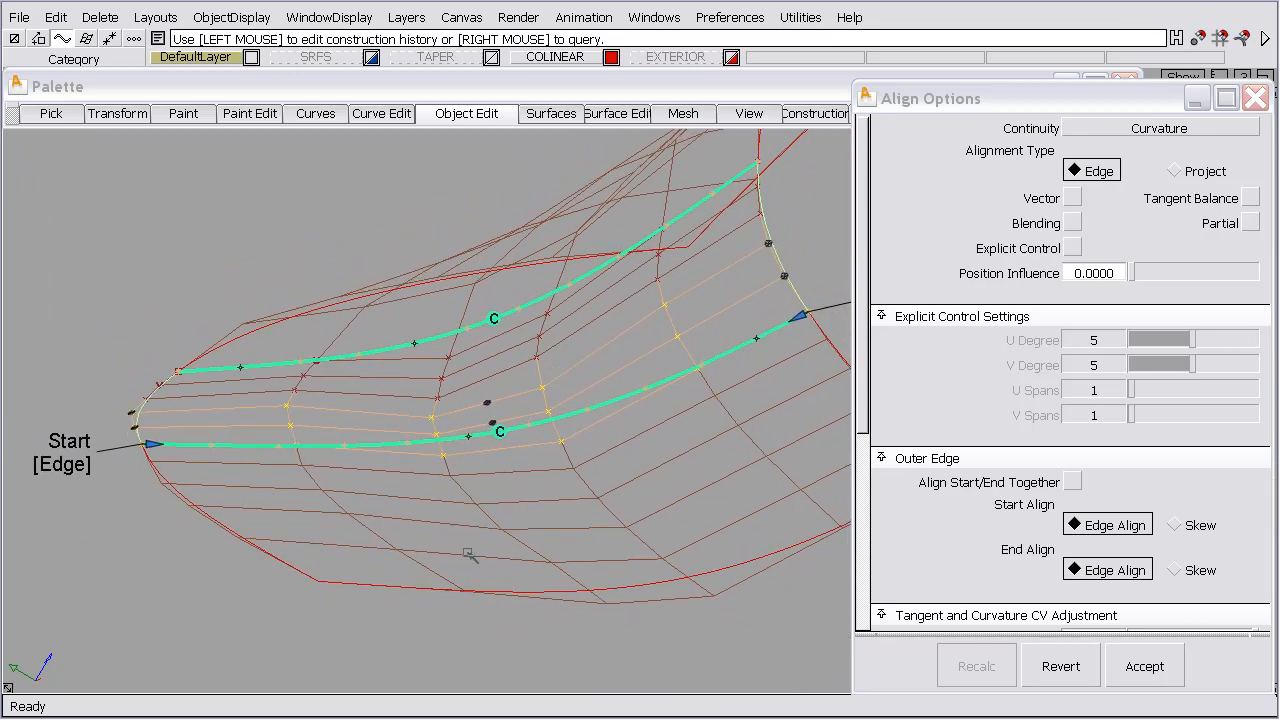
mouse_move(1024, 213)
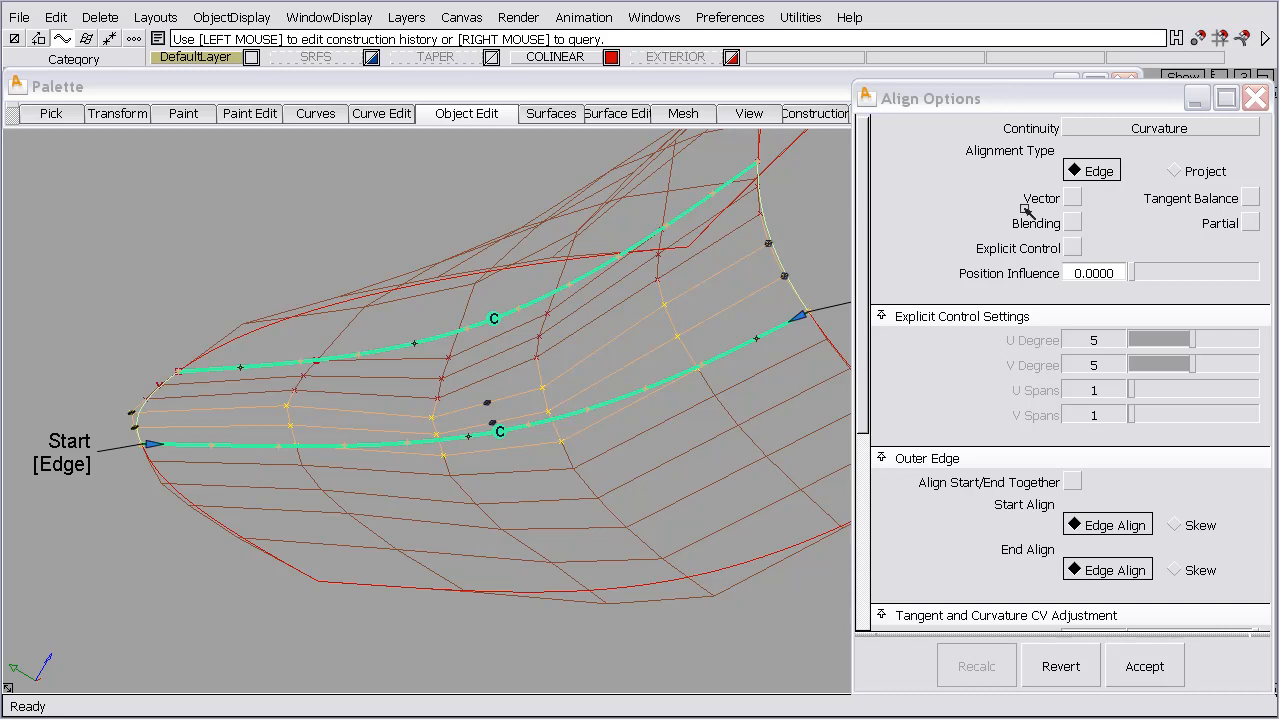
mouse_move(555, 452)
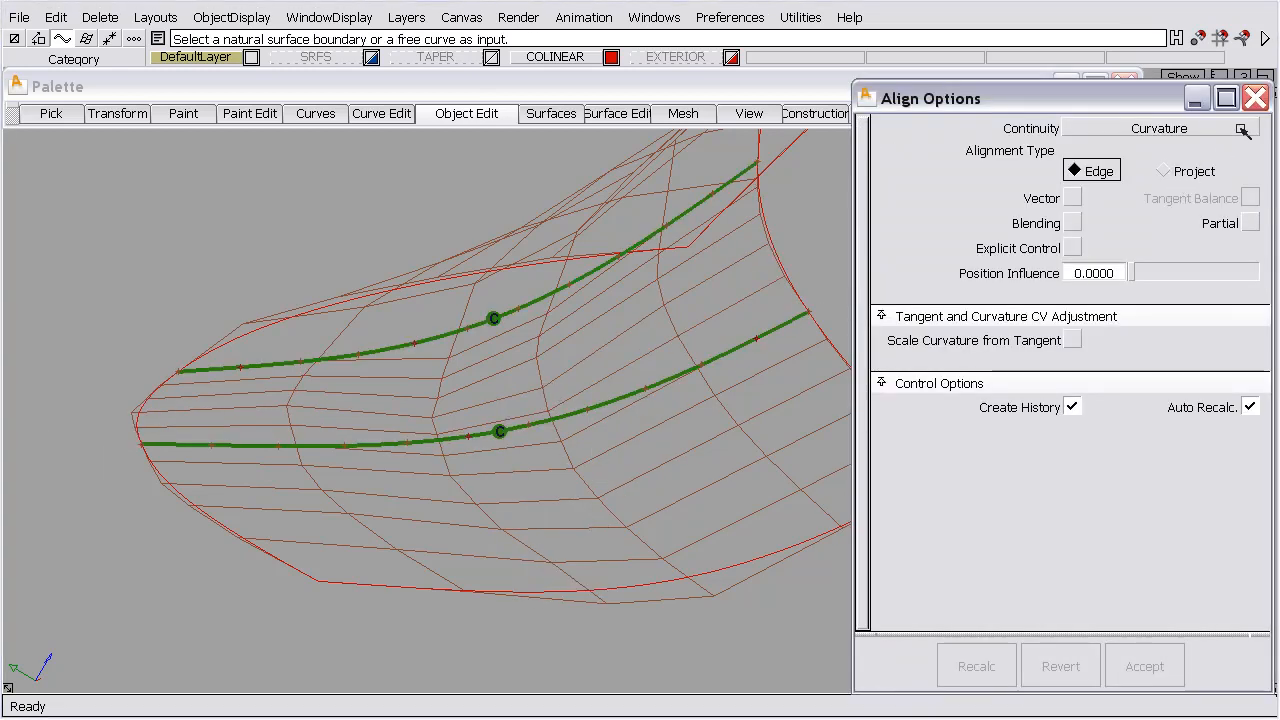
- Close the alignment settings and set surfaces to draw with double-width boundary lines
left_click(1256, 96)
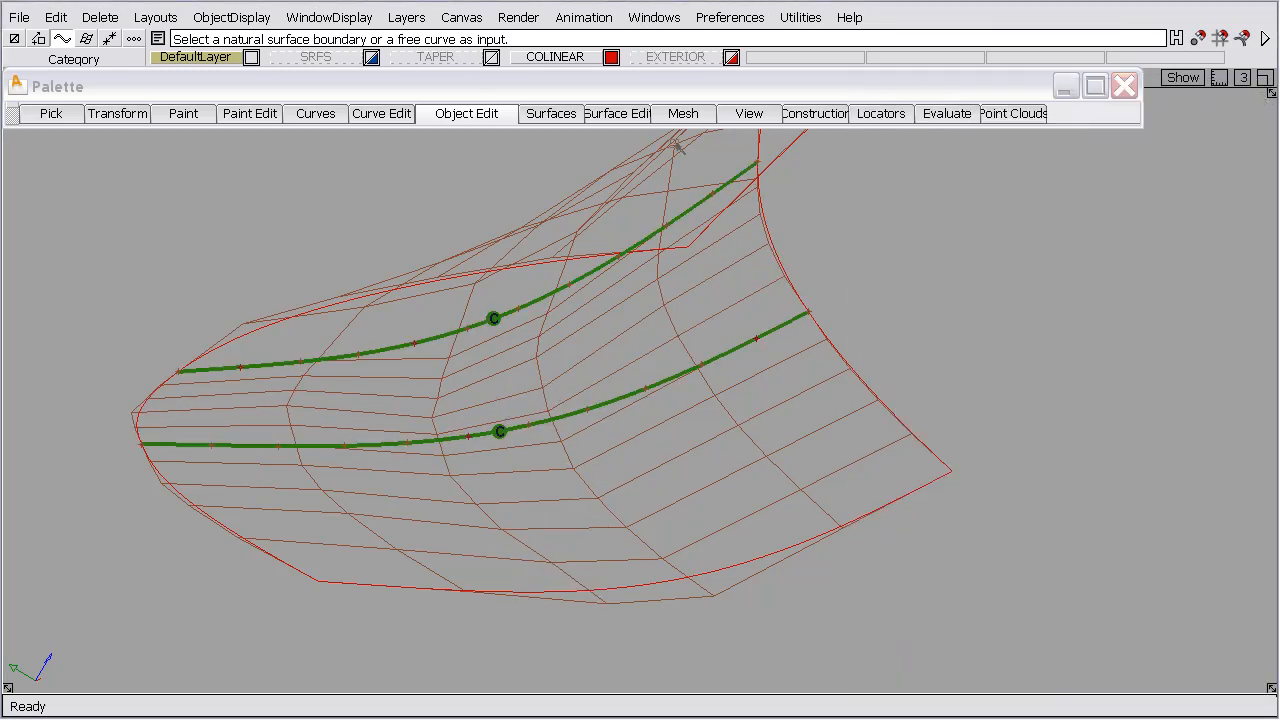
left_click(231, 17)
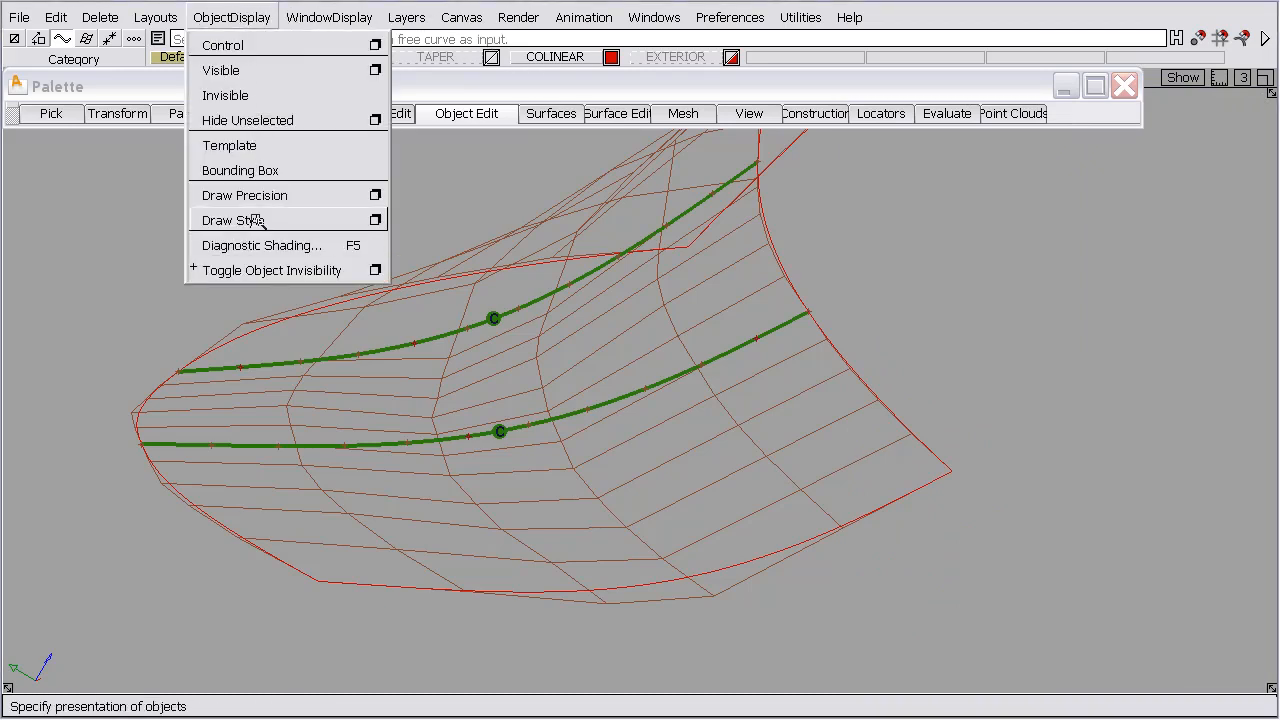
left_click(237, 220)
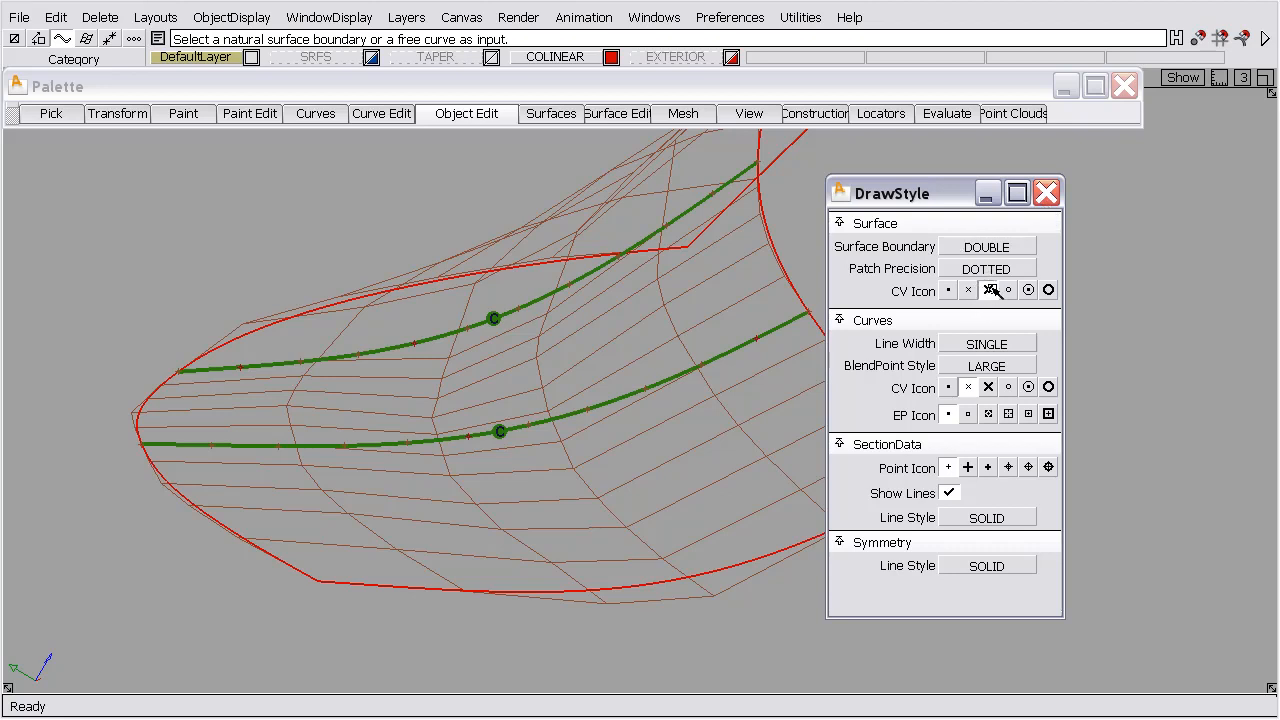
left_click(1046, 192)
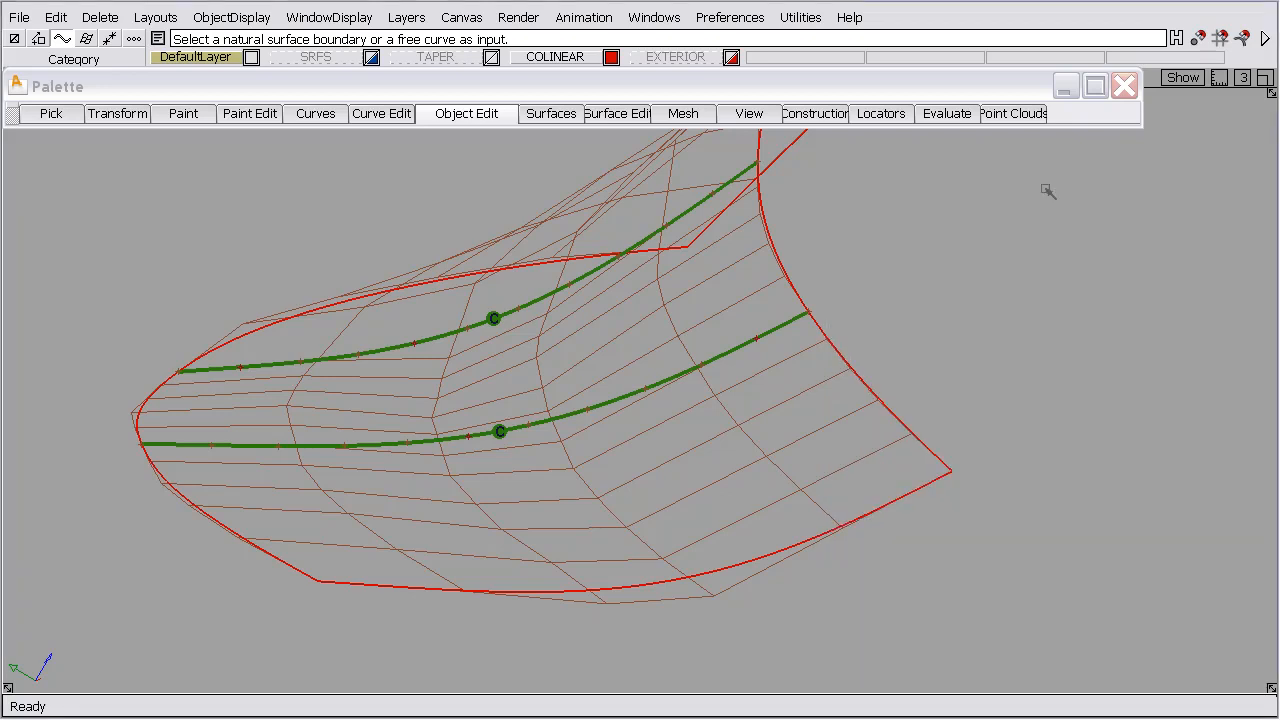
mouse_move(836, 468)
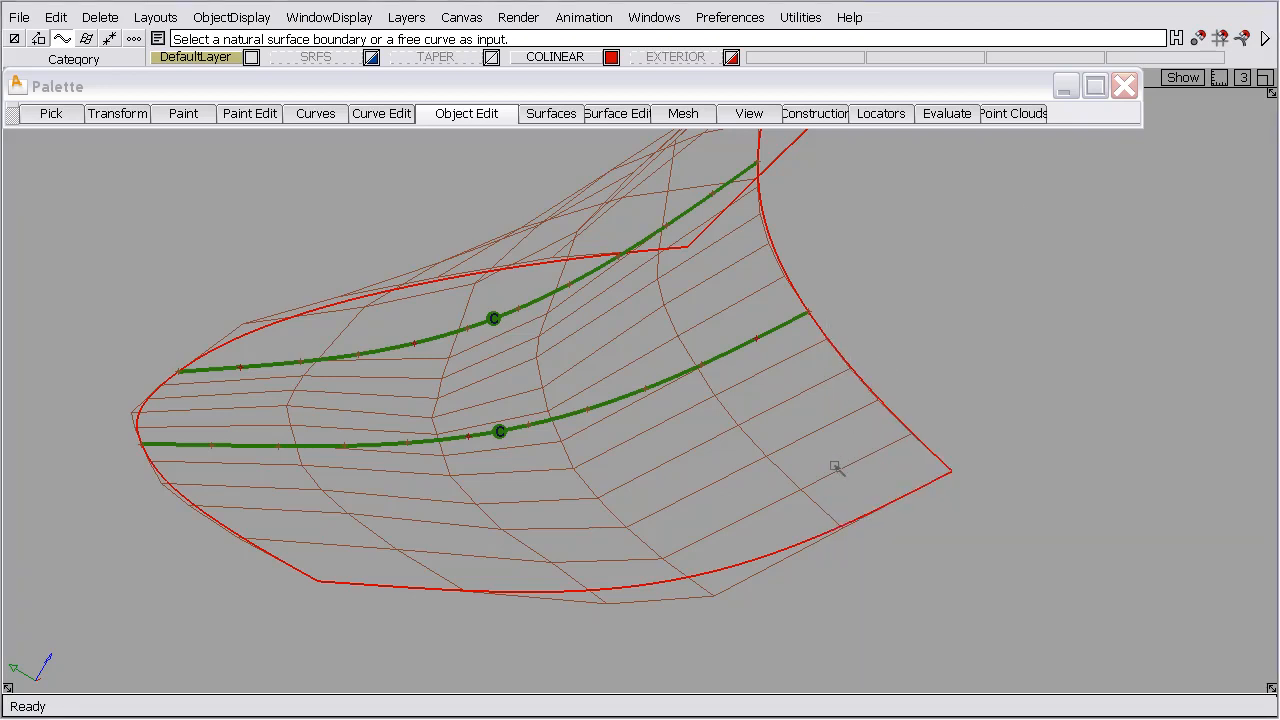
left_click(329, 17)
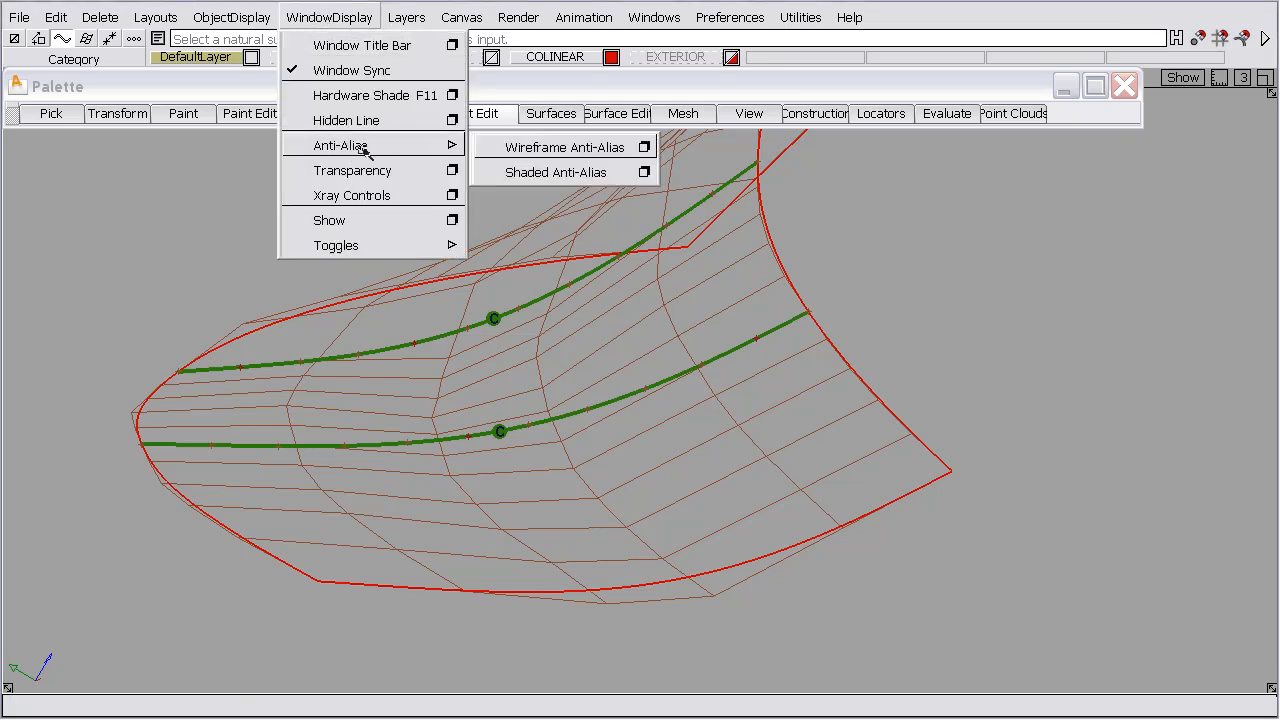
- Enable Wireframe Anti-Alias for smoother patch lines
left_click(566, 147)
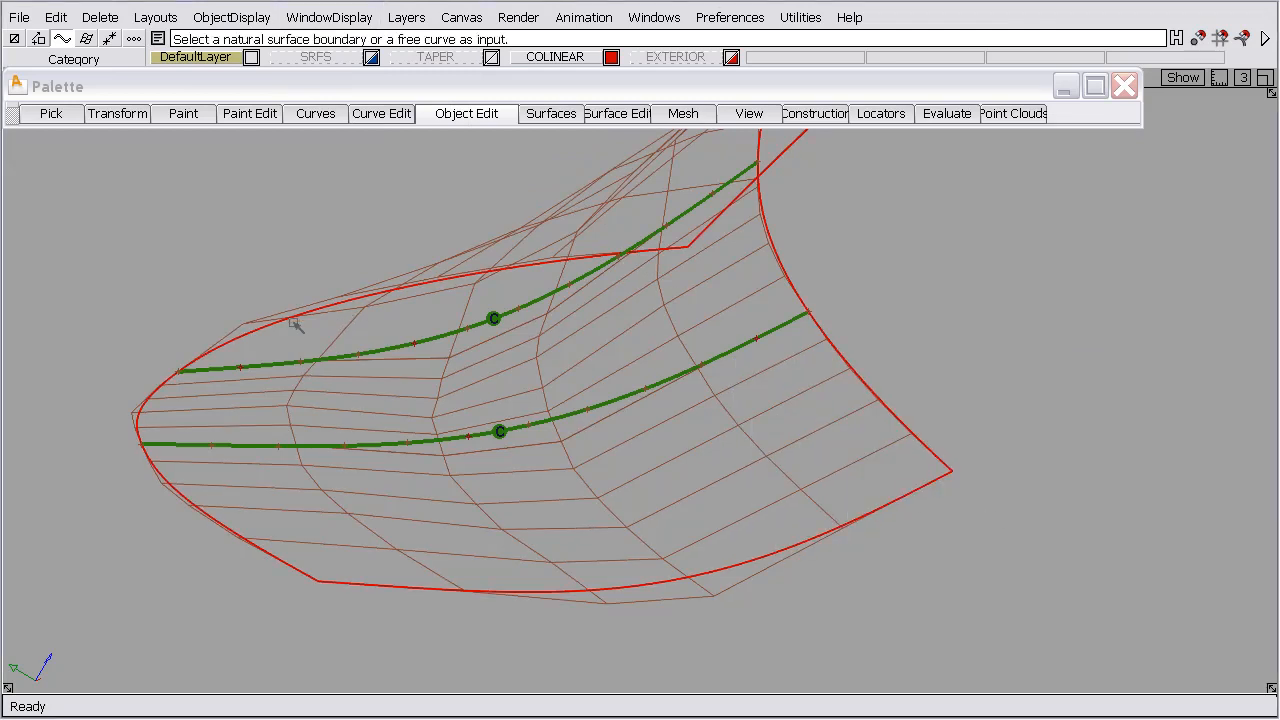
mouse_move(810, 235)
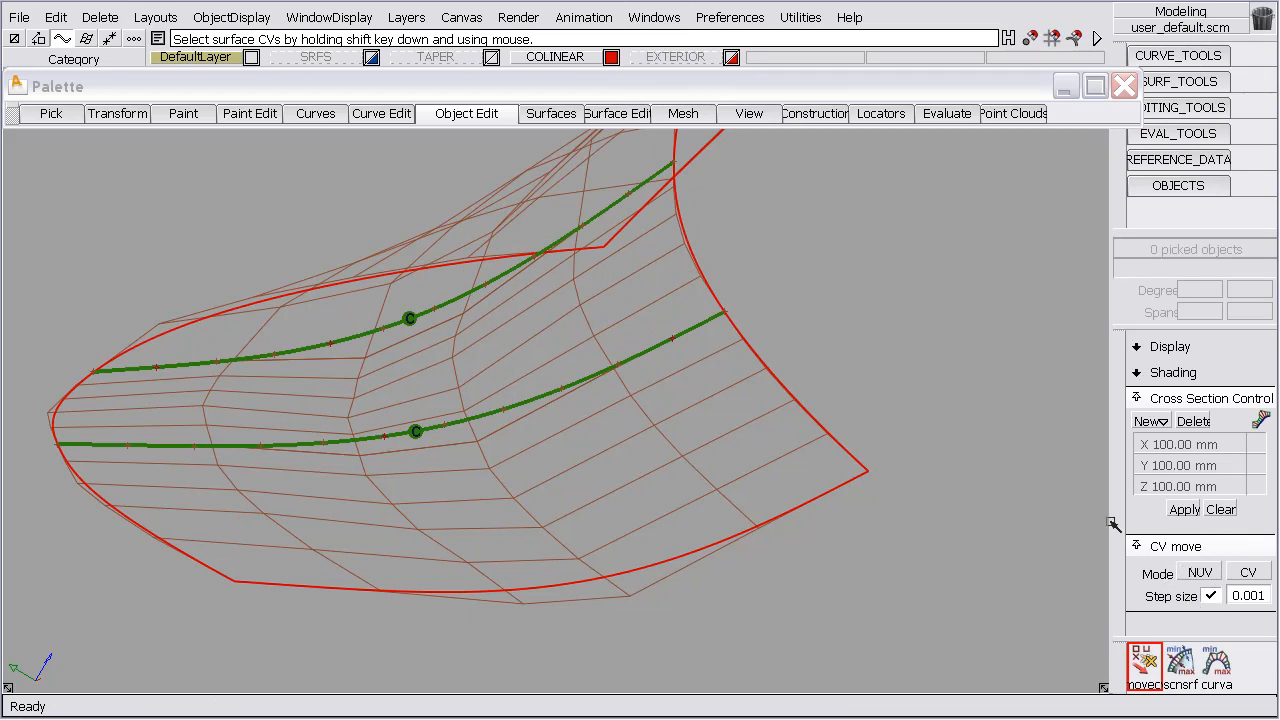
- Activate the CV move tool to slide the patch's control vertices
left_click(117, 113)
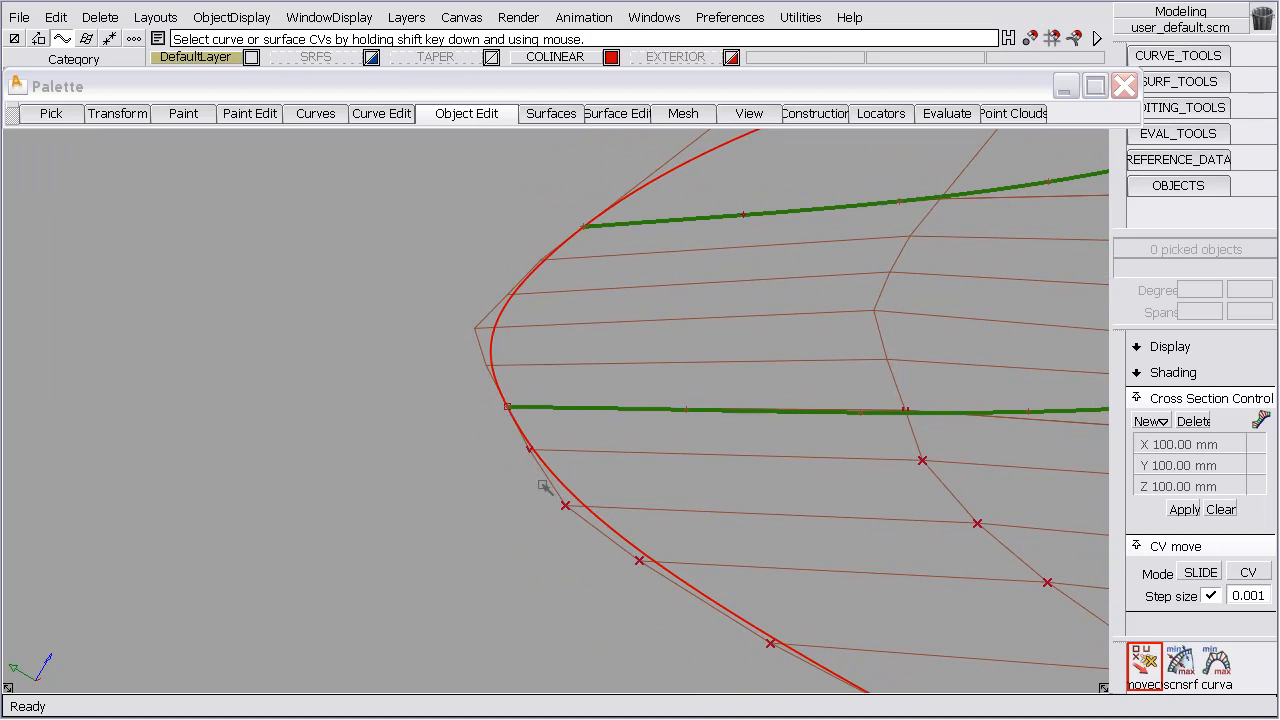
mouse_move(473, 333)
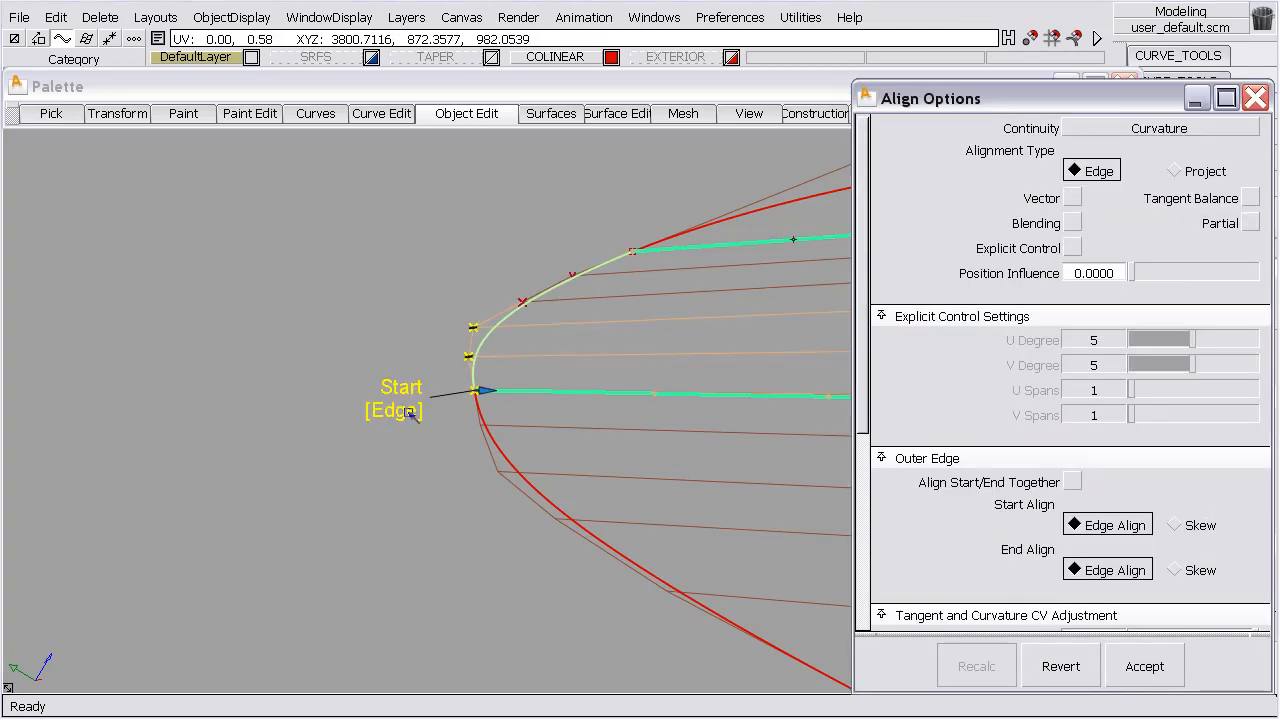
- Toggle Start Align to Skew and back to Edge Align under curvature continuity
left_click(1172, 524)
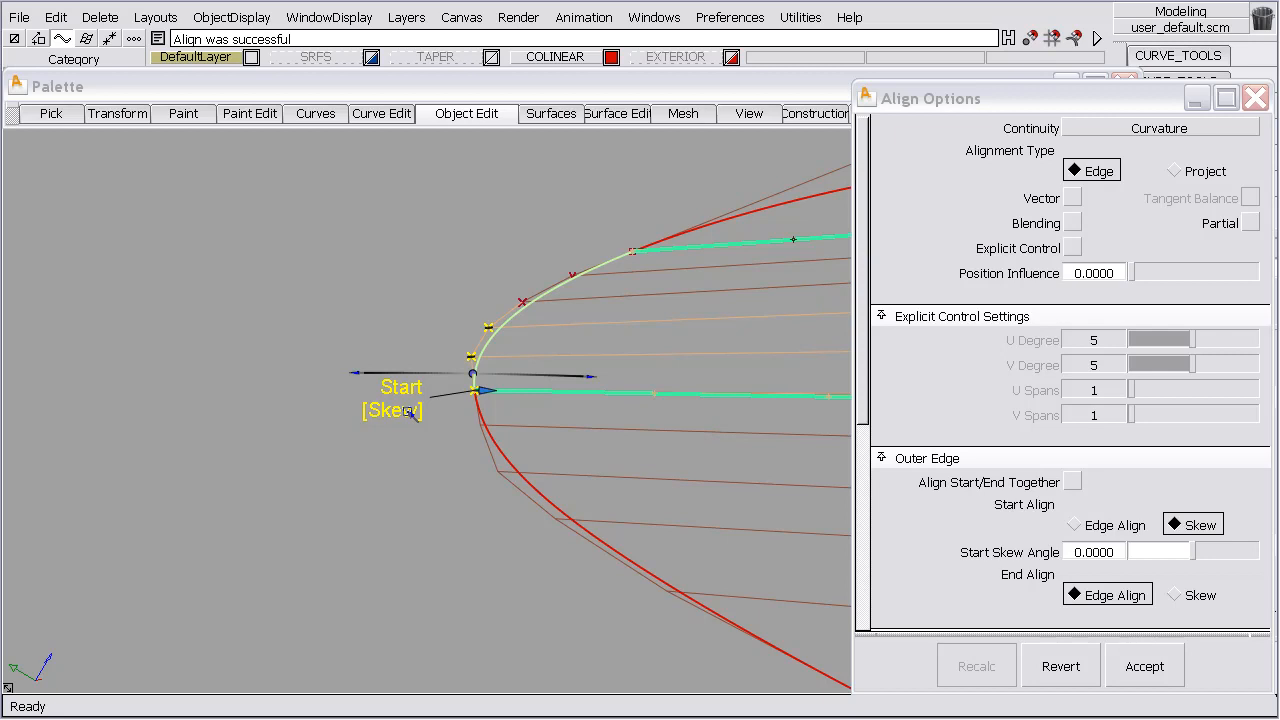
left_click(1074, 524)
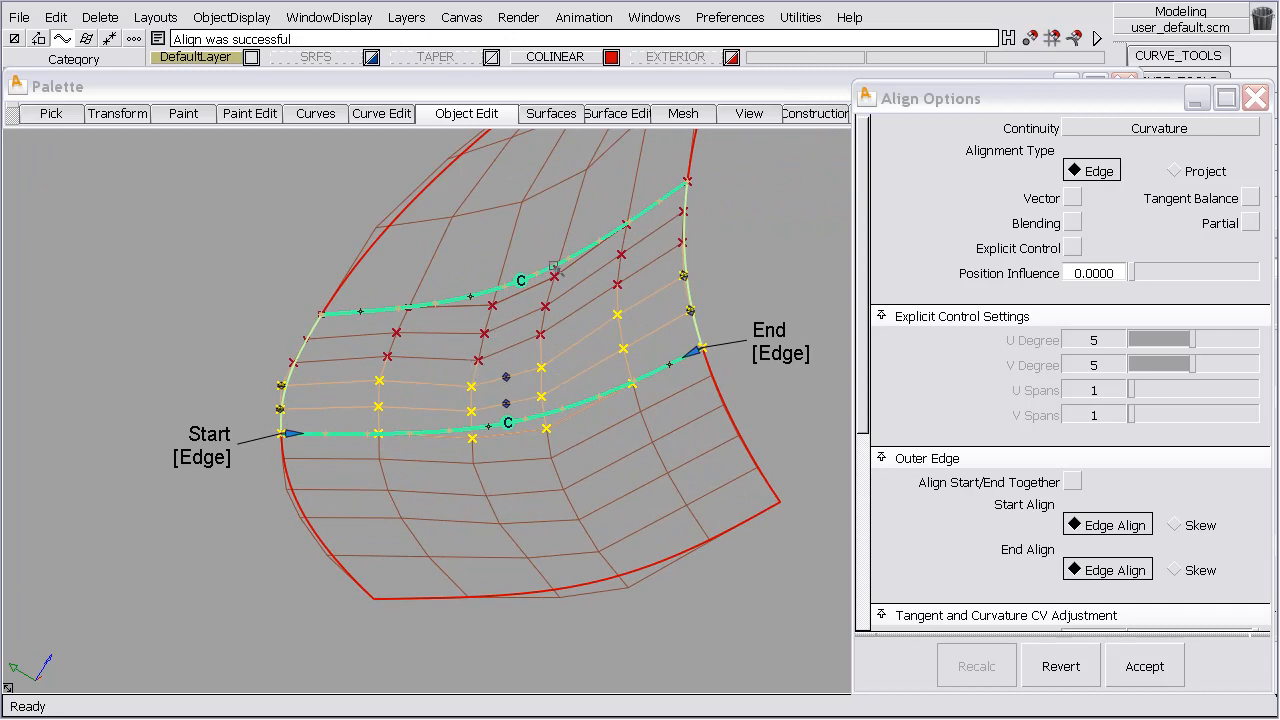
mouse_move(545, 463)
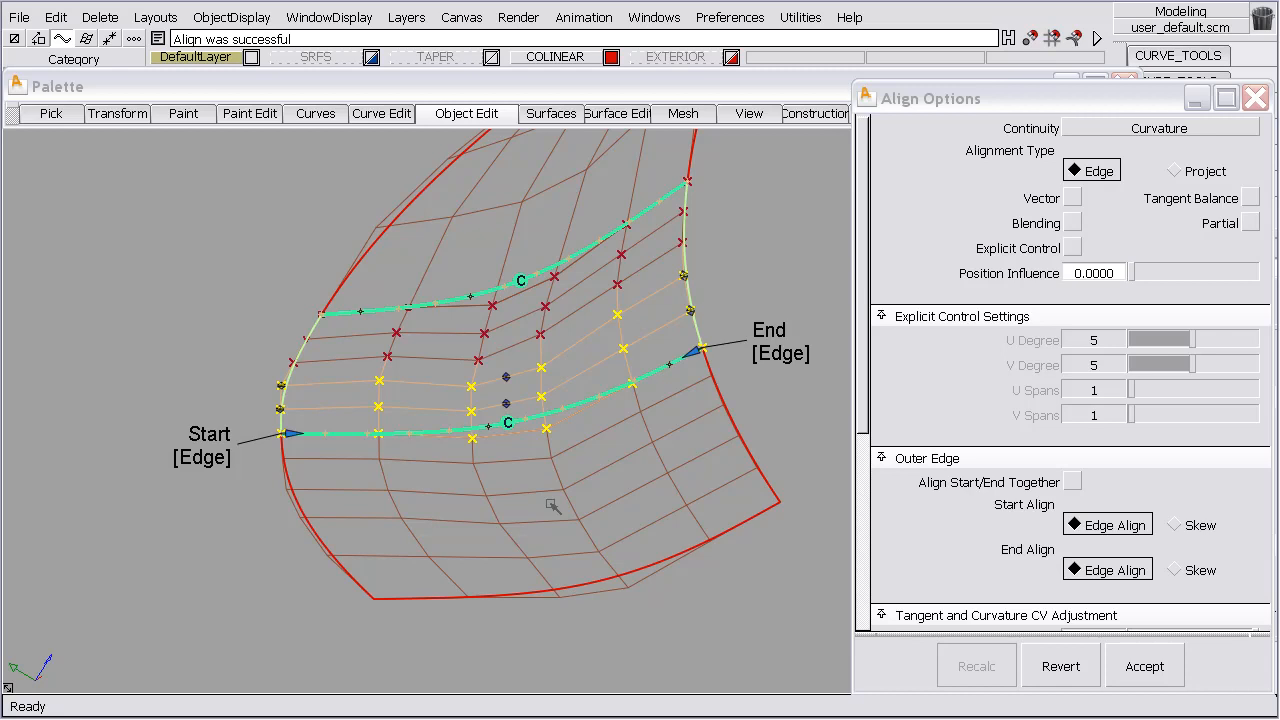
mouse_move(525, 238)
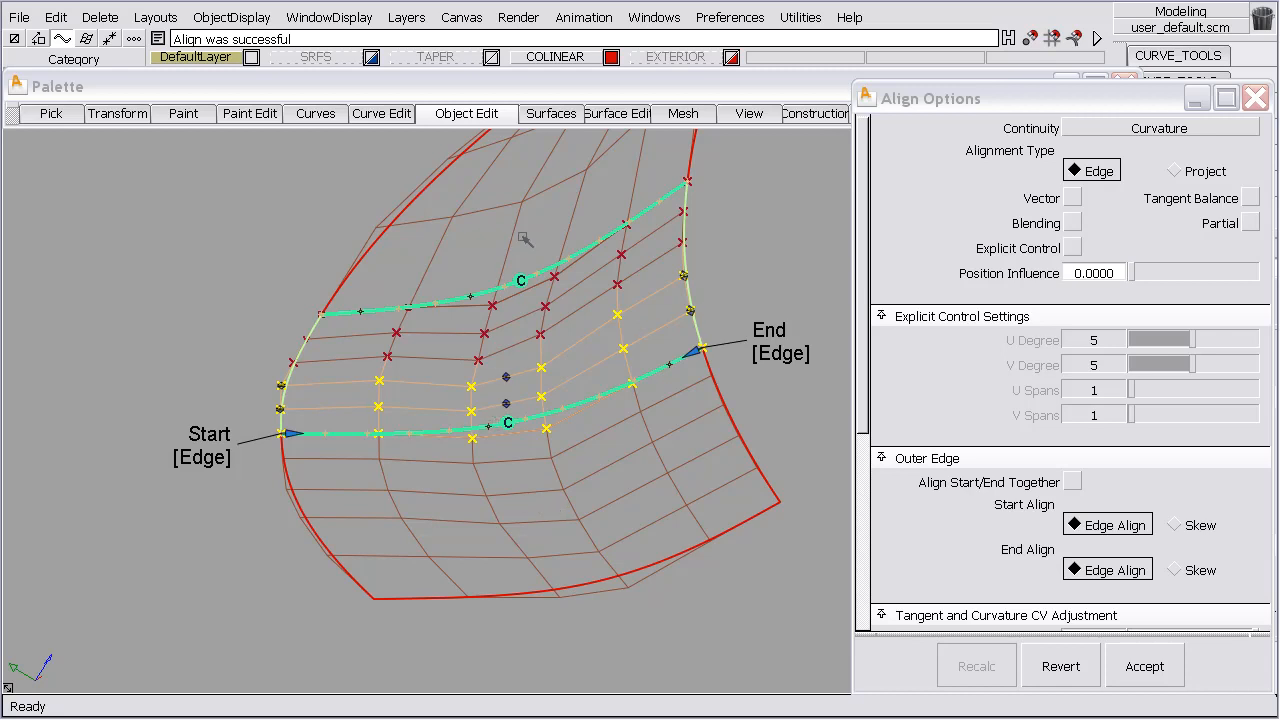
mouse_move(574, 578)
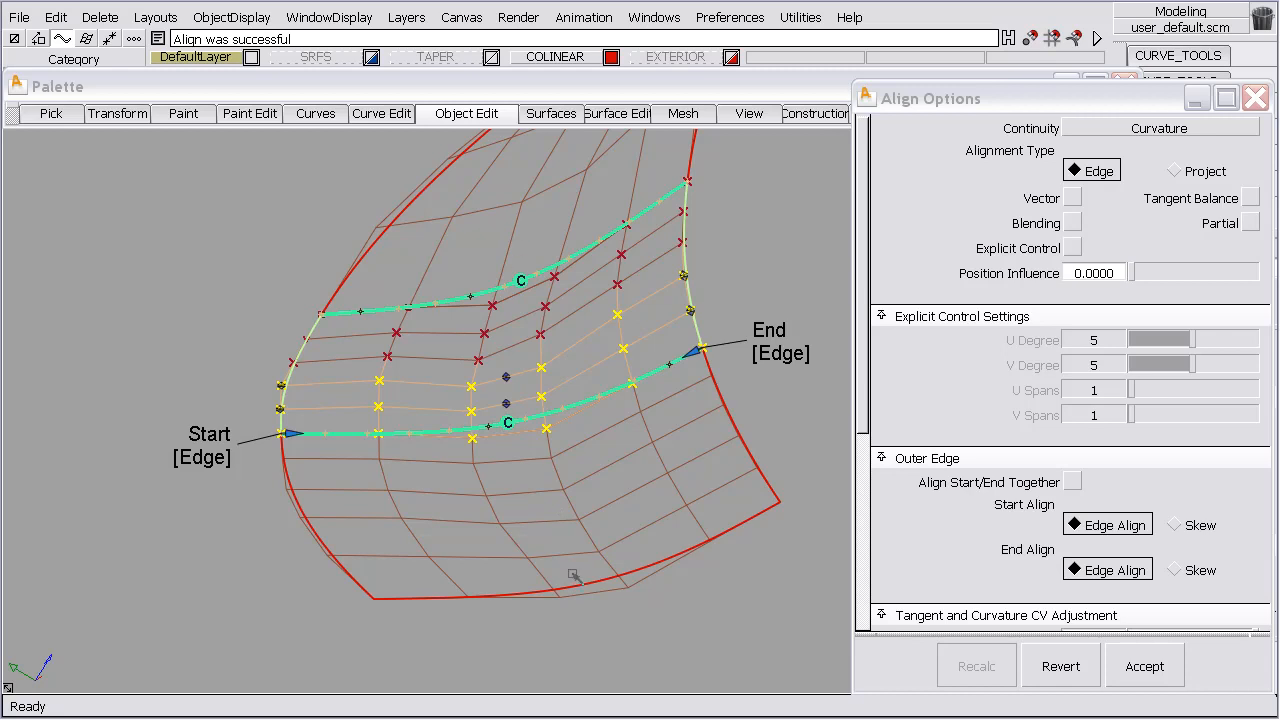
mouse_move(533, 267)
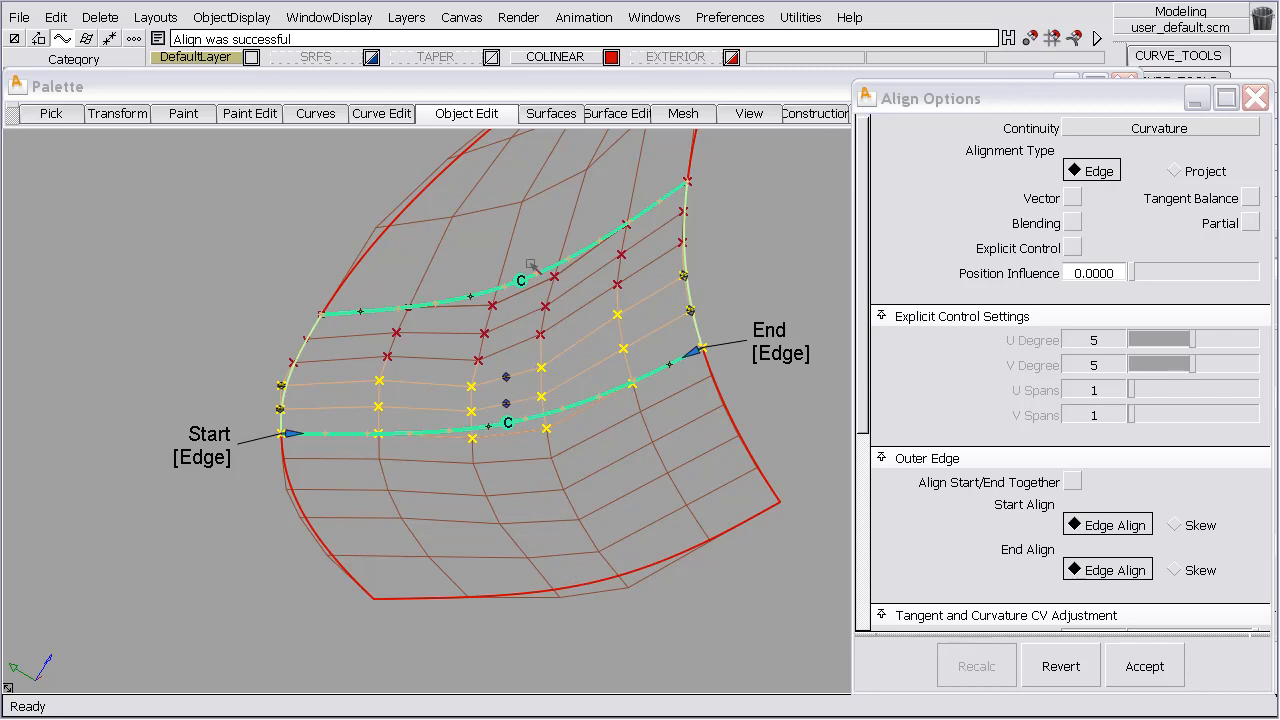
mouse_move(524, 468)
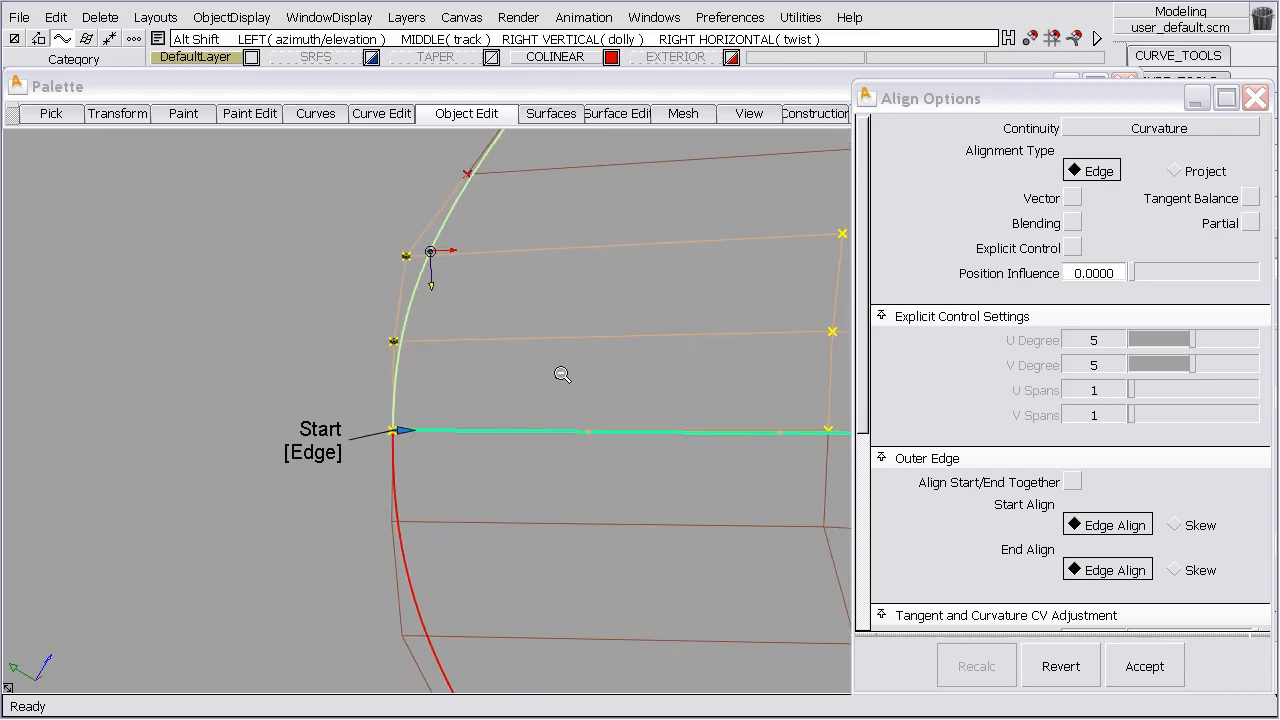
- Accept the curvature alignment in Align Options
left_click(1143, 665)
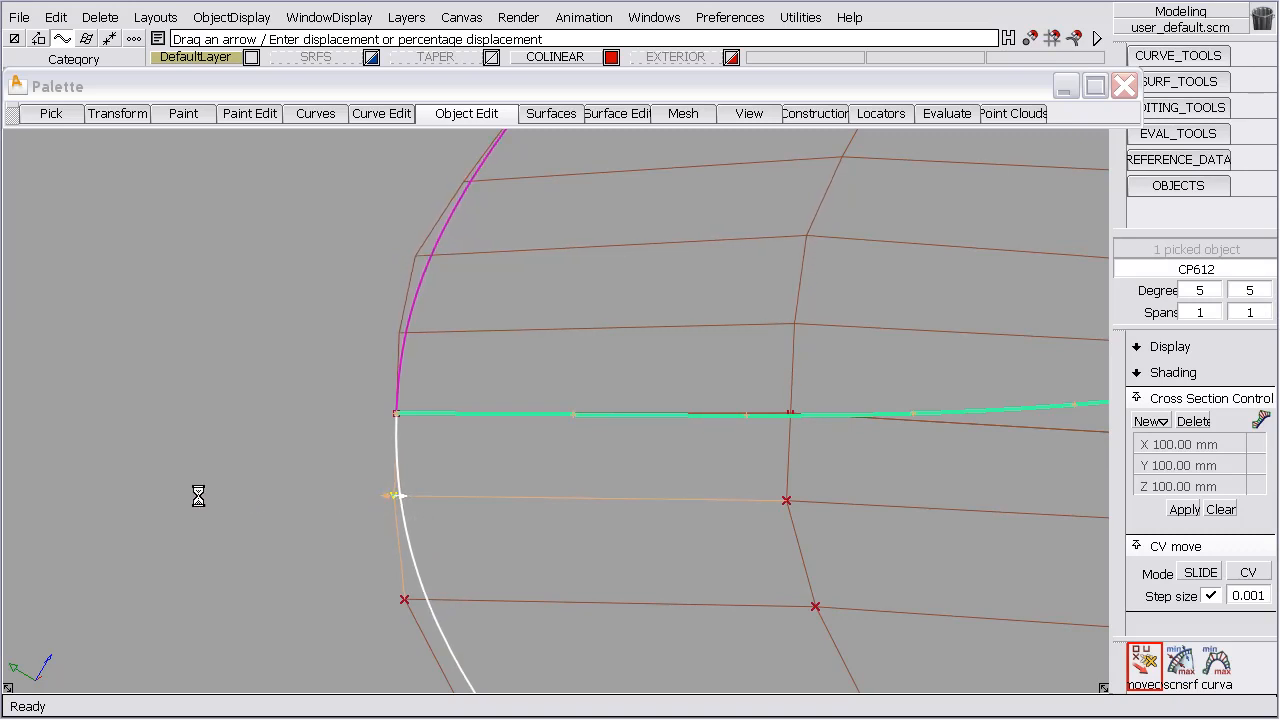
mouse_move(207, 492)
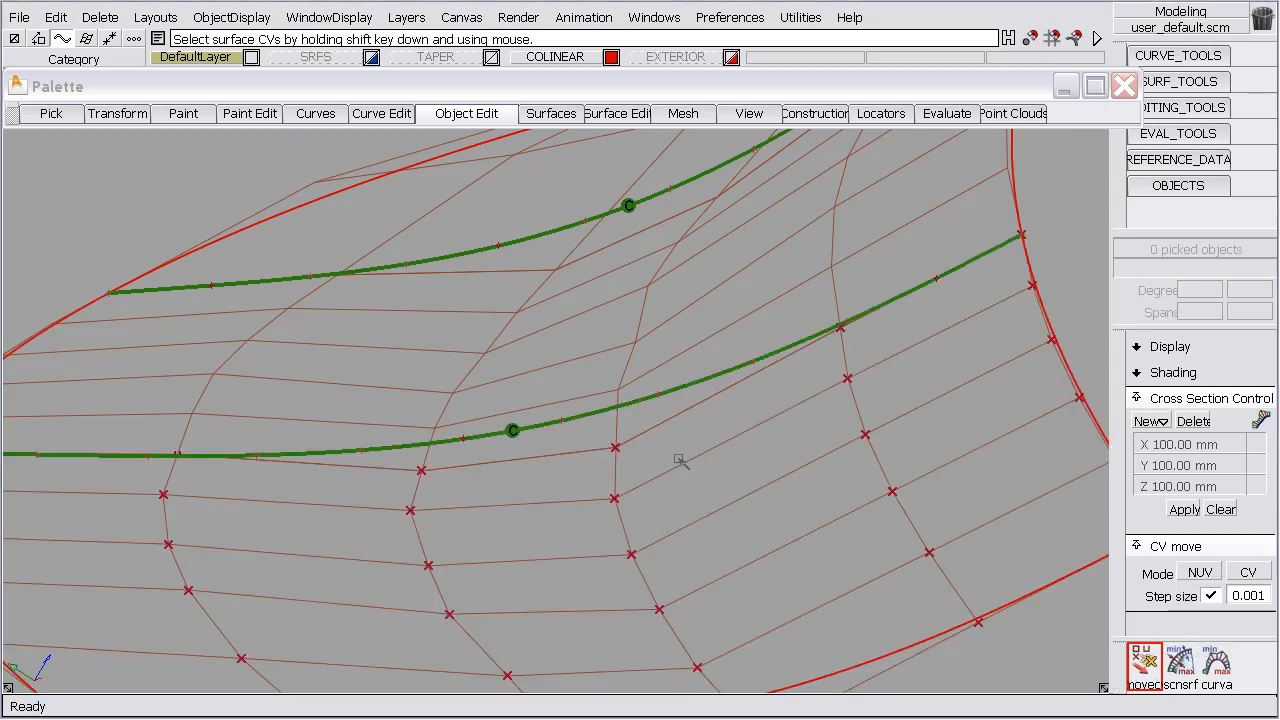
- Pick an interior CV of the lower patch, shift it along V, and reselect it to refine
left_click(615, 447)
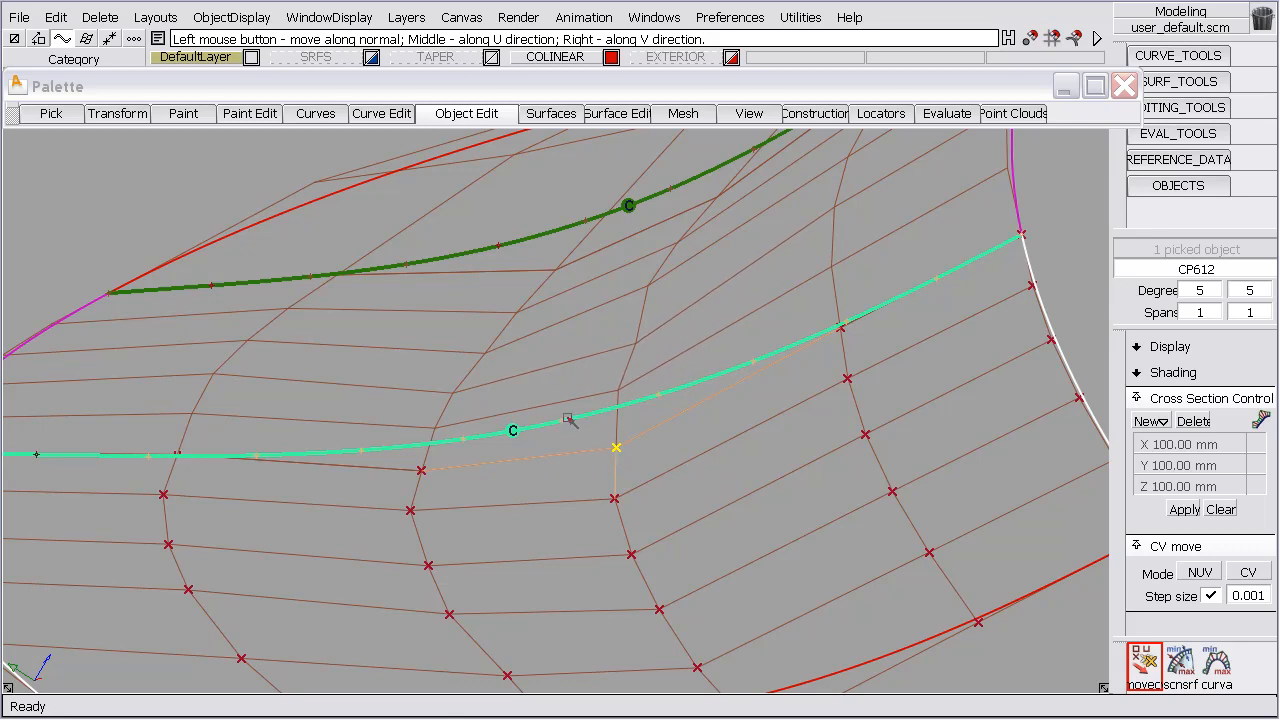
right_click(575, 304)
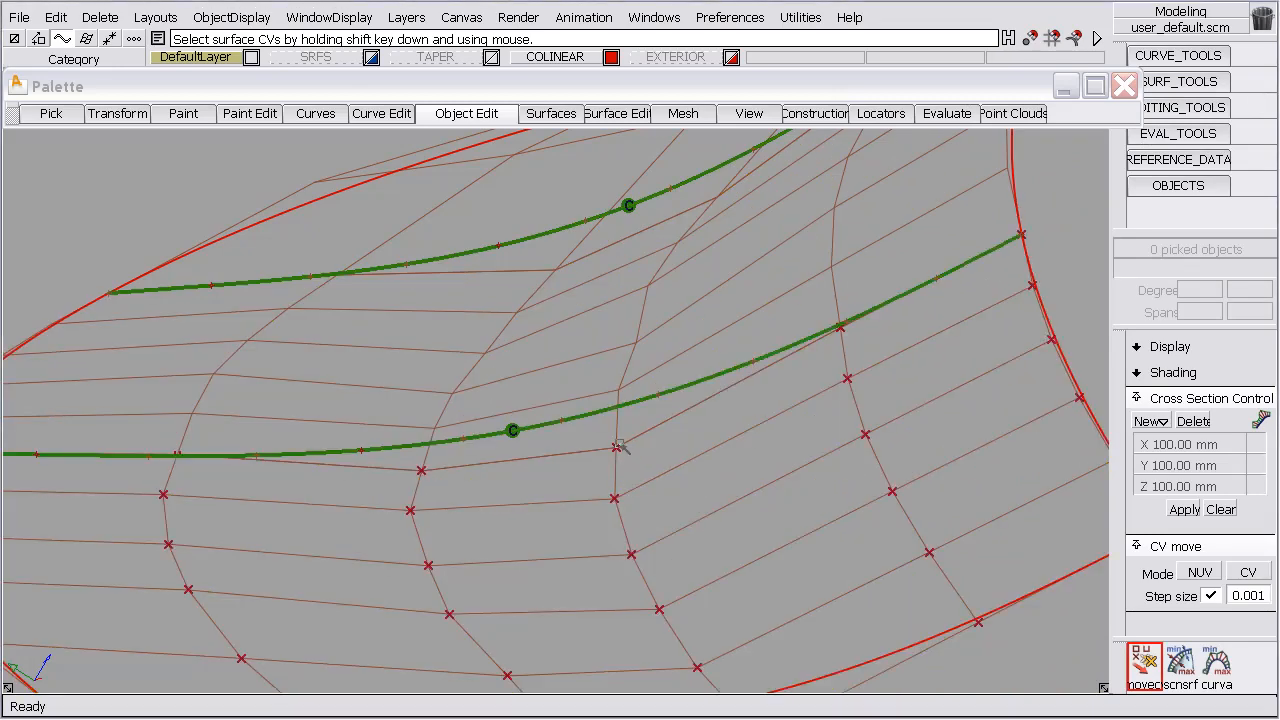
left_click(615, 447)
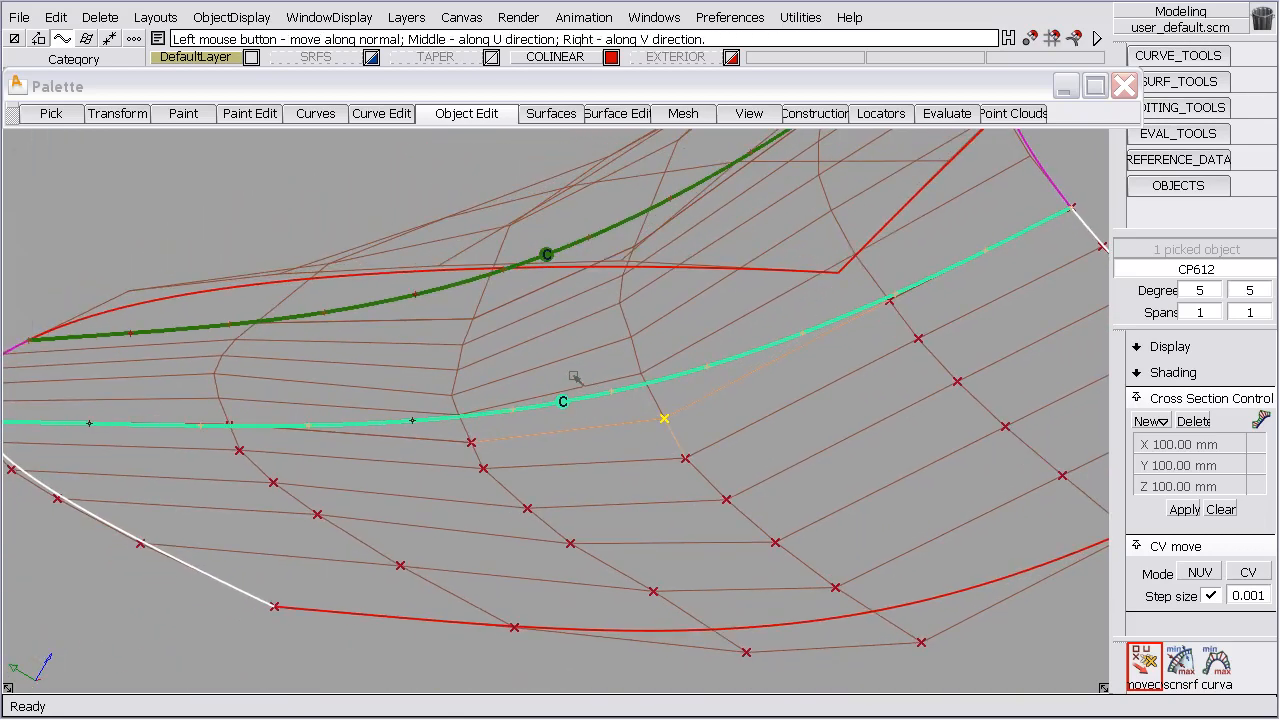
mouse_move(587, 400)
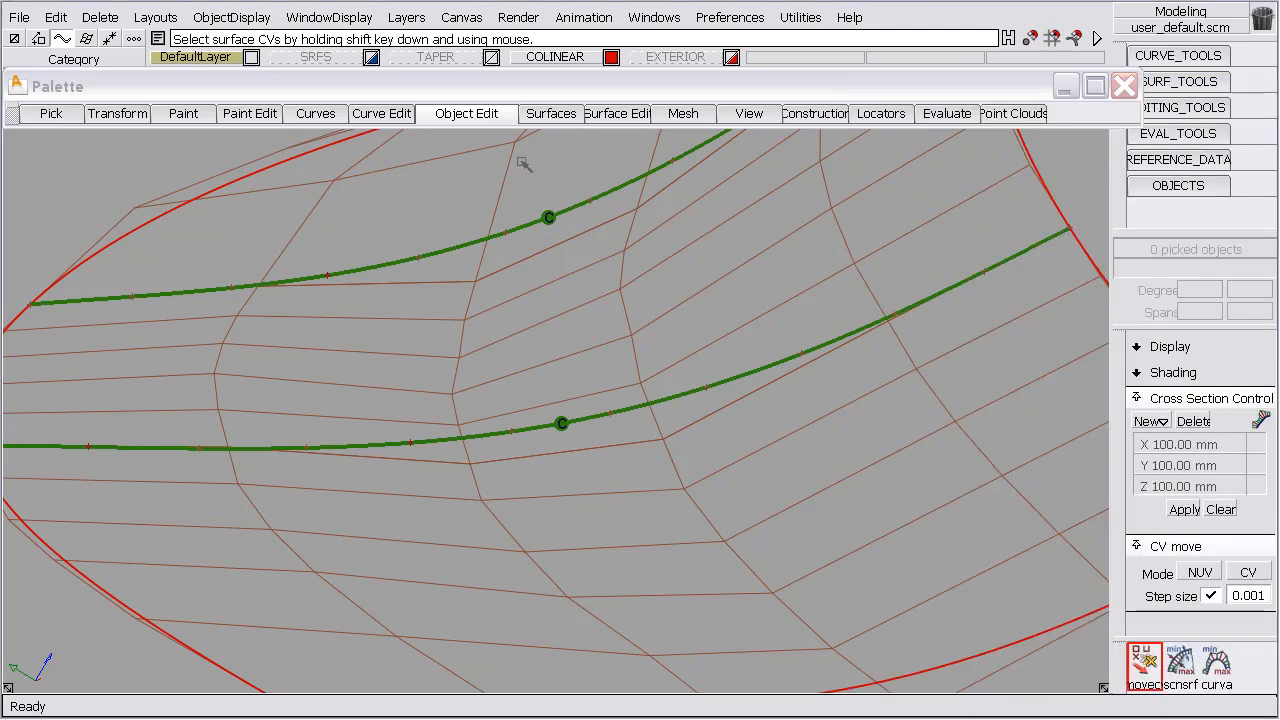
- Reposition a CV on the upper patch, then slide an interior CV on the lower patch
left_click(548, 217)
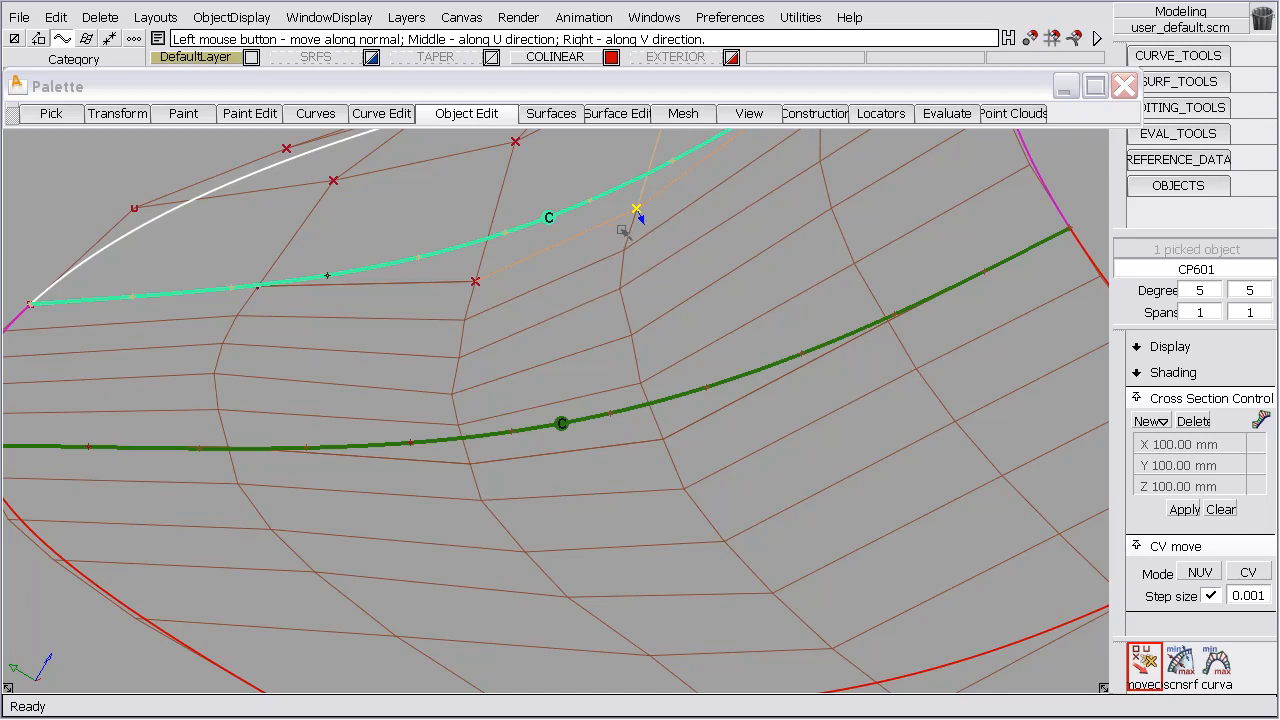
mouse_move(783, 198)
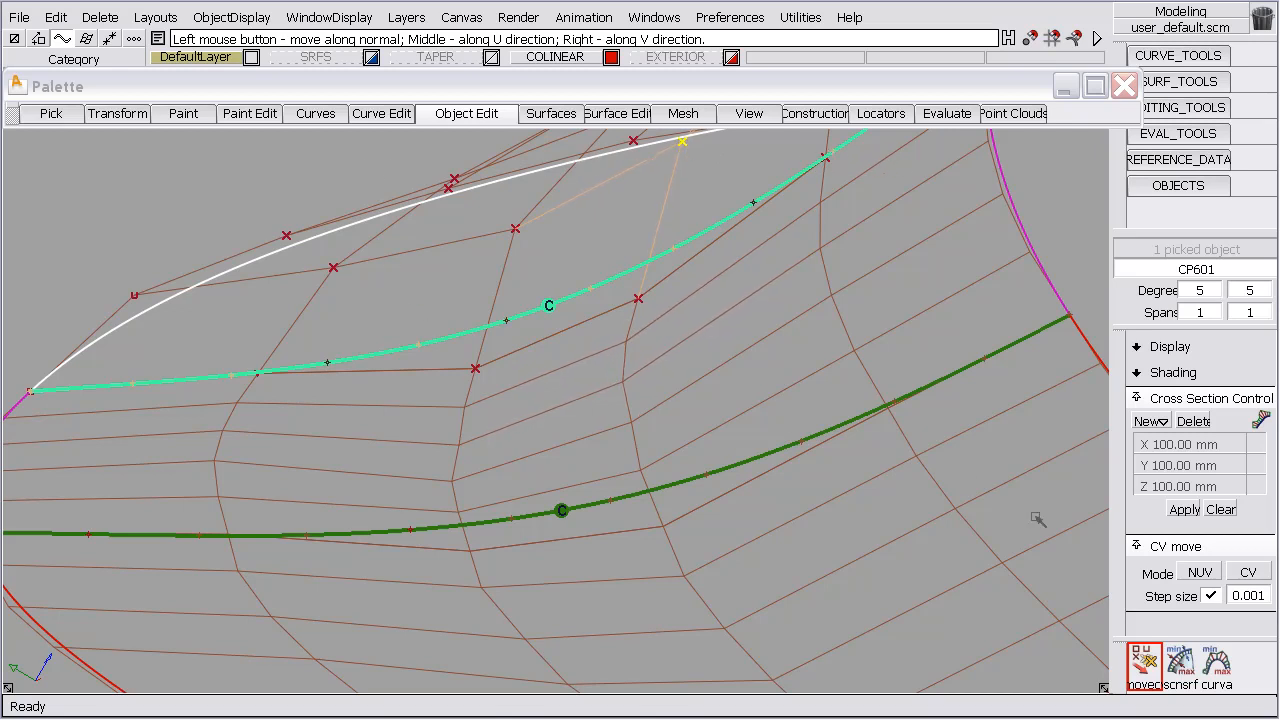
left_click(1199, 572)
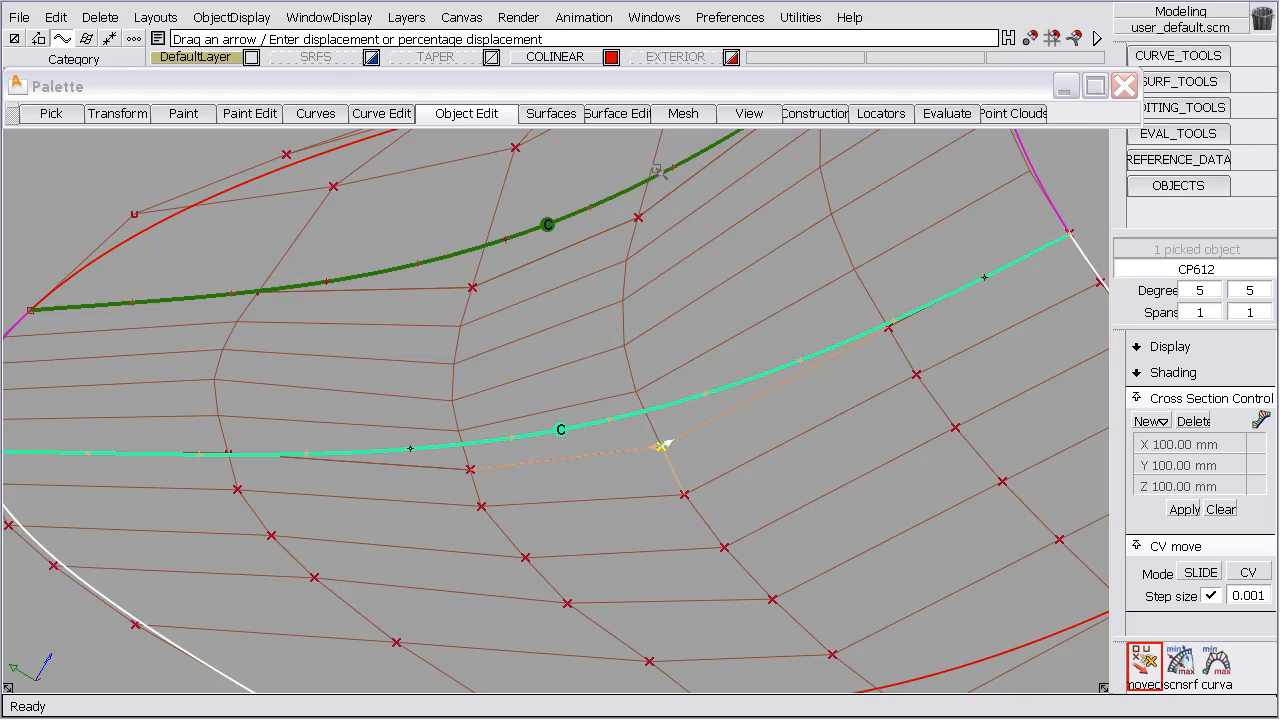
mouse_move(276, 505)
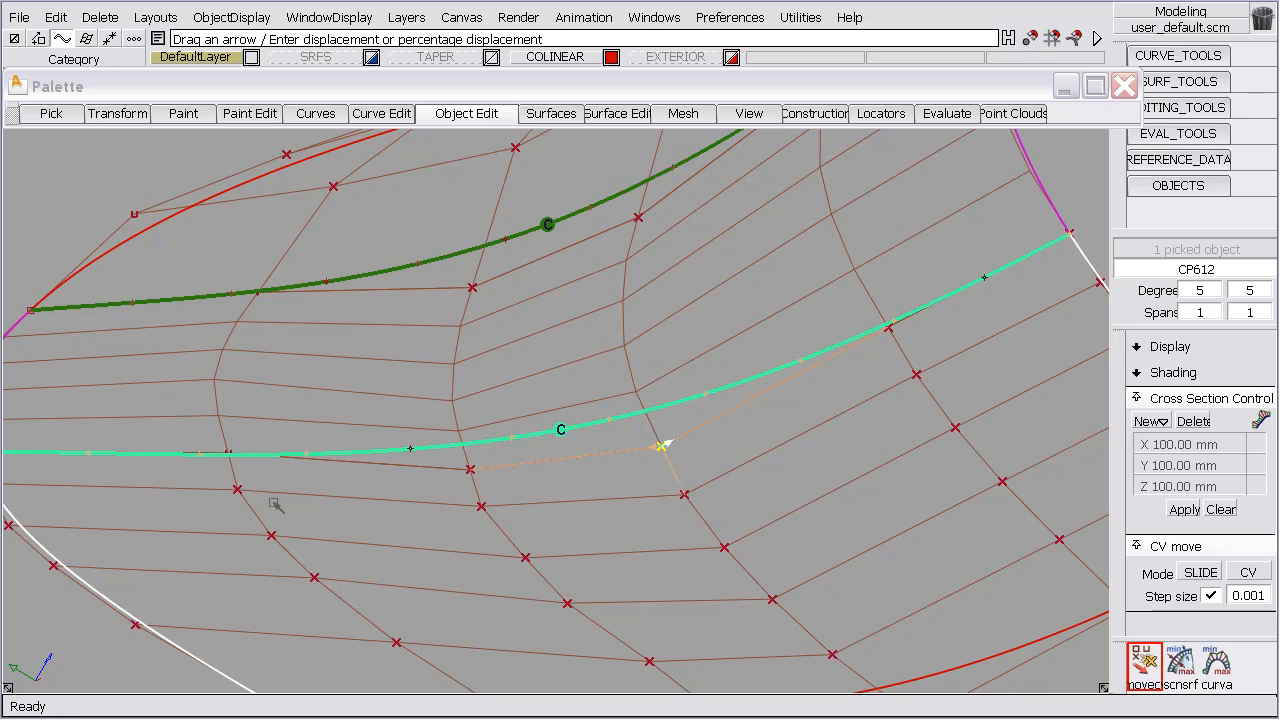